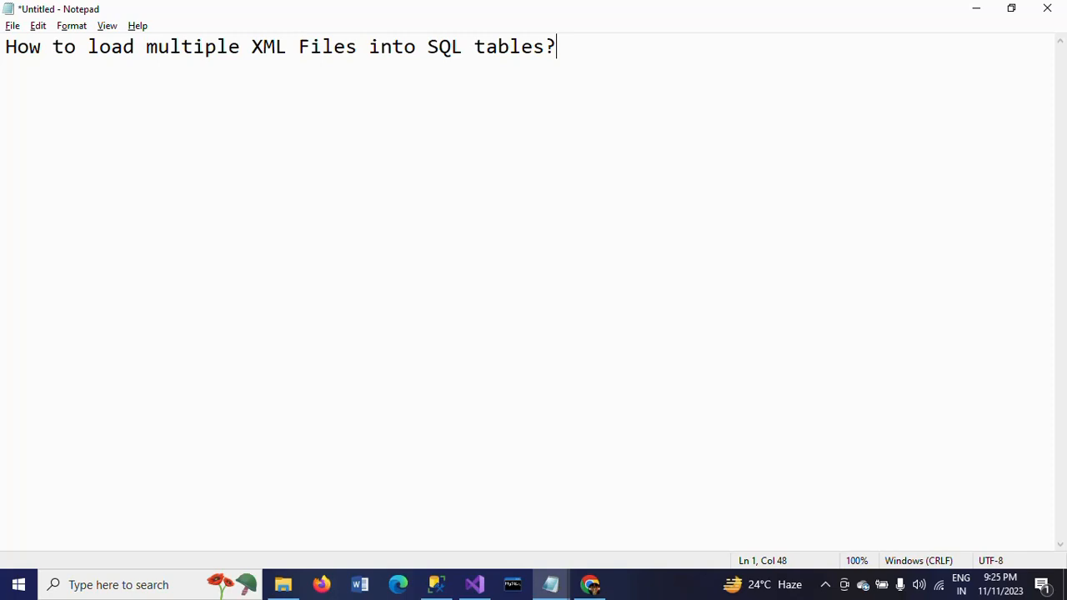
mouse_move(557, 133)
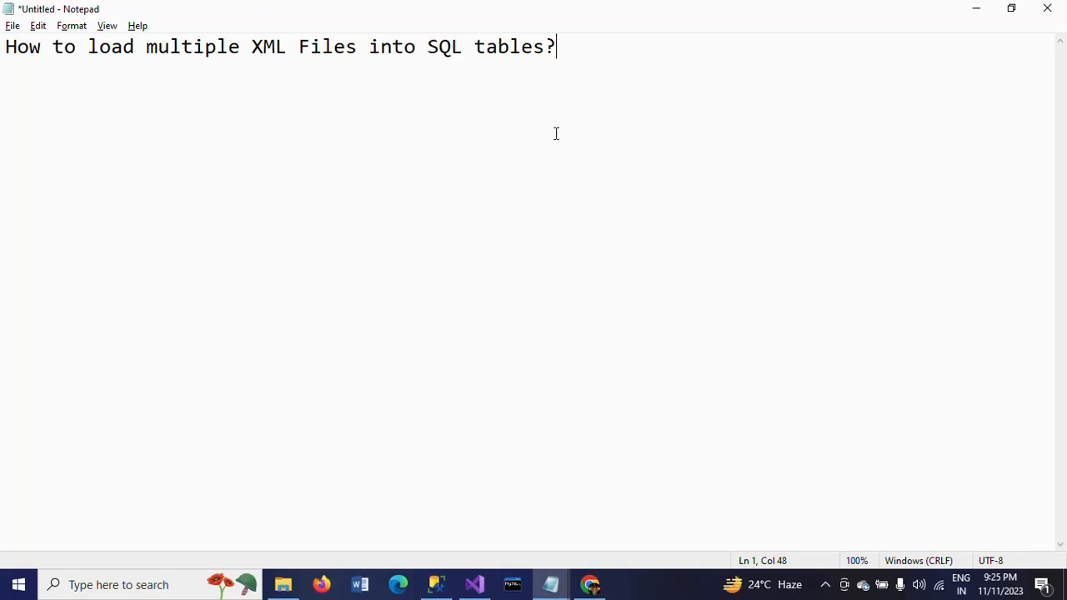
mouse_move(242, 534)
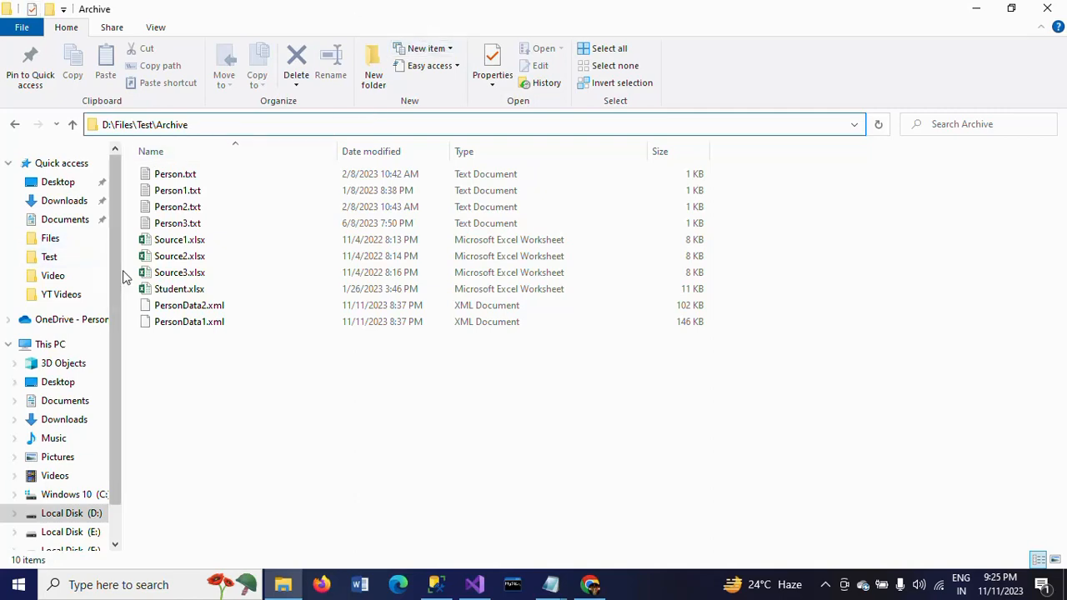
View PersonData1.xml from the Archive folder in Notepad++ and scroll through its person records
click(190, 305)
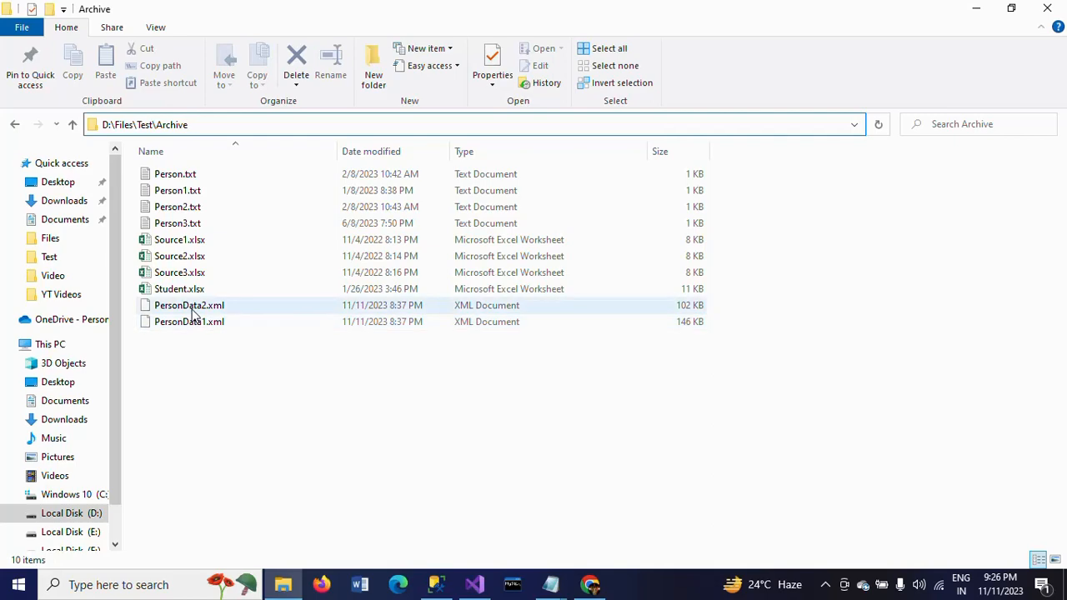
right_click(189, 305)
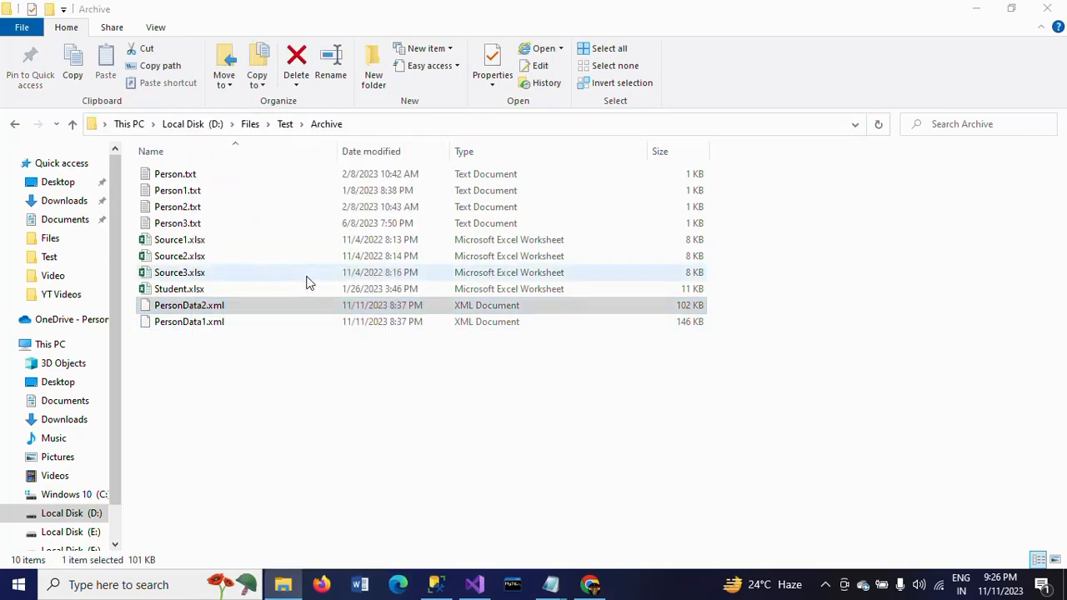
double_click(190, 305)
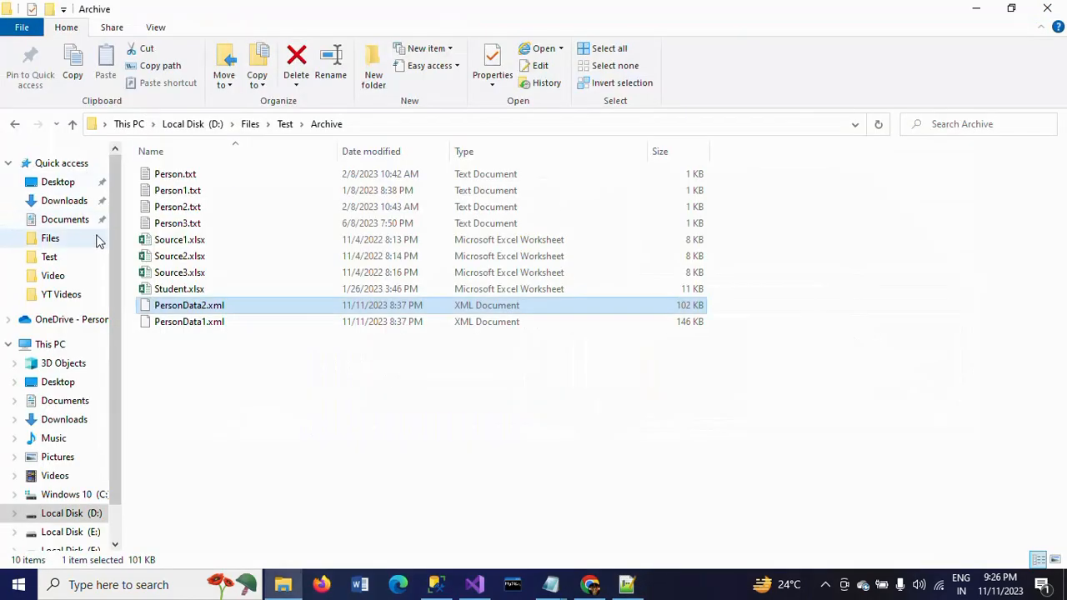
double_click(190, 321)
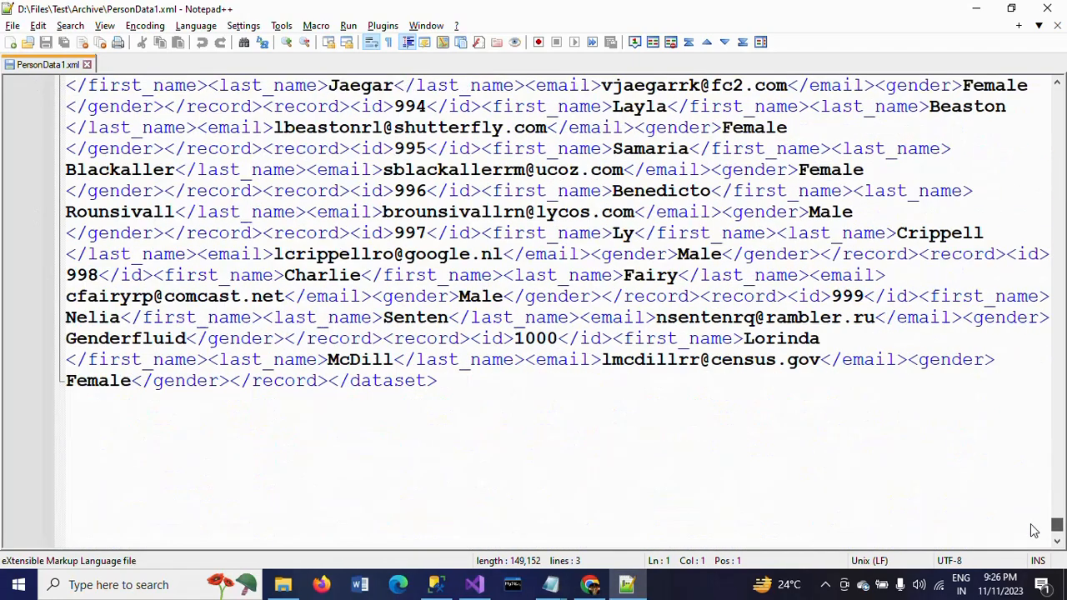
scroll(down, 3)
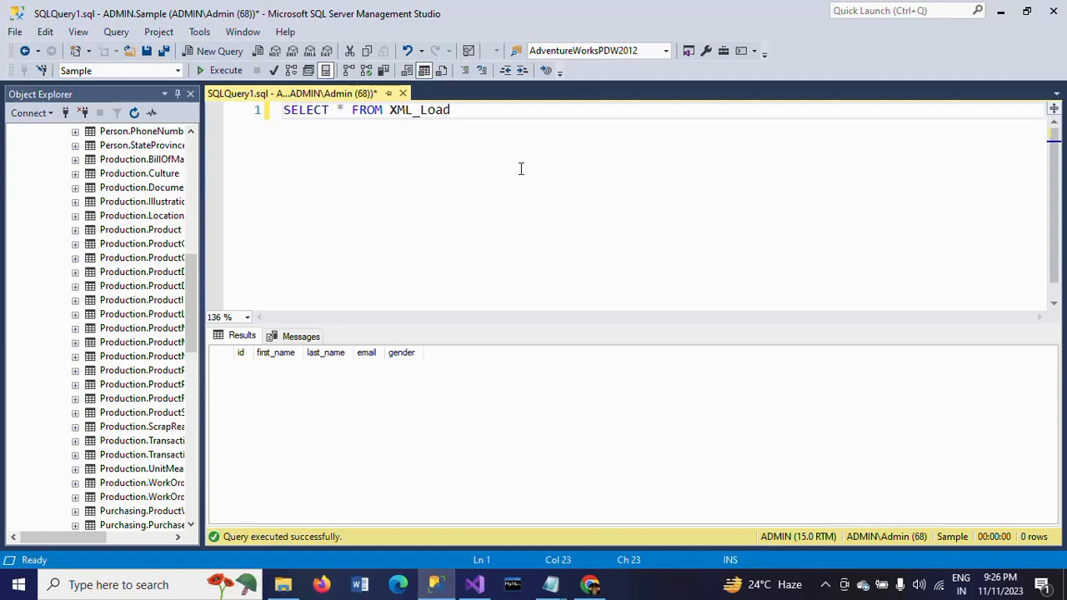
mouse_move(275, 91)
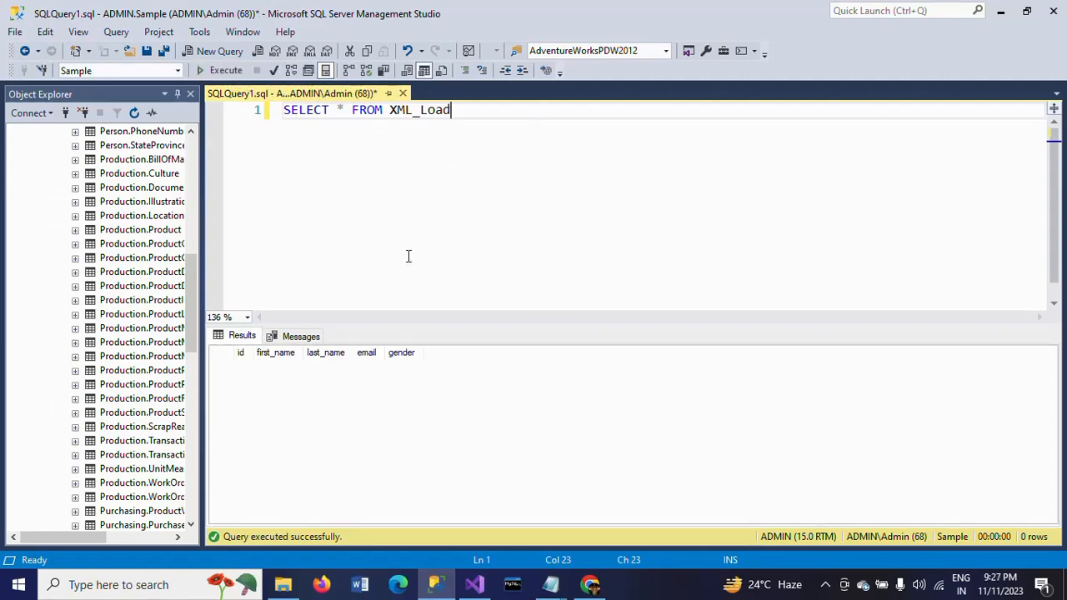
mouse_move(410, 235)
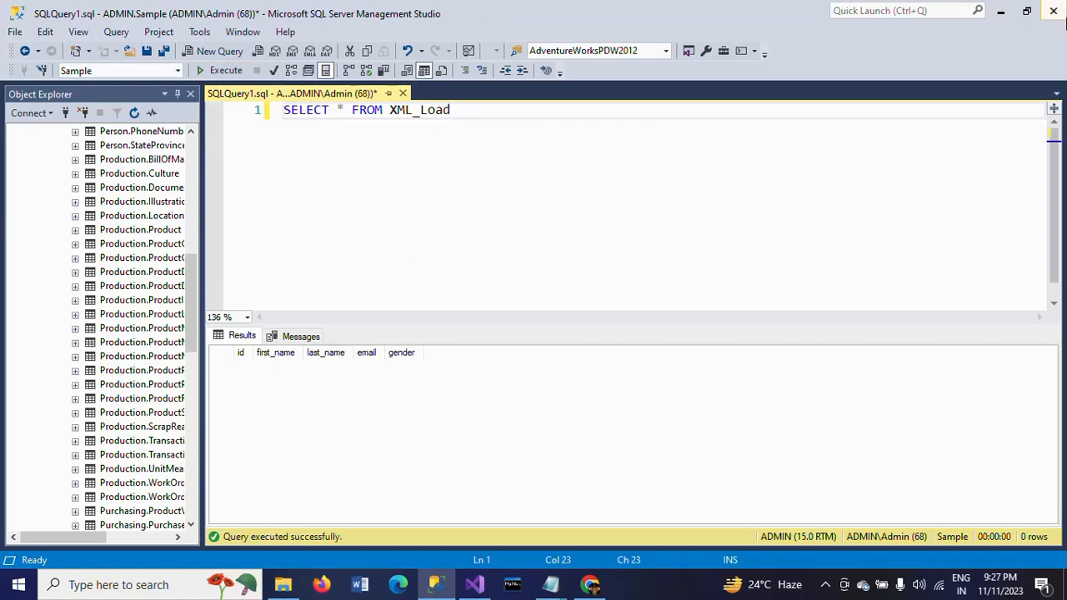
Switch from the empty XML_Load query results to the SSIS package in Visual Studio
click(474, 583)
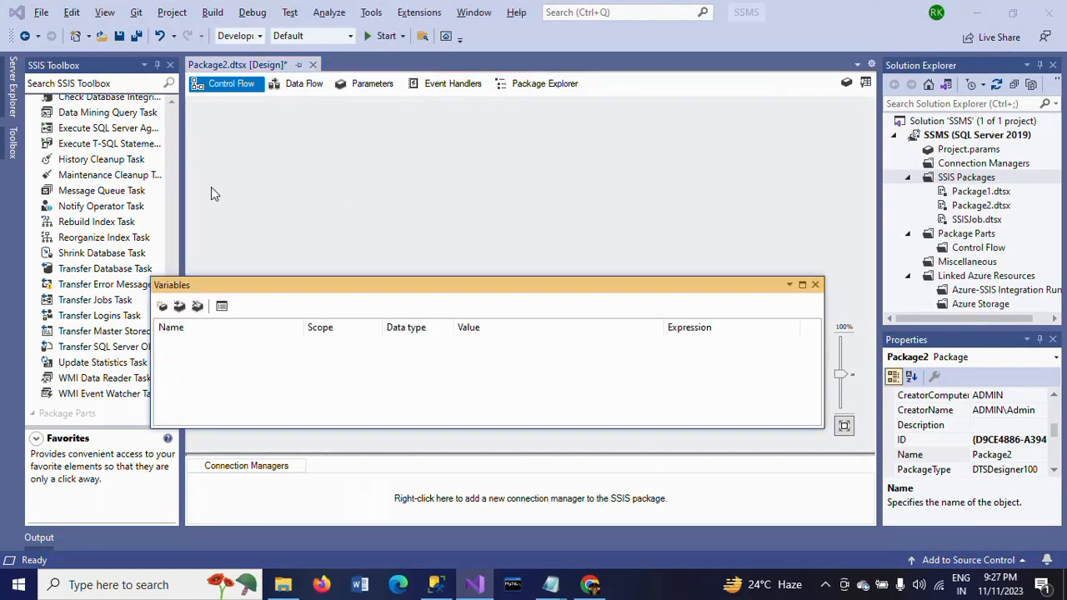
Add a String package variable FileExtension with value *.xml
click(163, 307)
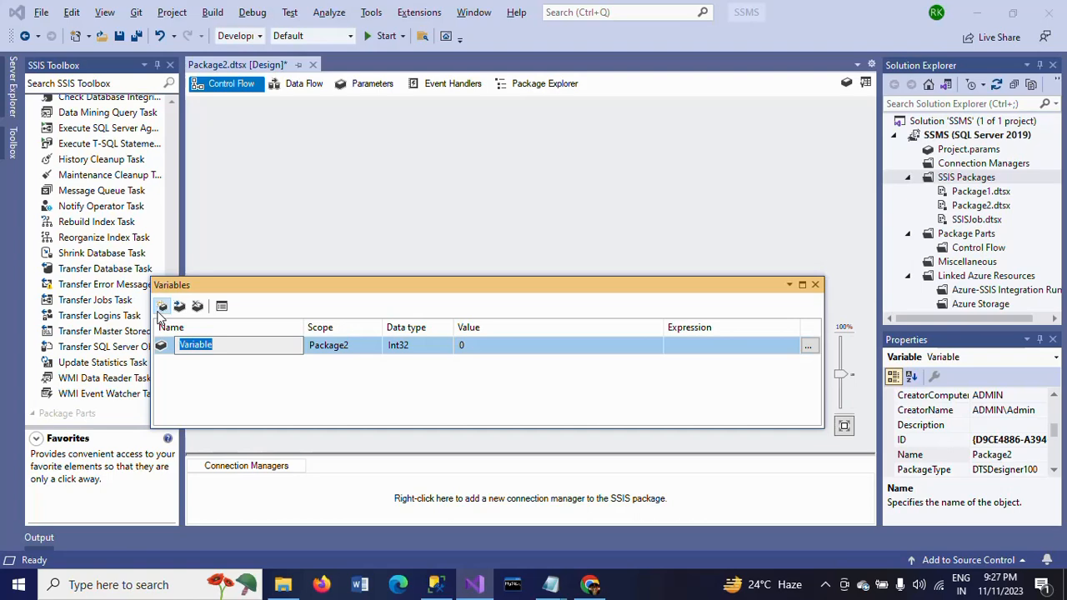
text(Fi)
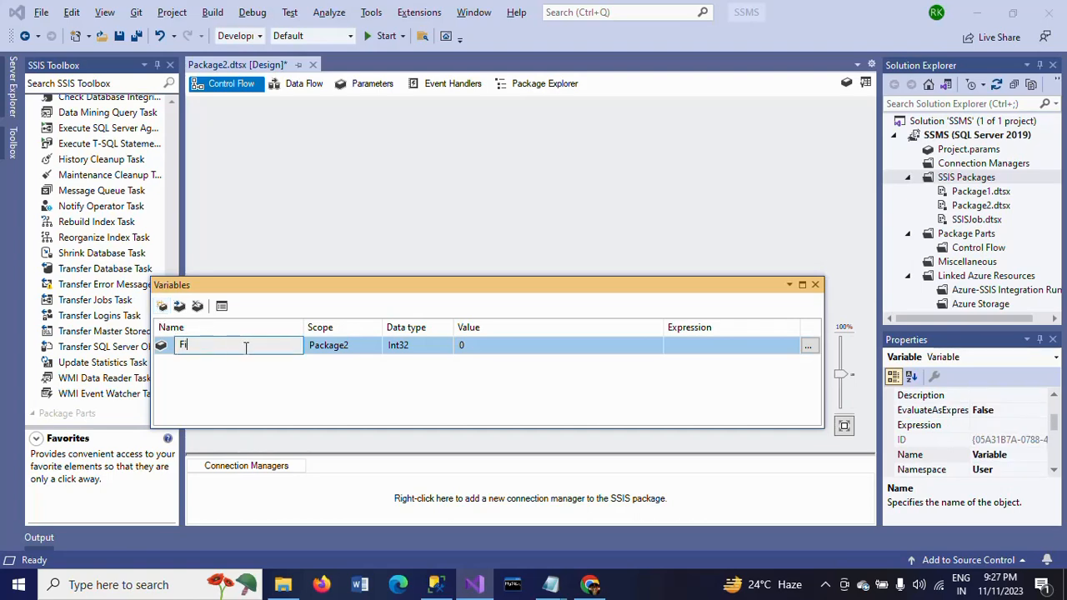
text(leExtension)
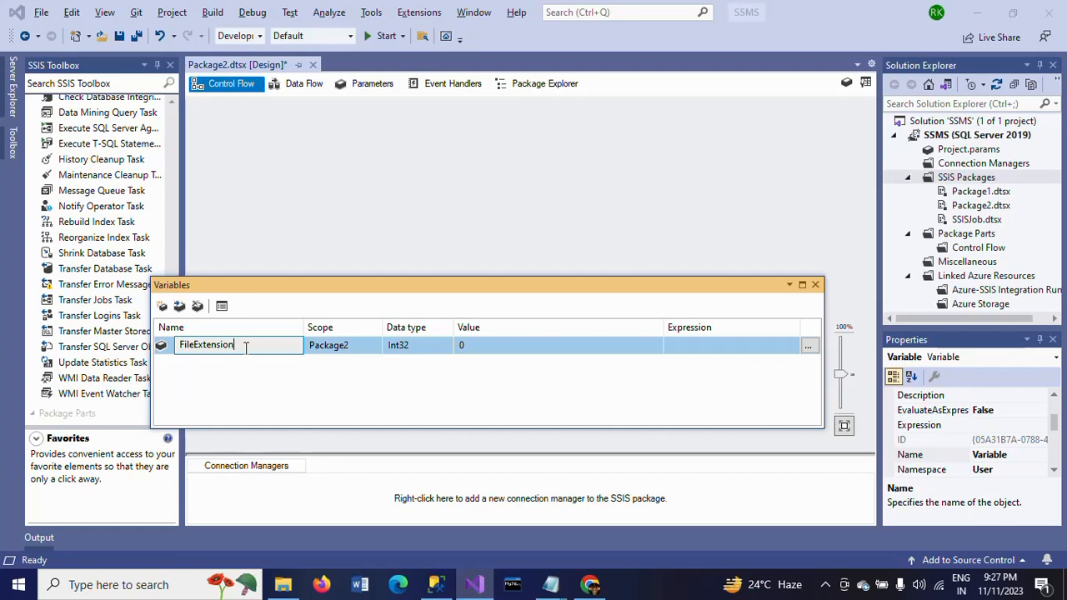
click(416, 346)
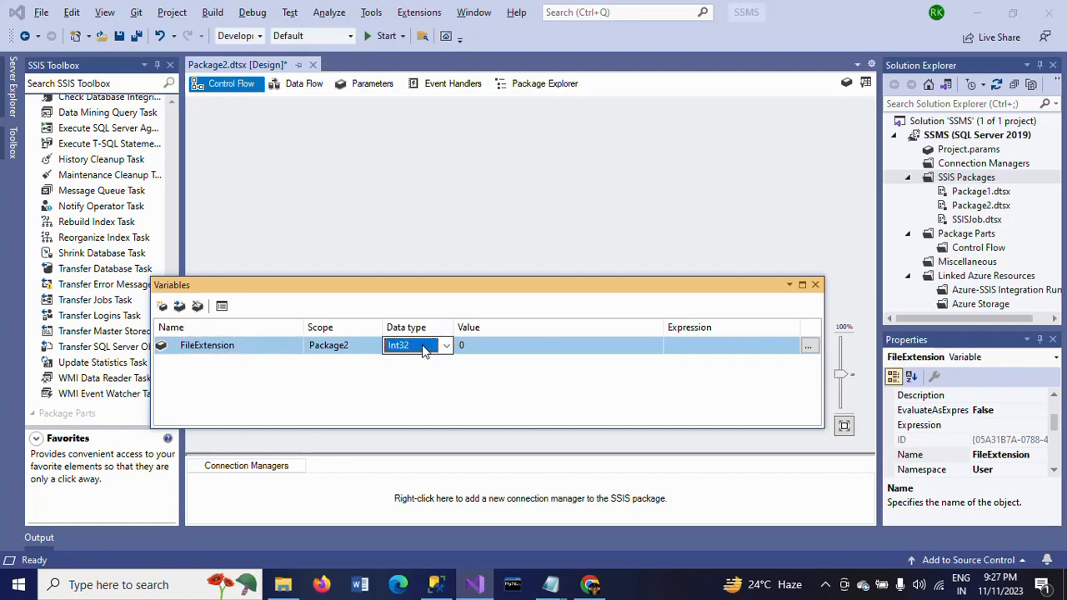
click(417, 345)
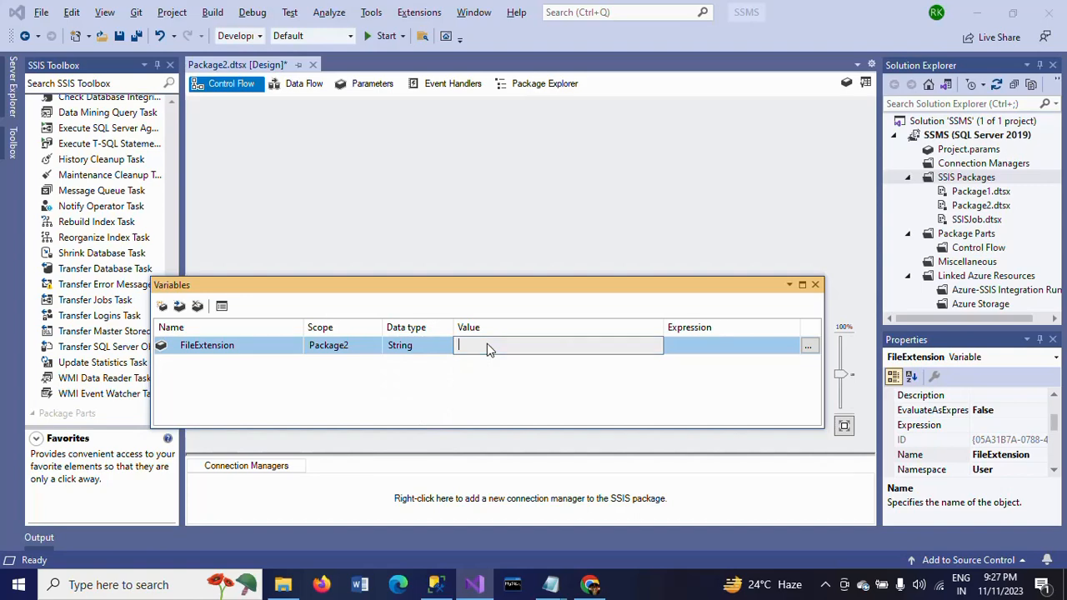
text(*)
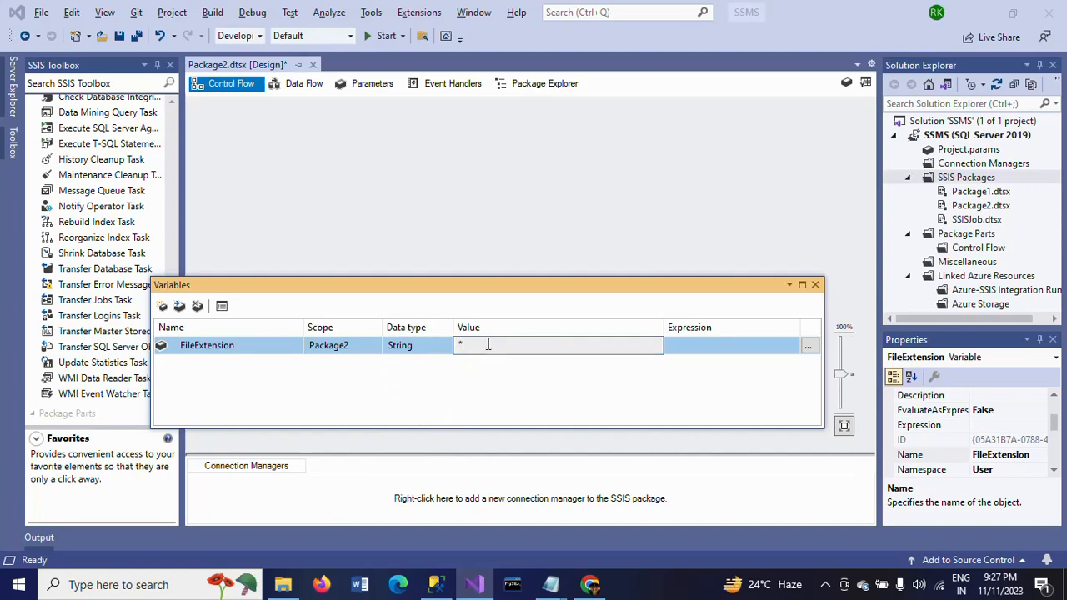
text(.xml)
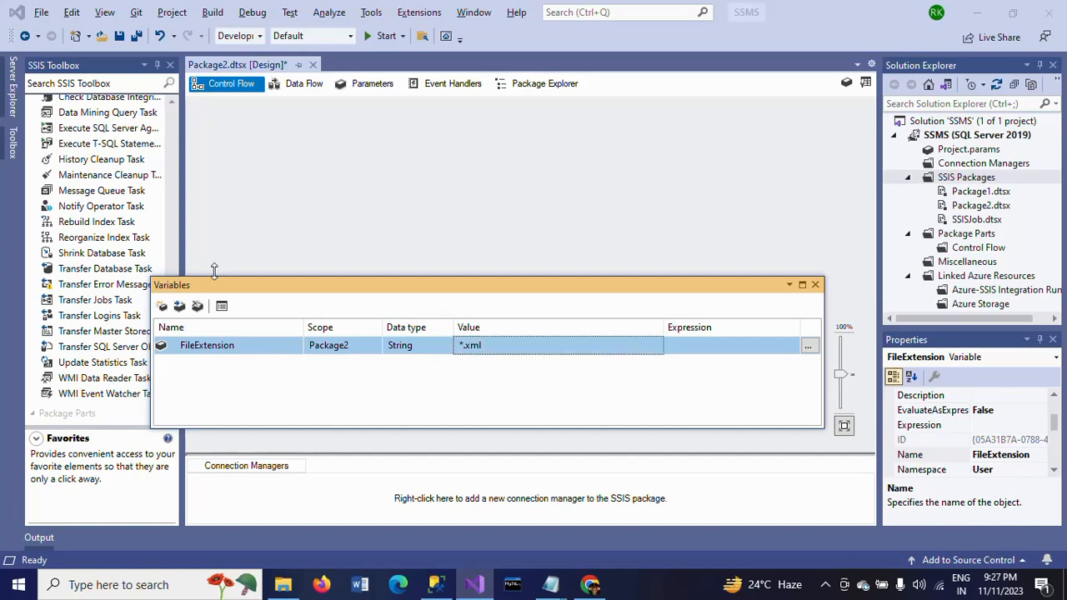
Add a second package variable named FilePath and start setting its data type
click(163, 307)
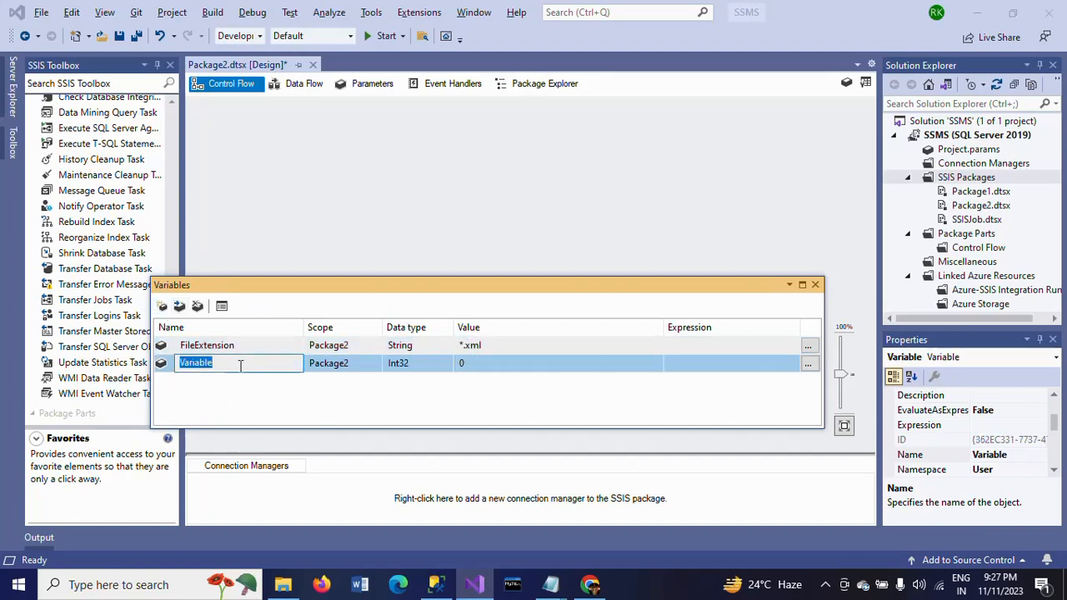
text(FilePayth)
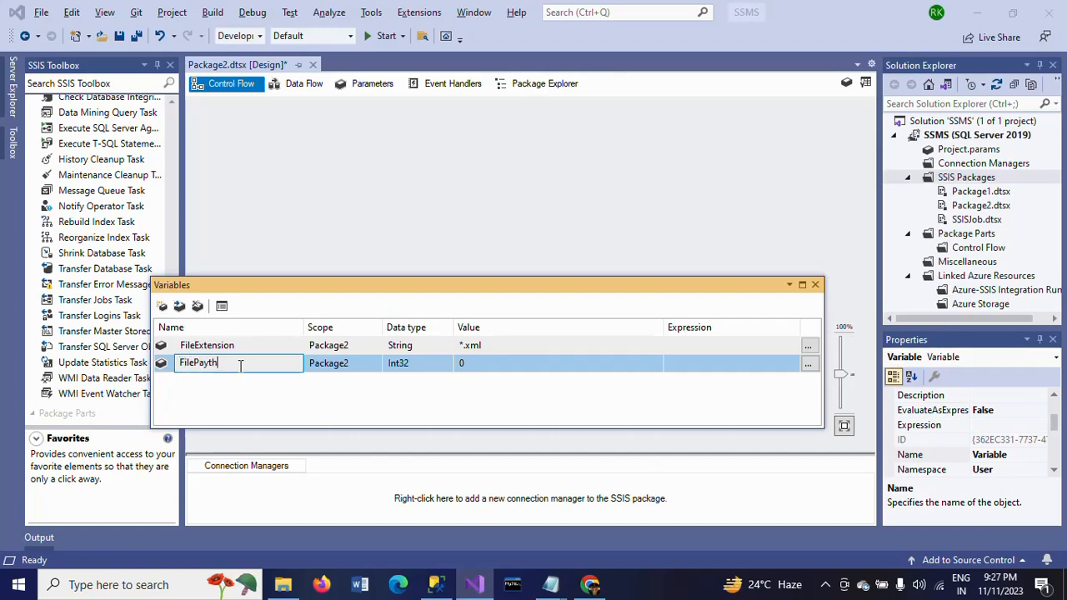
key(BackSpace)
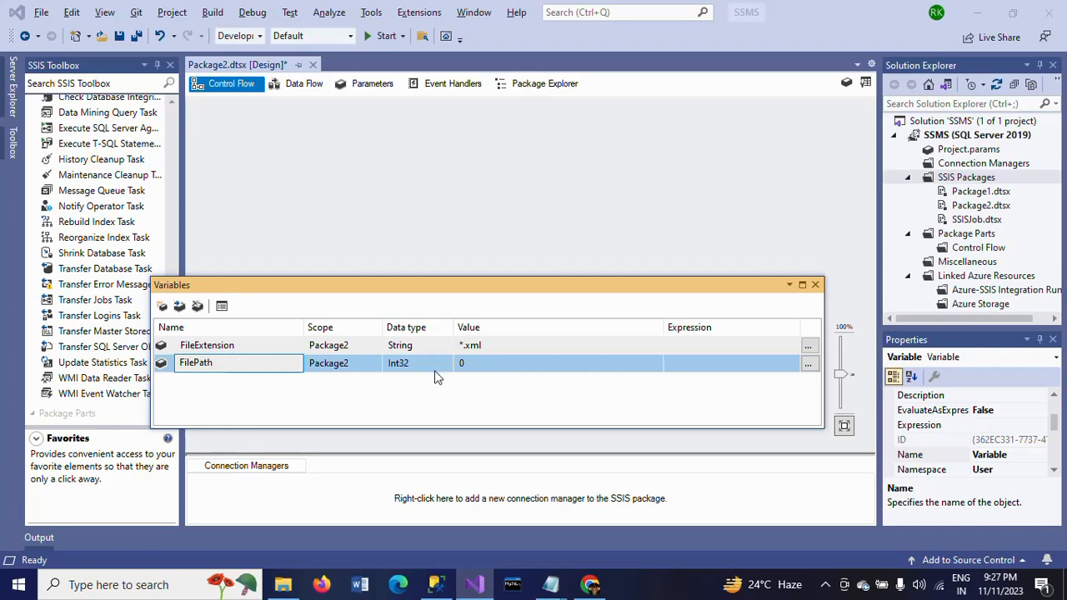
click(447, 363)
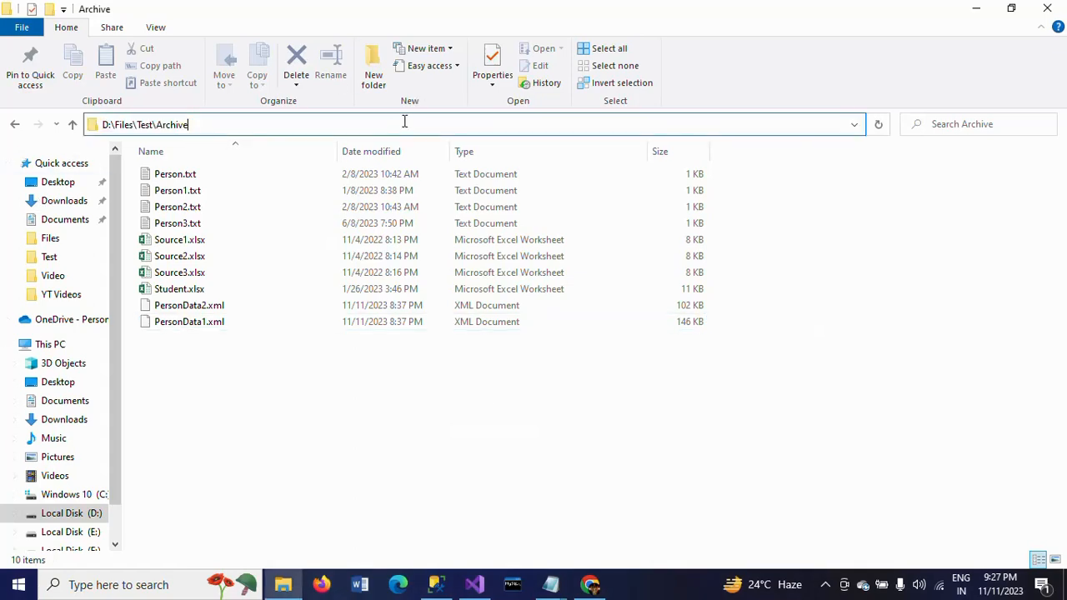
Set FilePath's value to D:\Files\Test\Archive\PersonData1.xml
text(\PersonData1.xml)
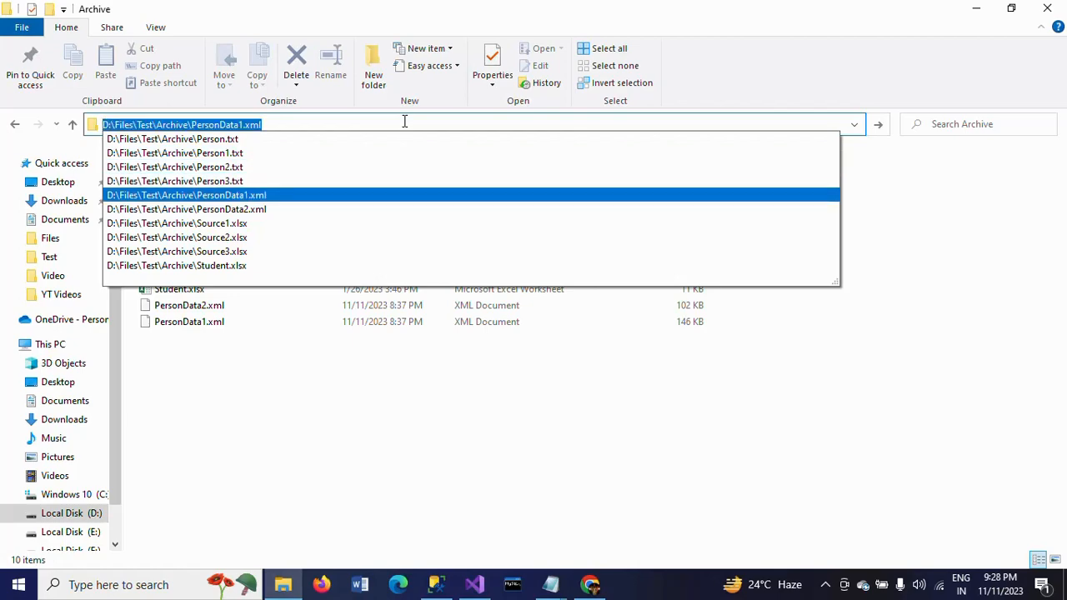
click(474, 583)
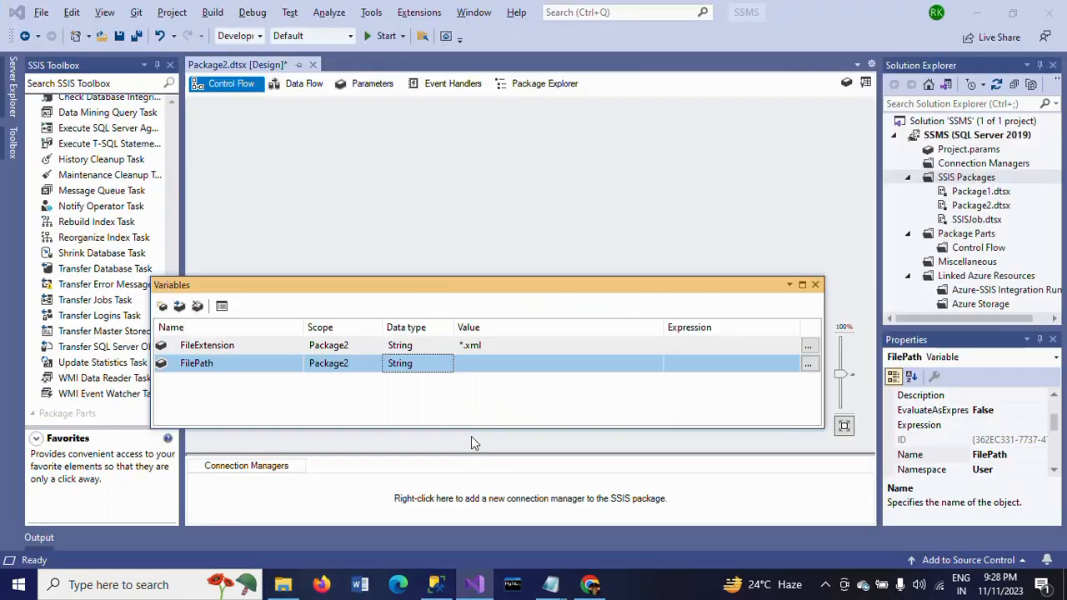
click(558, 364)
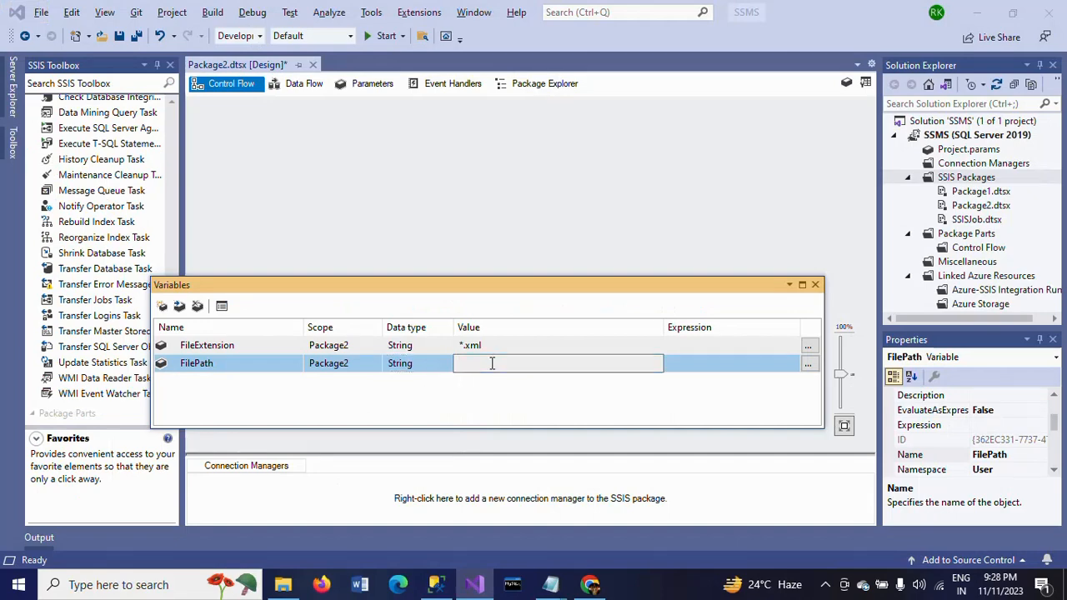
text(D:\Files\Test\Archive\PersonData1.xml)
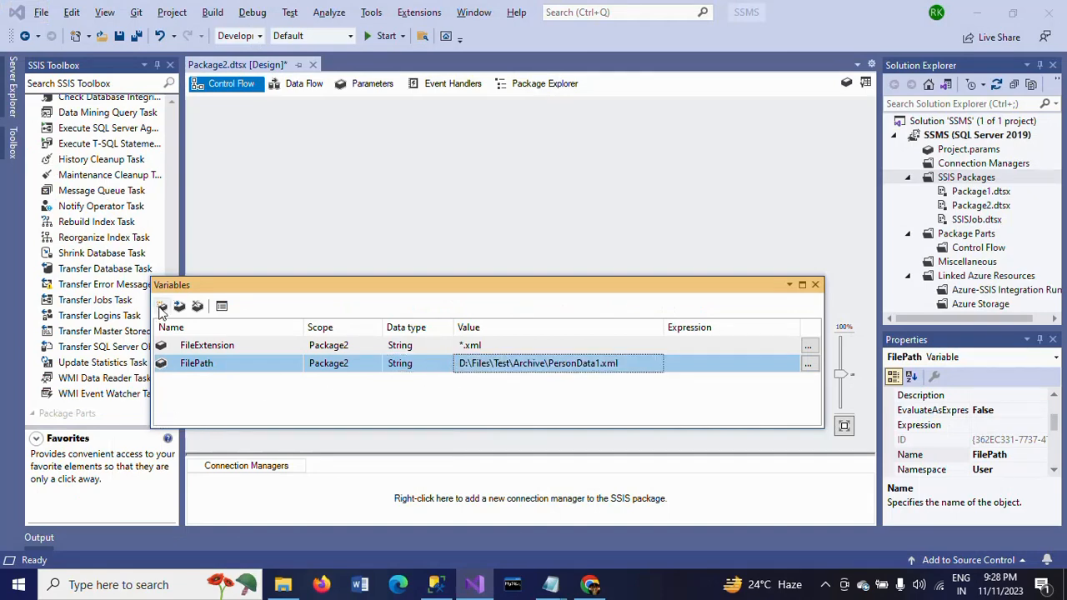
Add a third package variable SourcePath of type String
click(164, 307)
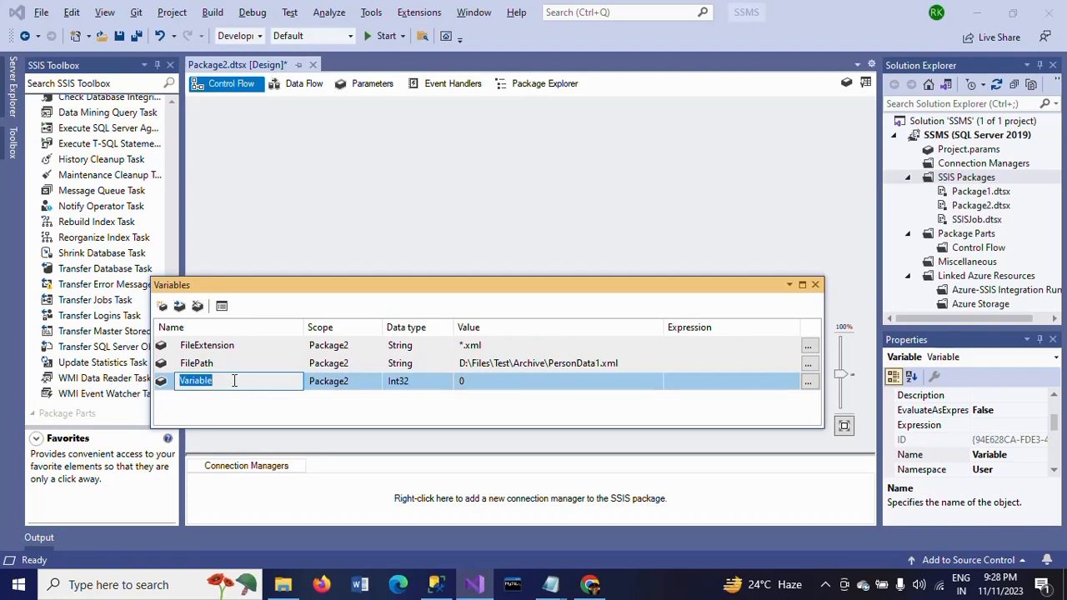
text(SourcePath)
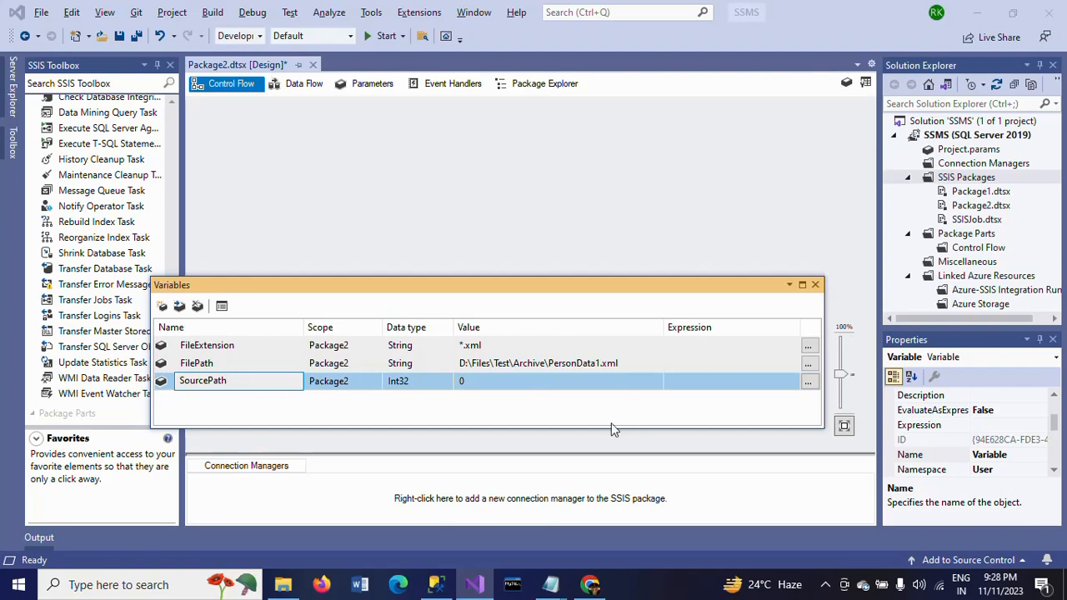
click(409, 380)
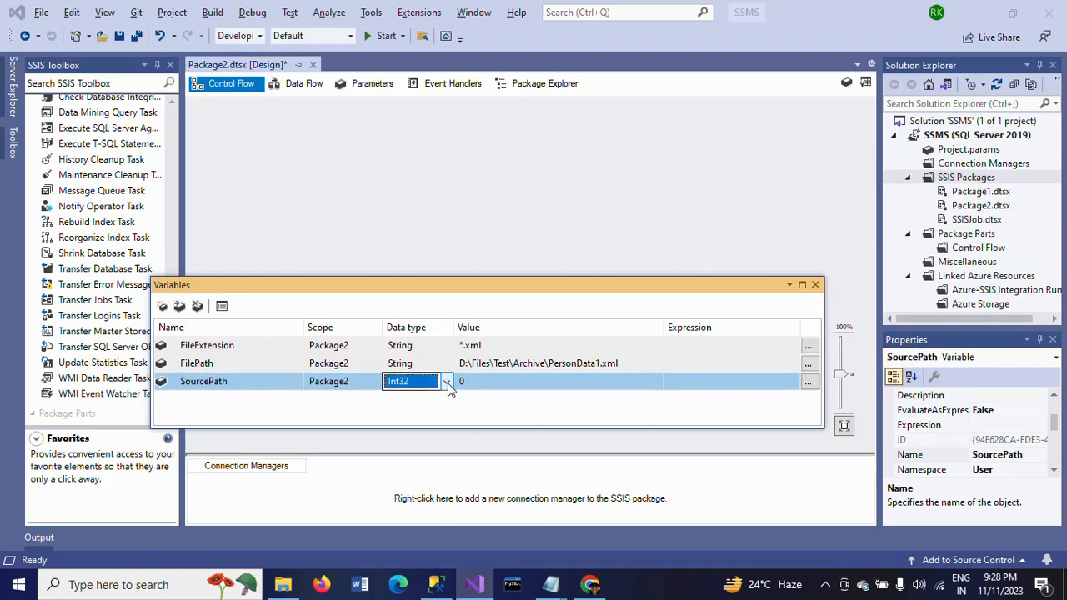
click(447, 380)
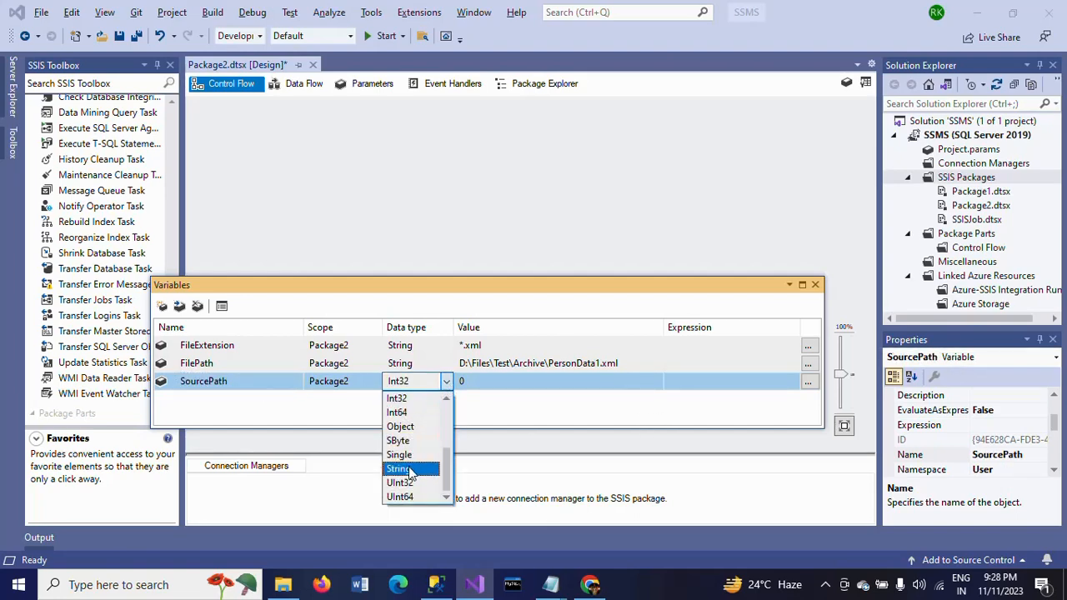
click(399, 468)
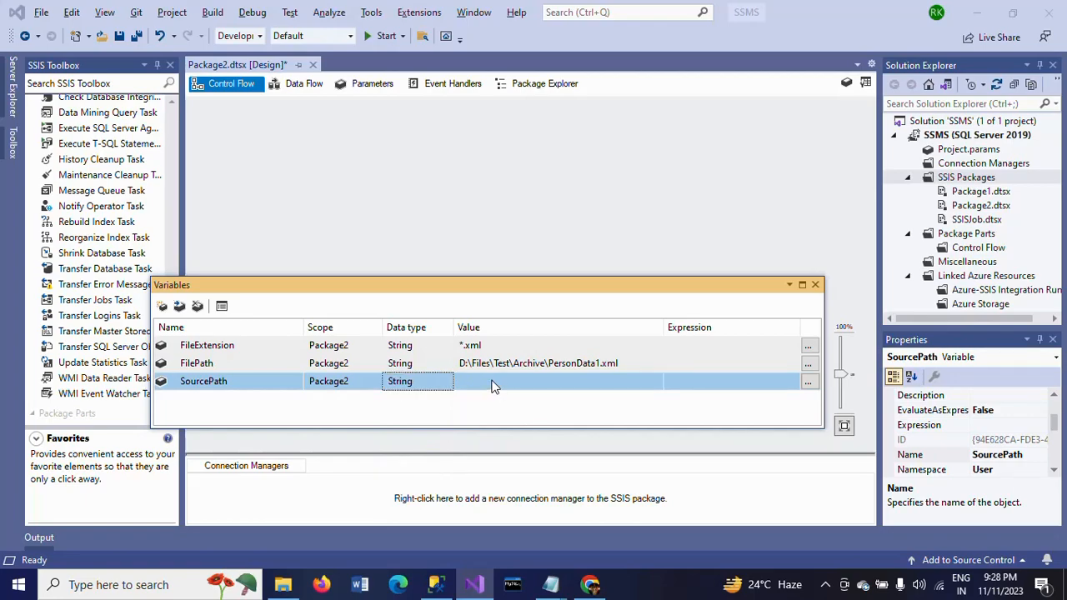
Set SourcePath's value to D:\Files\Test\Archive and close the Variables window
click(283, 583)
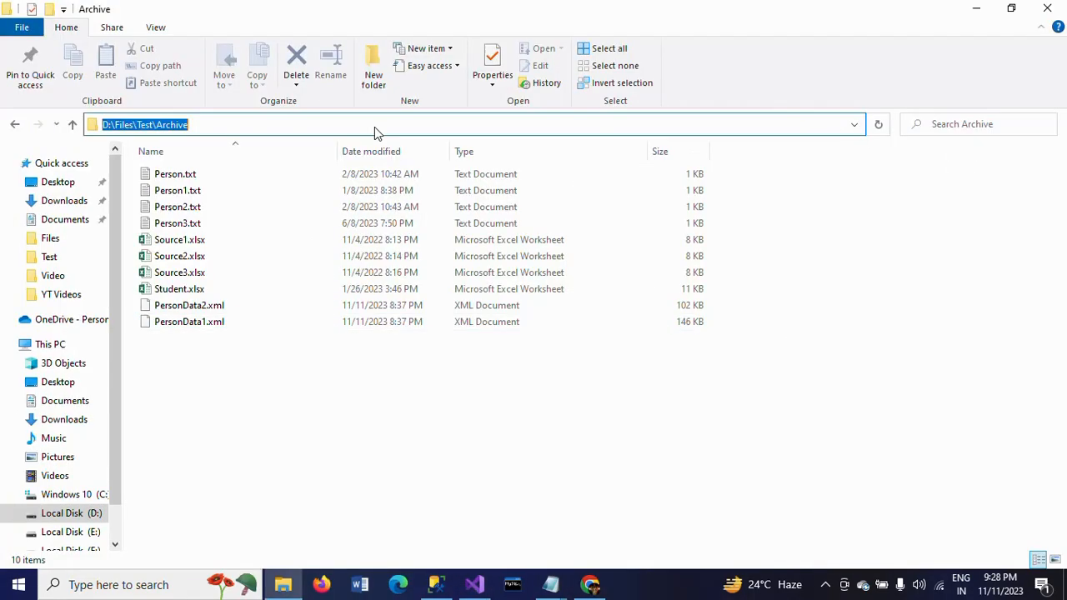
click(473, 583)
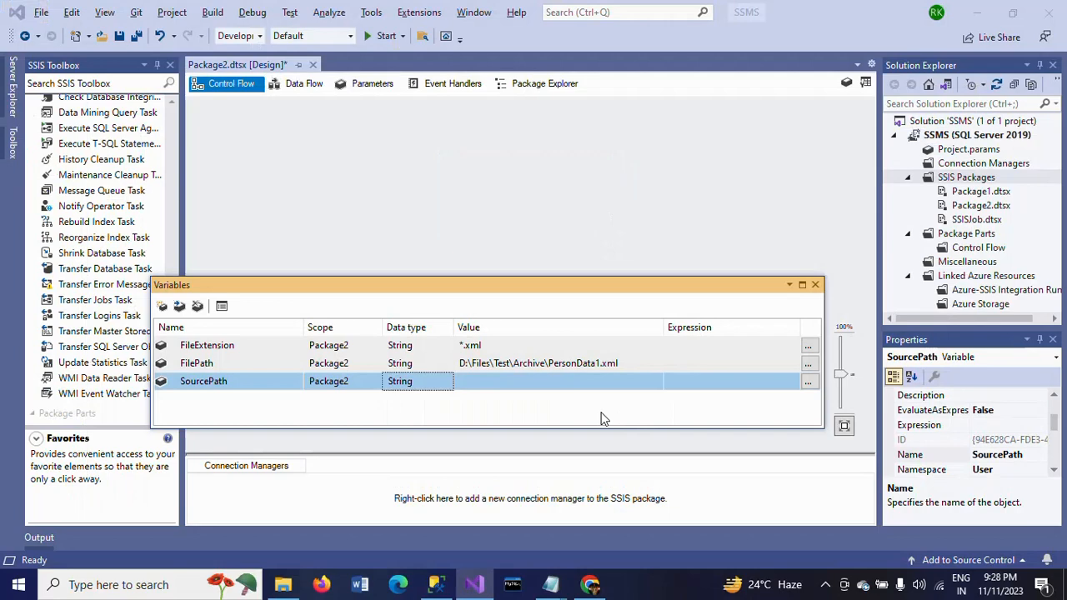
click(554, 380)
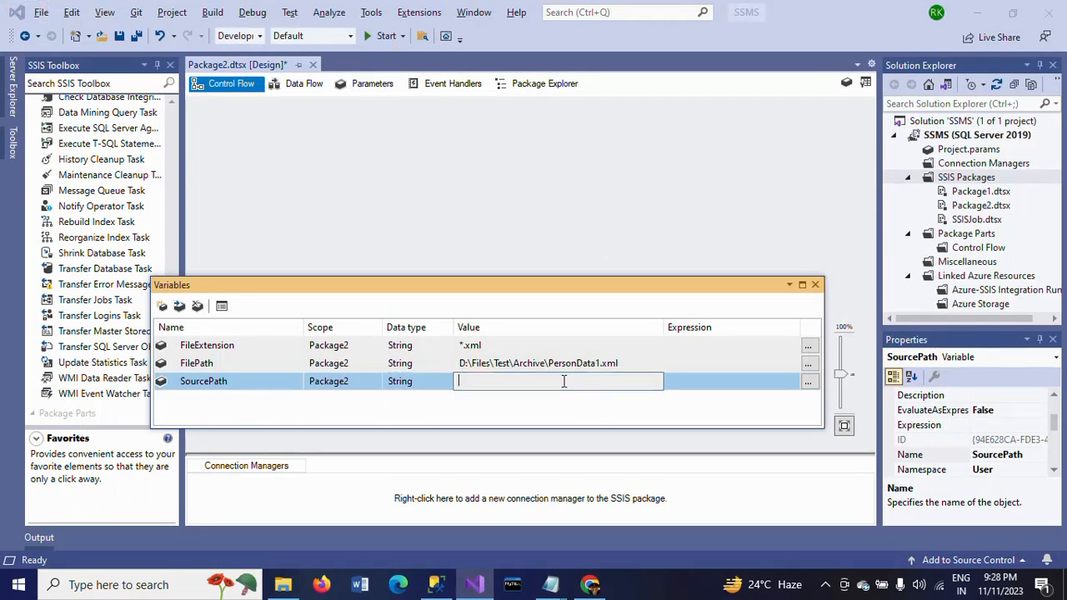
text(D:\Files\Test\Archive)
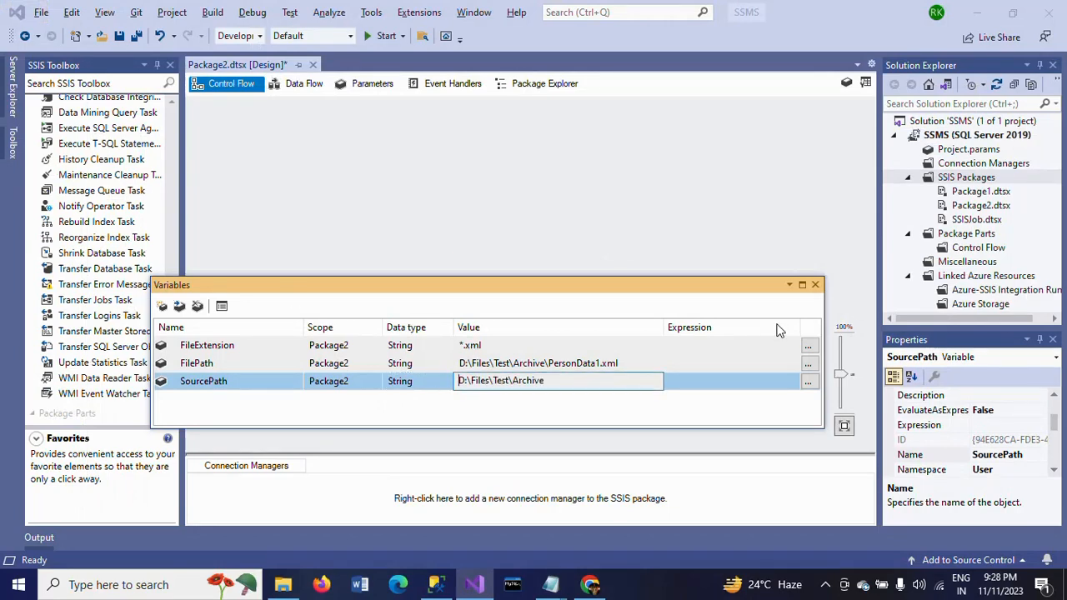
mouse_move(814, 284)
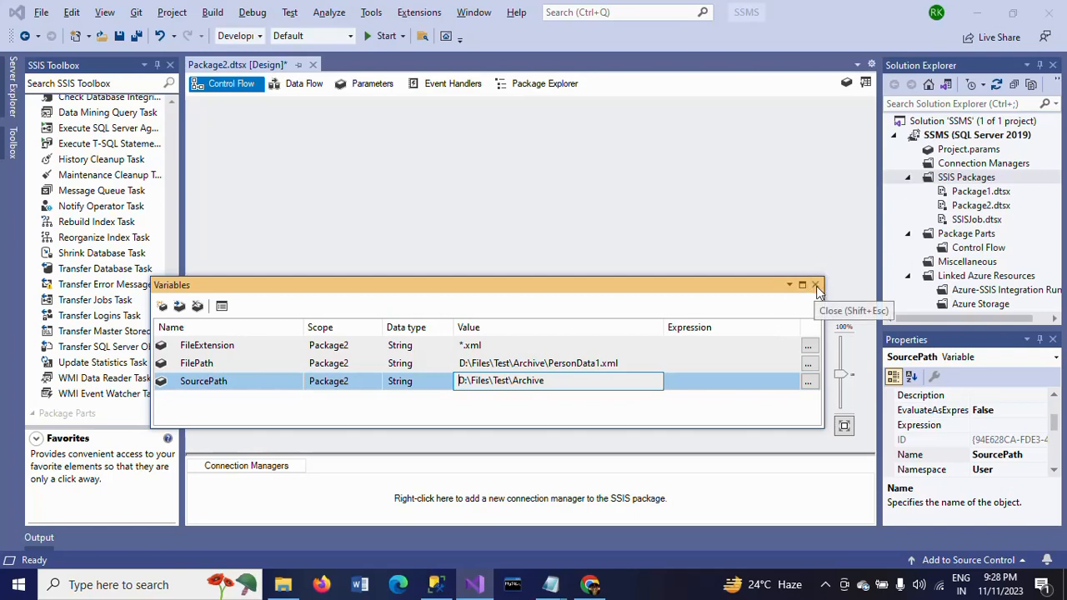
click(817, 283)
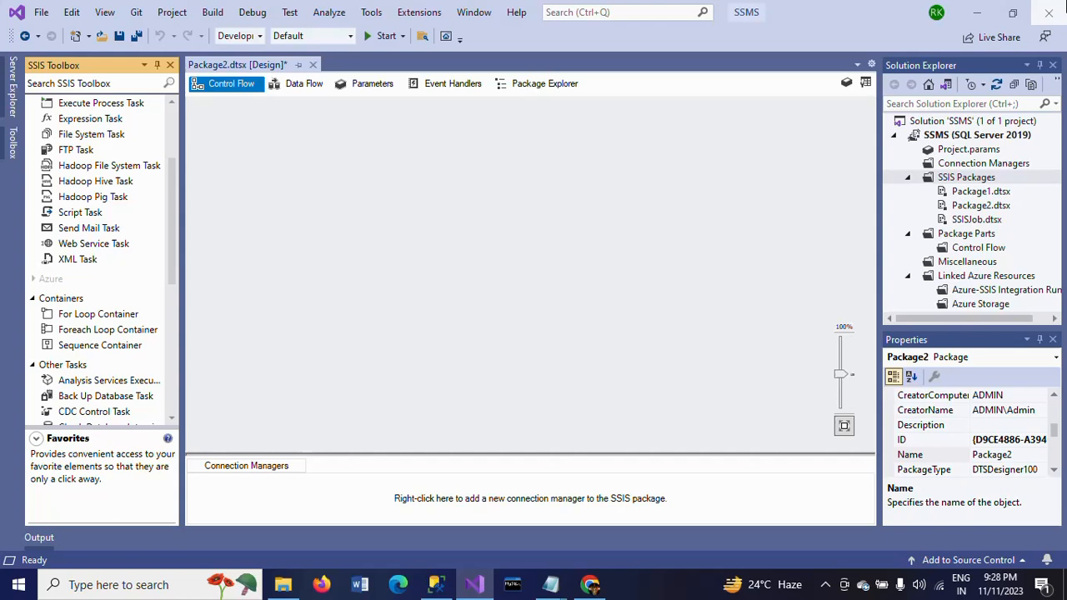
mouse_move(3, 208)
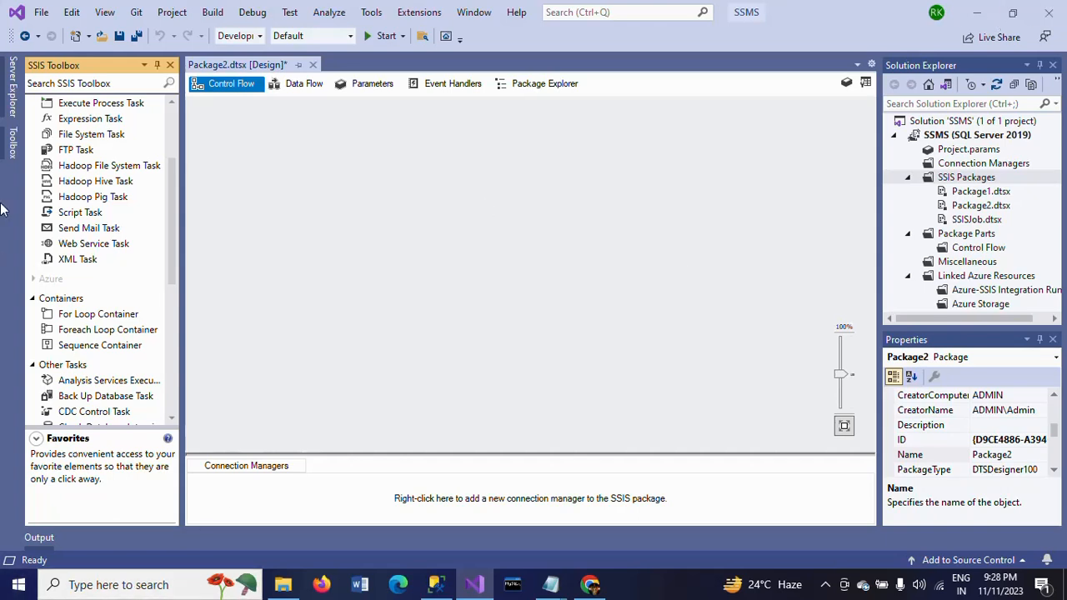
Drag a Foreach Loop Container from the toolbox onto the Control Flow canvas
click(106, 330)
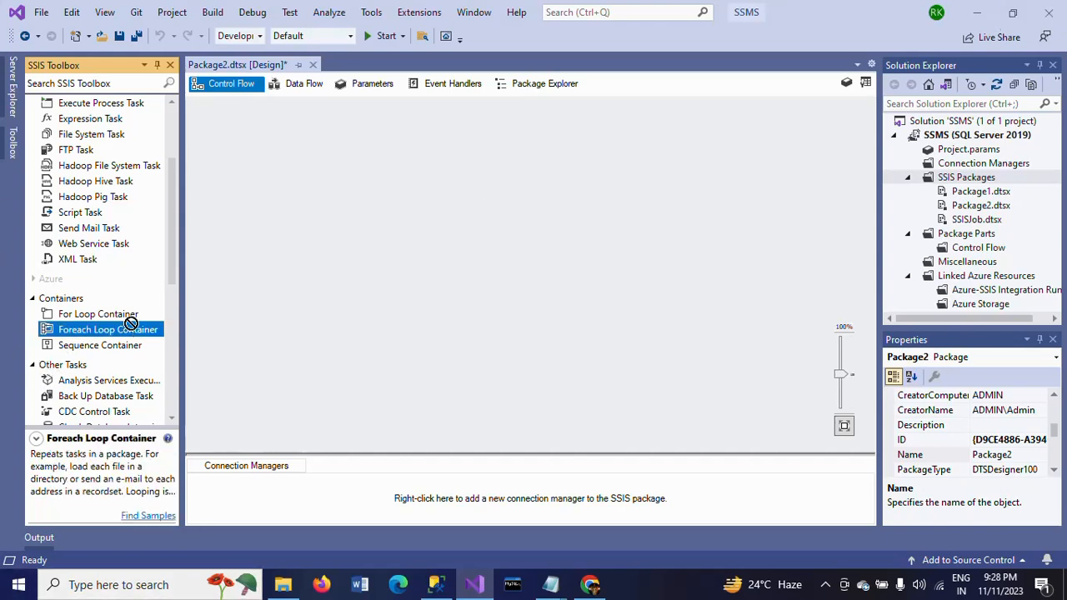
drag(107, 330, 274, 348)
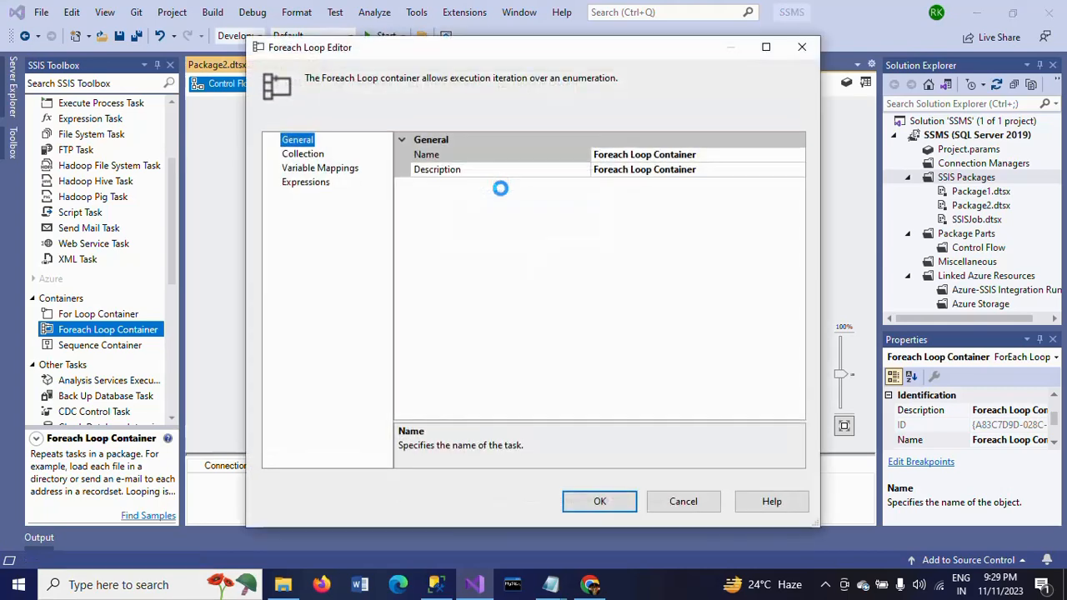
Set the loop's Collection to Foreach File Enumerator and open its property expressions editor
click(304, 153)
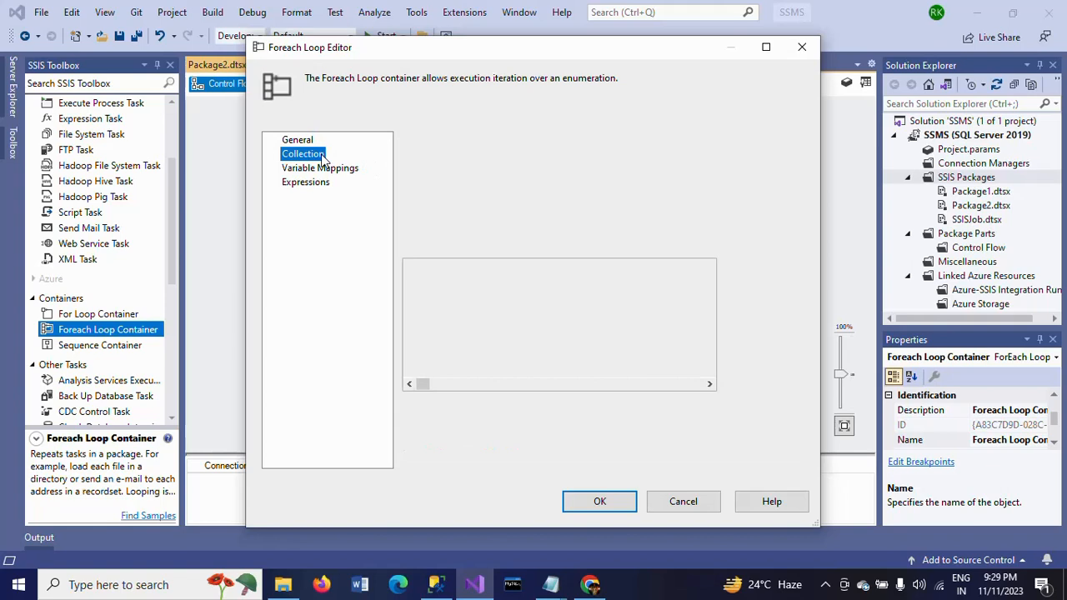
click(303, 154)
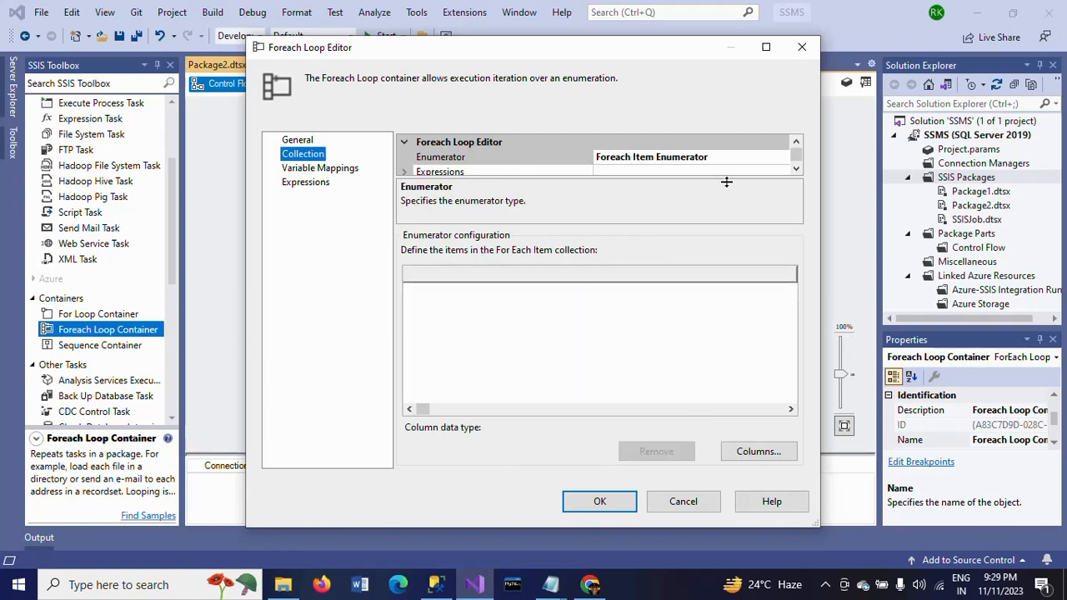
click(782, 157)
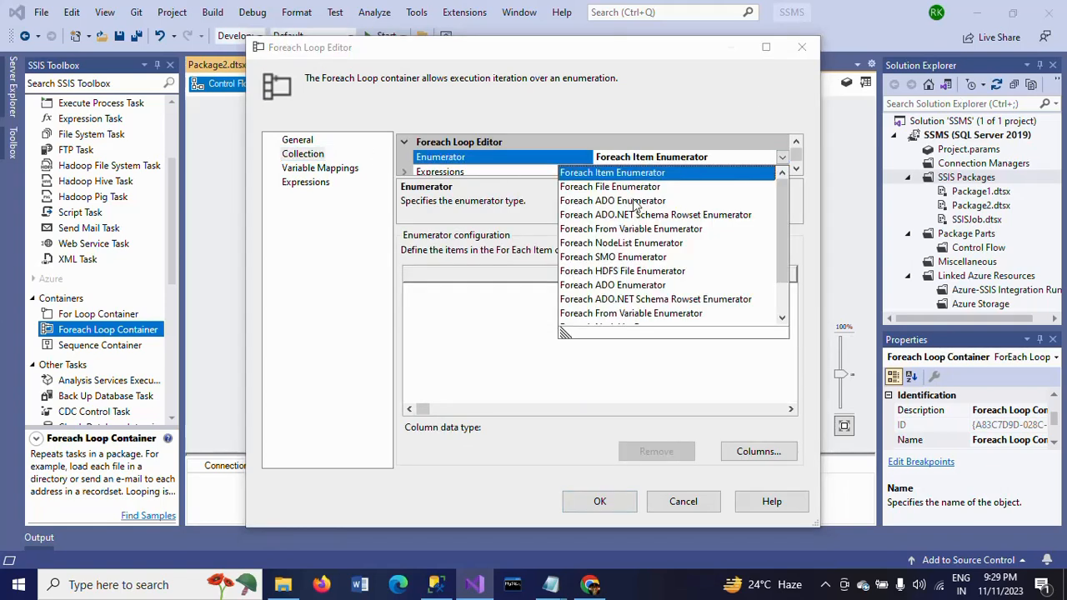
click(610, 186)
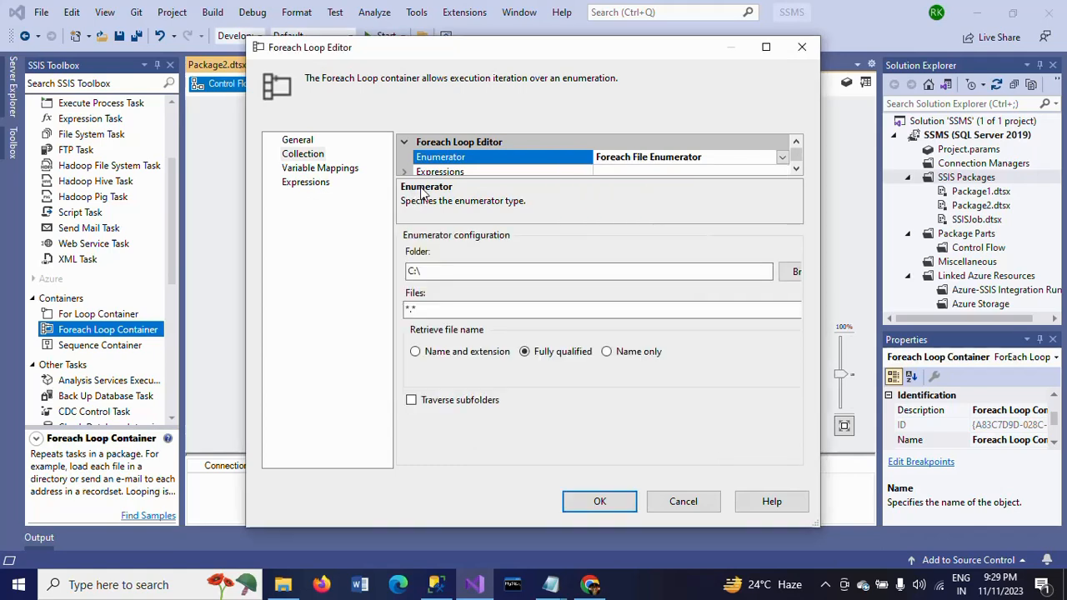
click(440, 157)
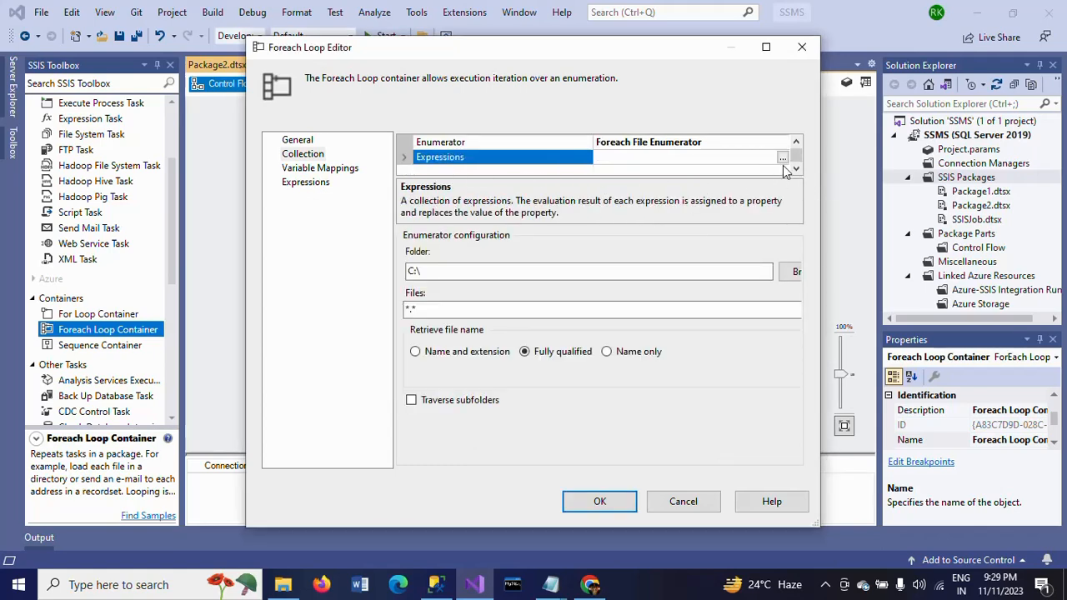
click(782, 159)
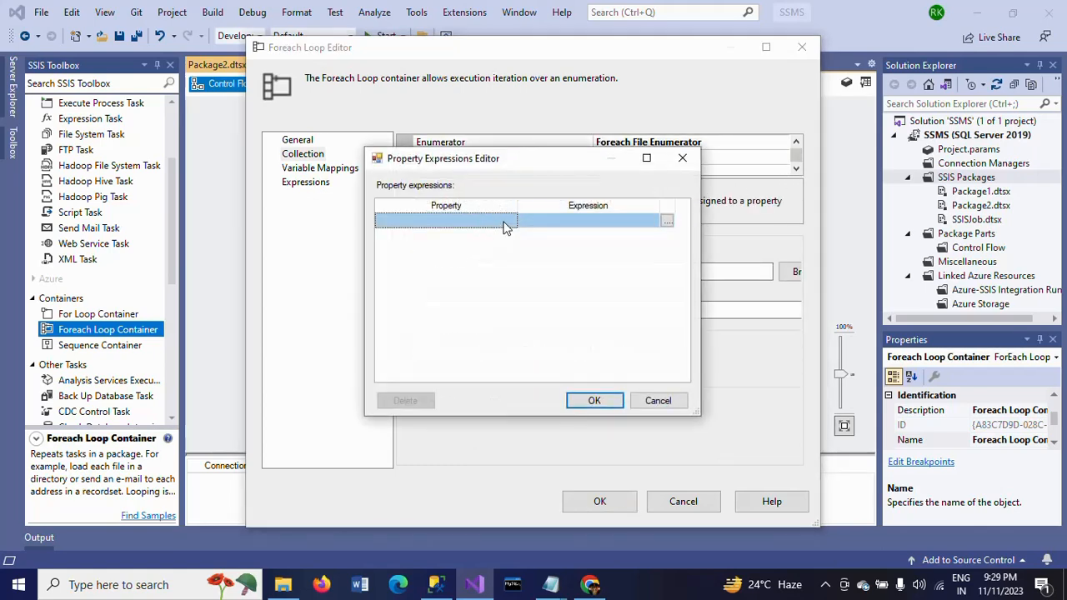
Bind the Directory property to @[User::SourcePath] via the Expression Builder
click(447, 220)
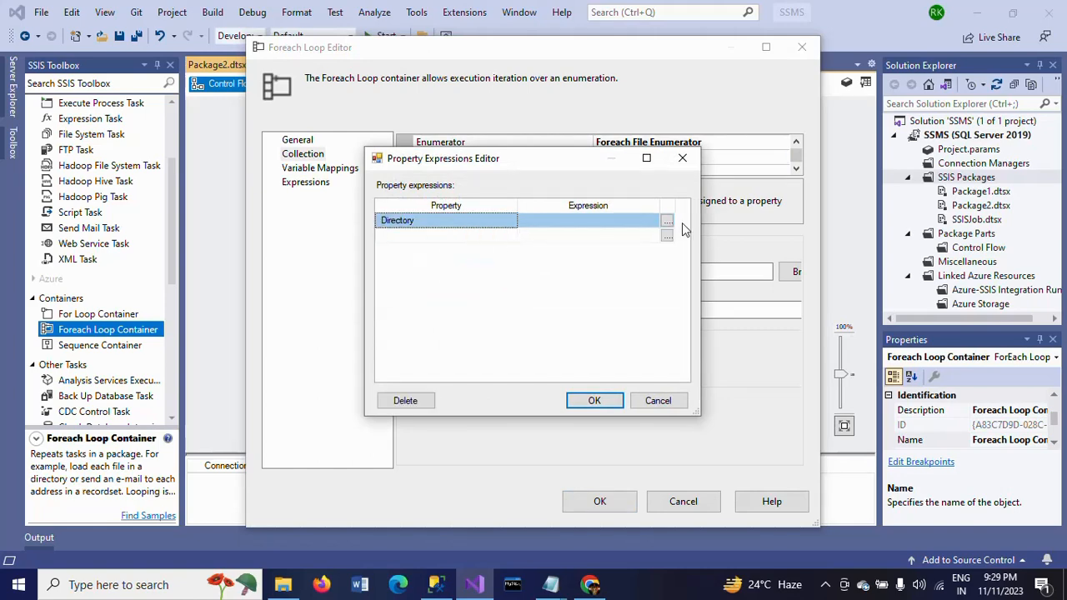
click(667, 221)
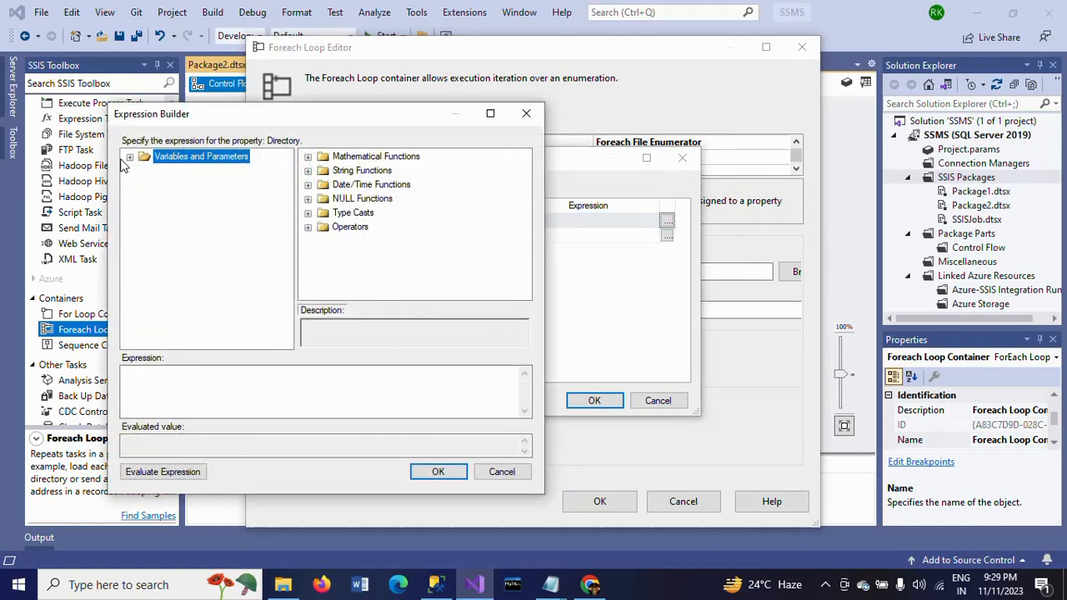
click(130, 157)
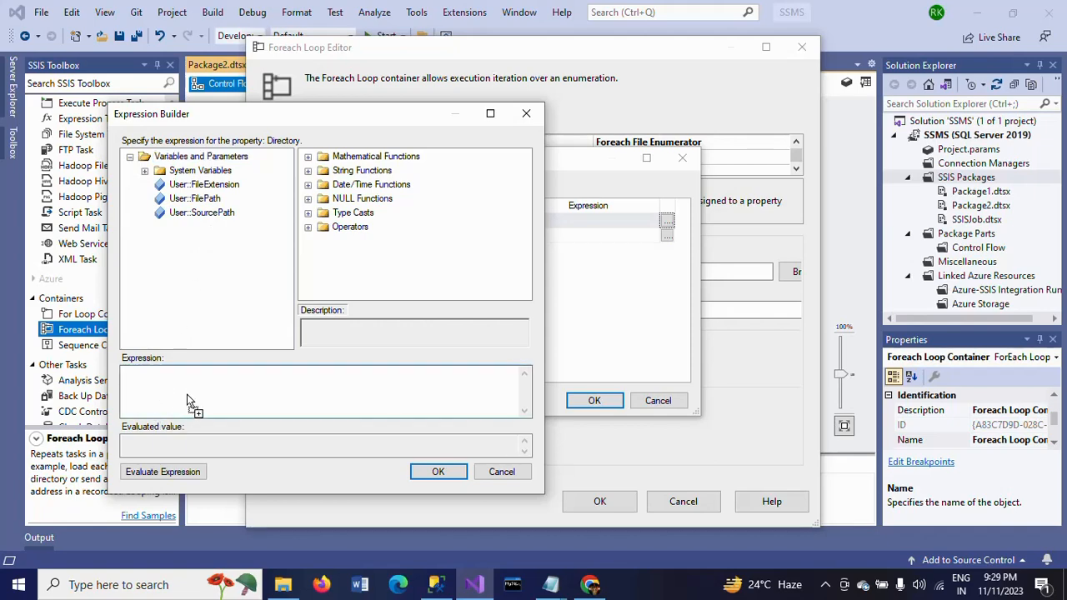
click(163, 472)
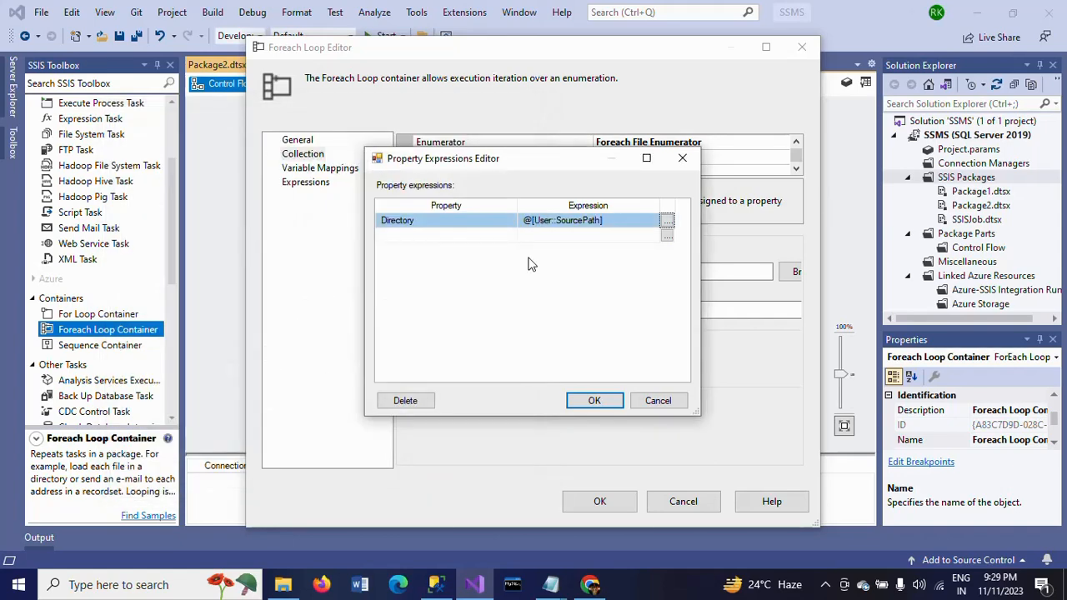
Bind the FileSpec property to @[User::FileExtension] and apply both expressions
click(509, 234)
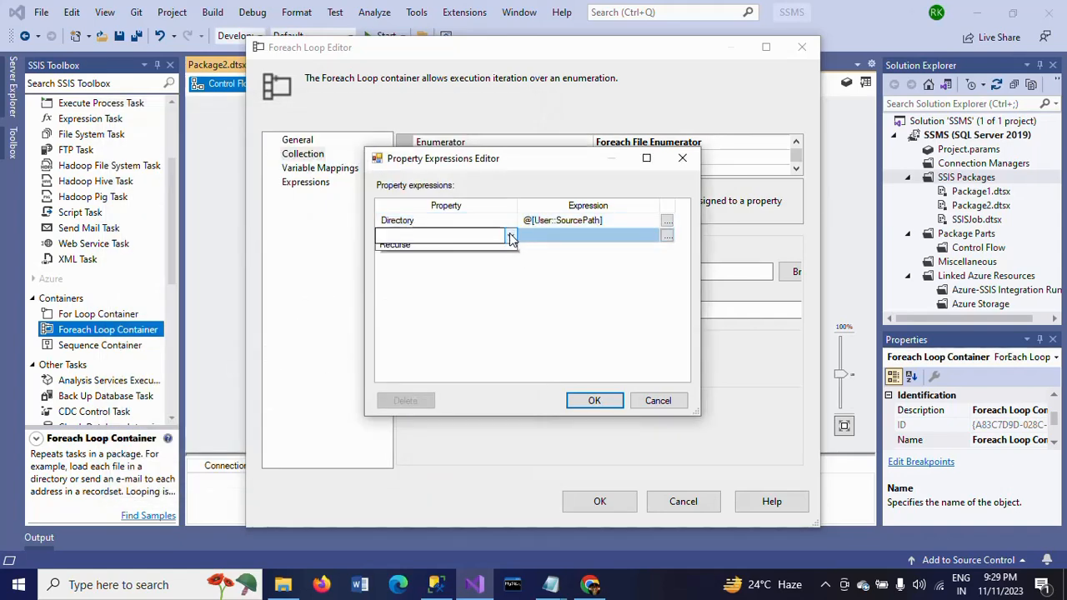
click(443, 233)
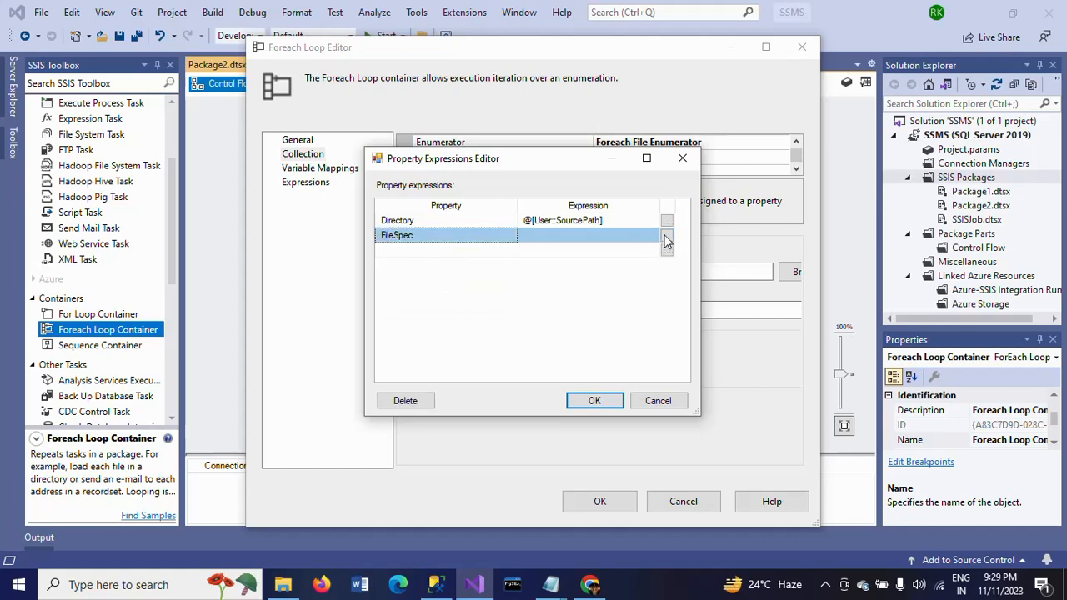
click(667, 235)
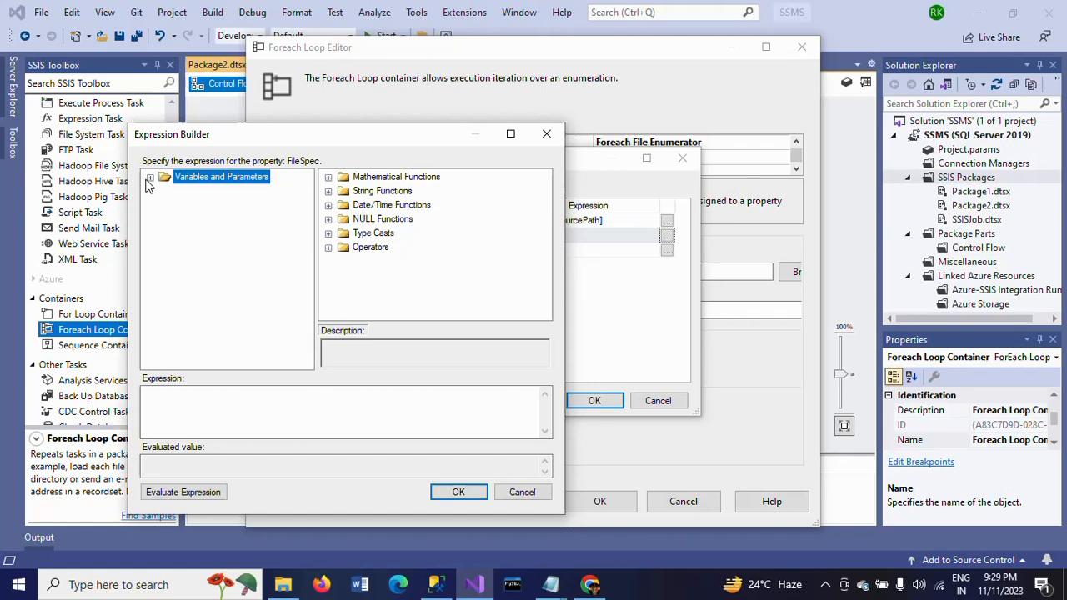
click(150, 176)
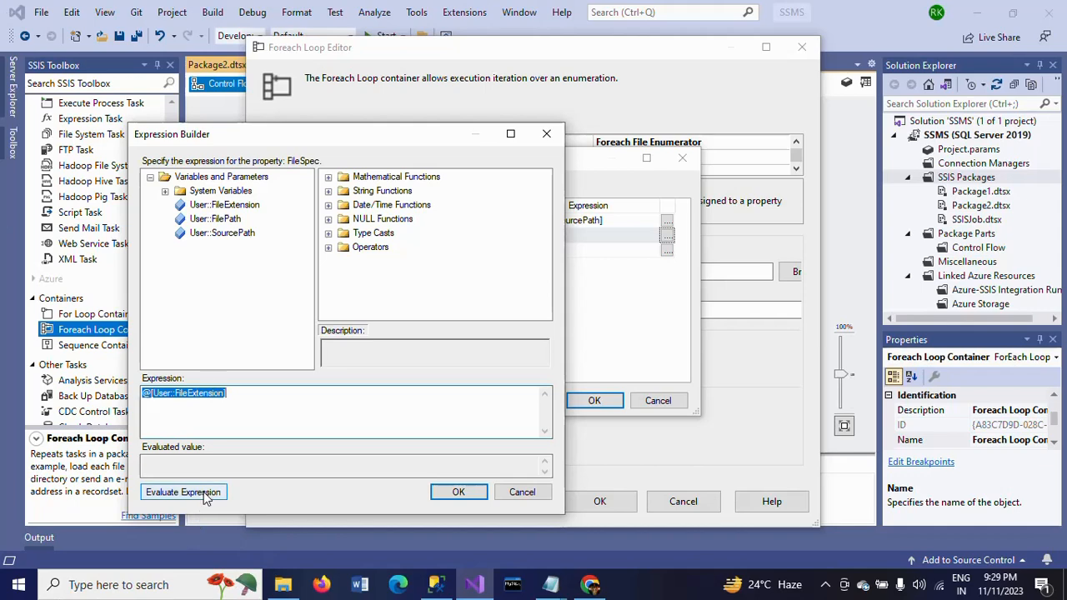
click(457, 492)
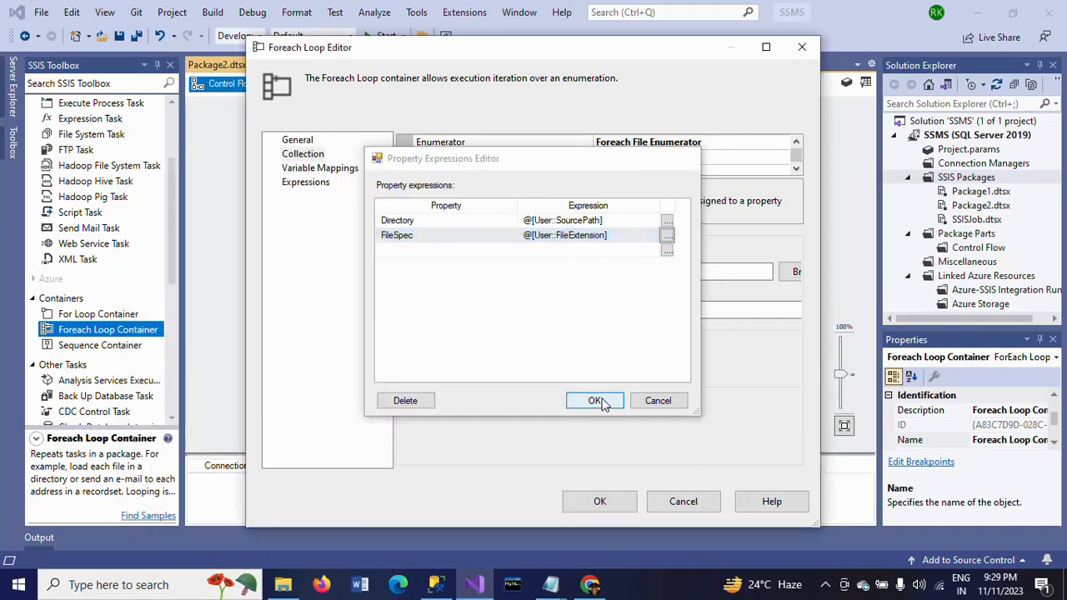
click(595, 400)
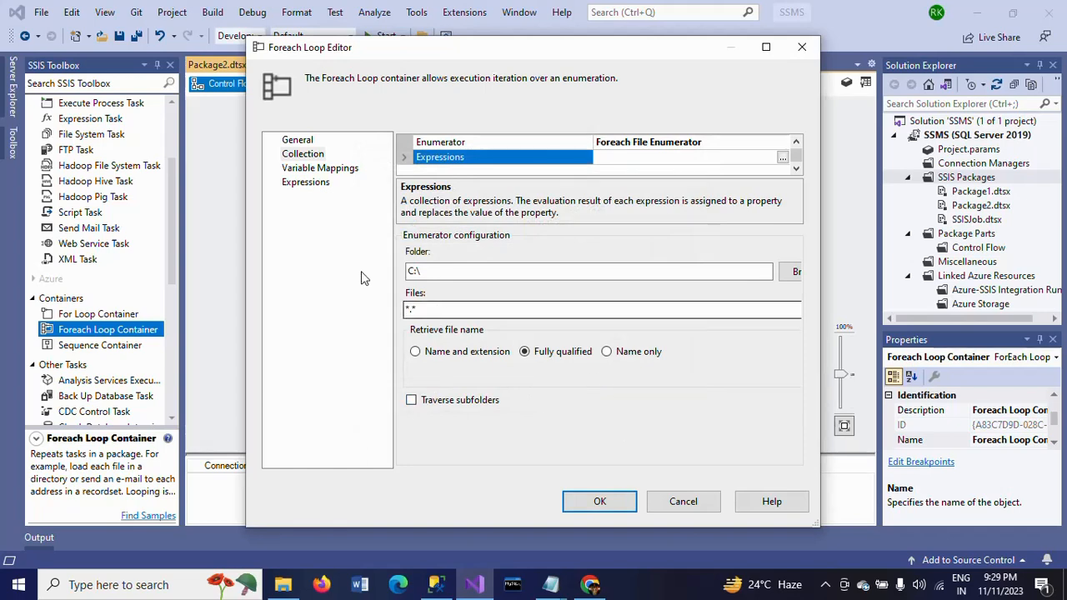
Map the enumerated file to User::FilePath at index 0 and confirm the loop editor
click(320, 167)
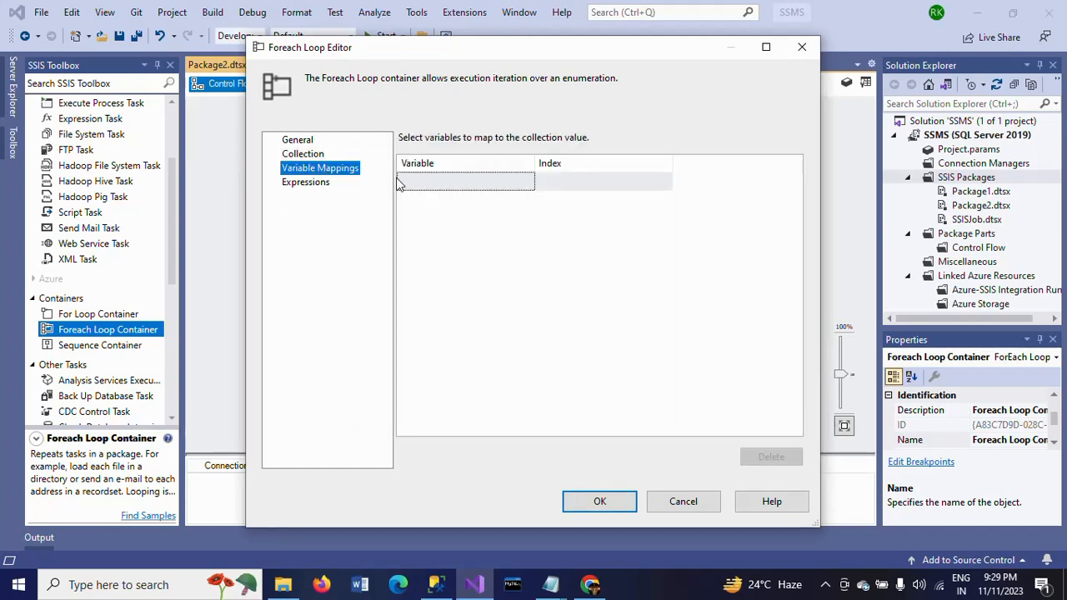
click(526, 180)
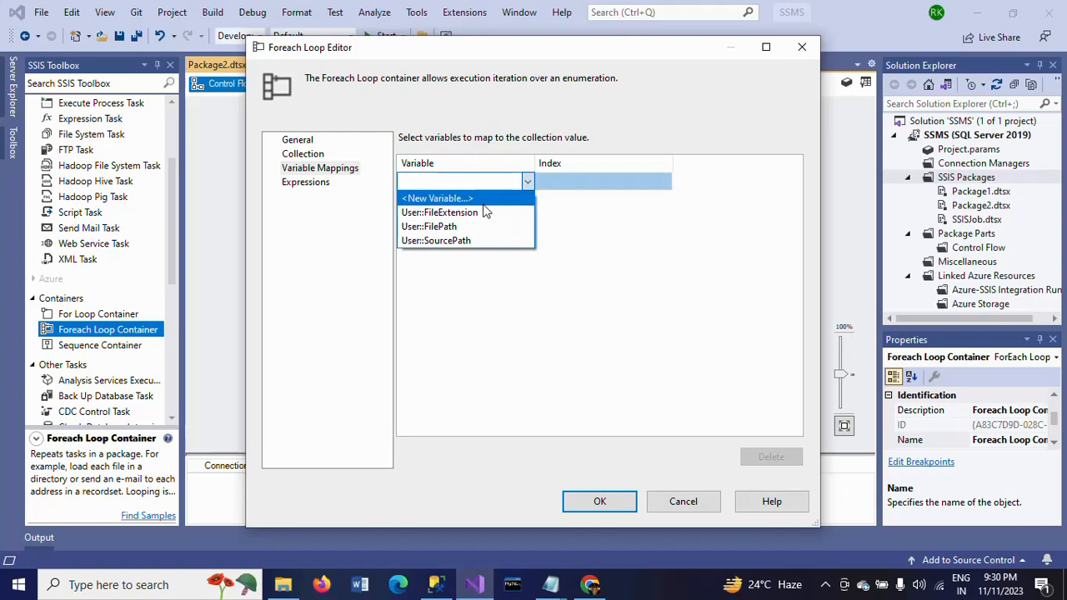
click(429, 227)
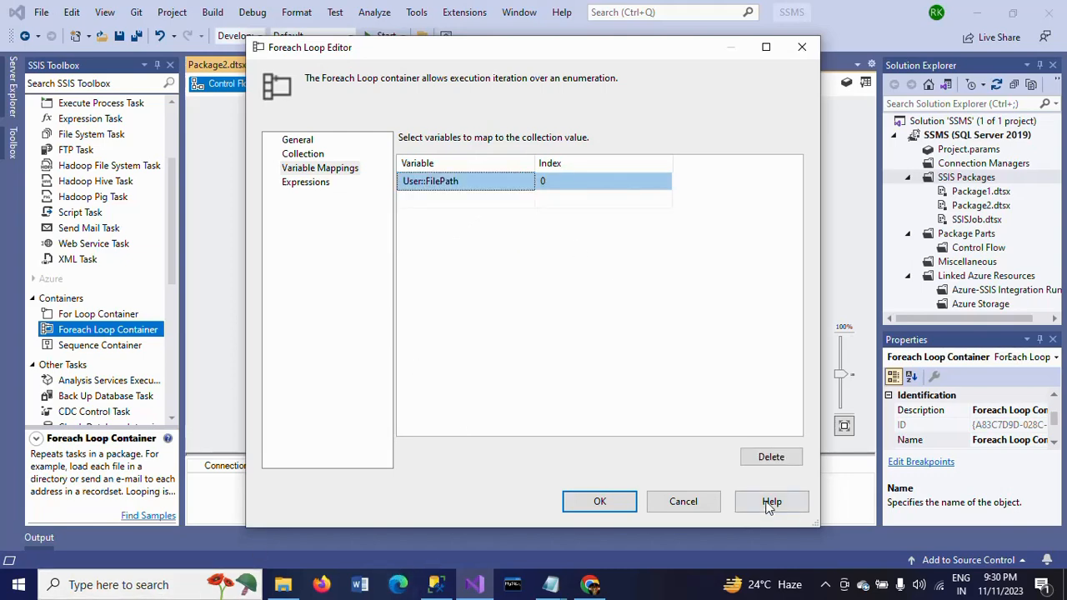
click(600, 500)
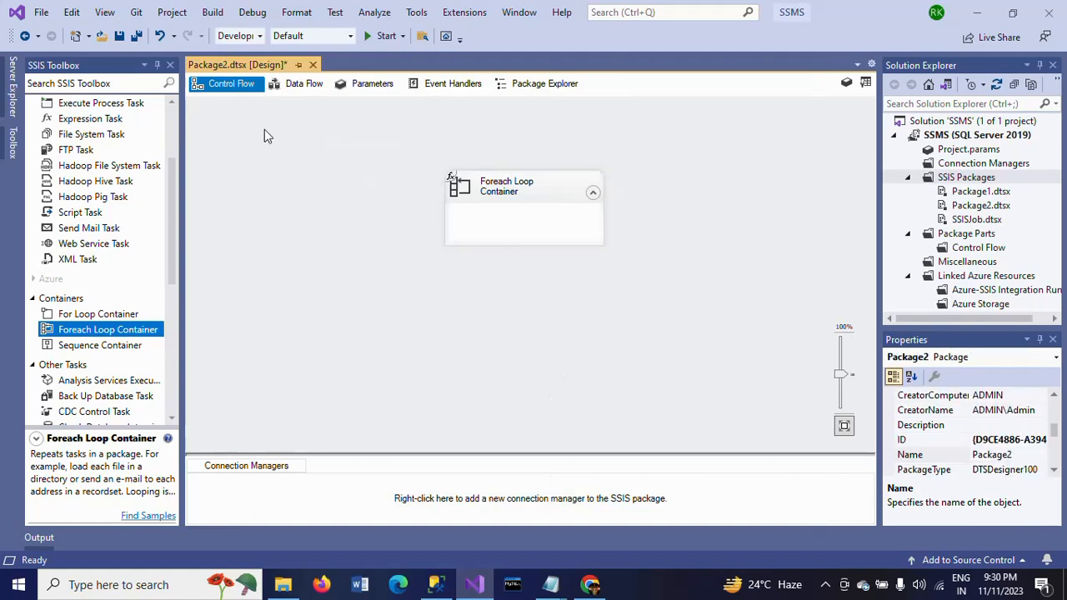
Place a Data Flow Task inside the Foreach Loop Container and open its data flow
scroll(up, 3)
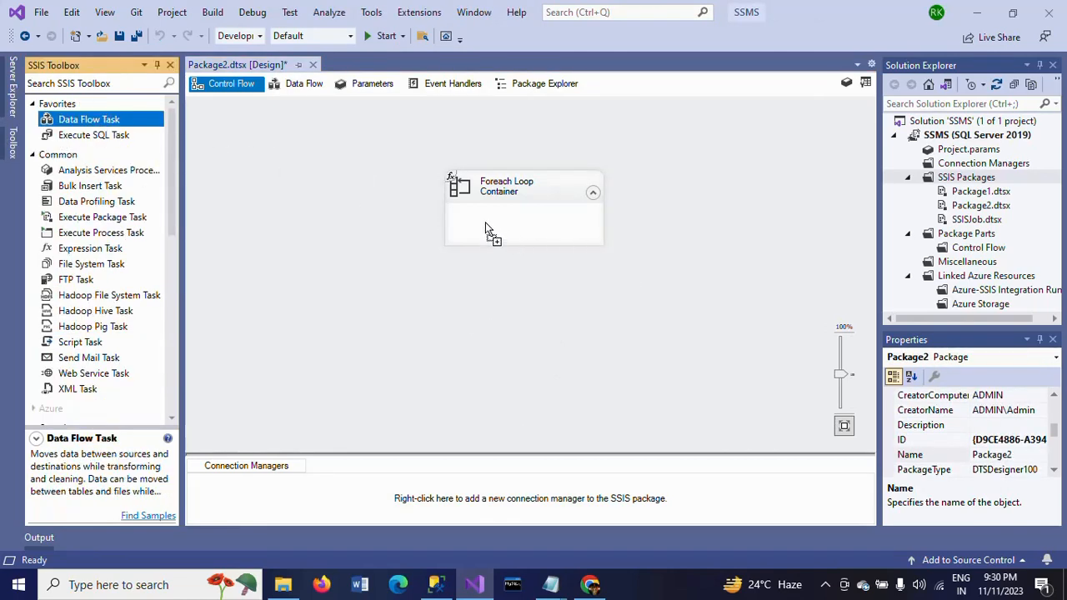
drag(88, 120, 544, 233)
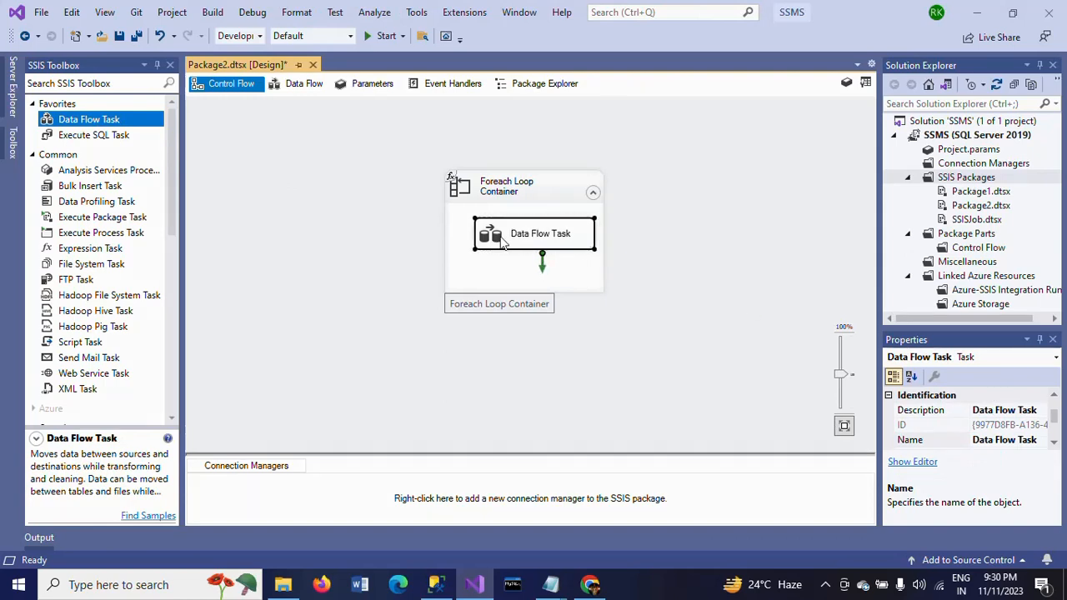
double_click(540, 234)
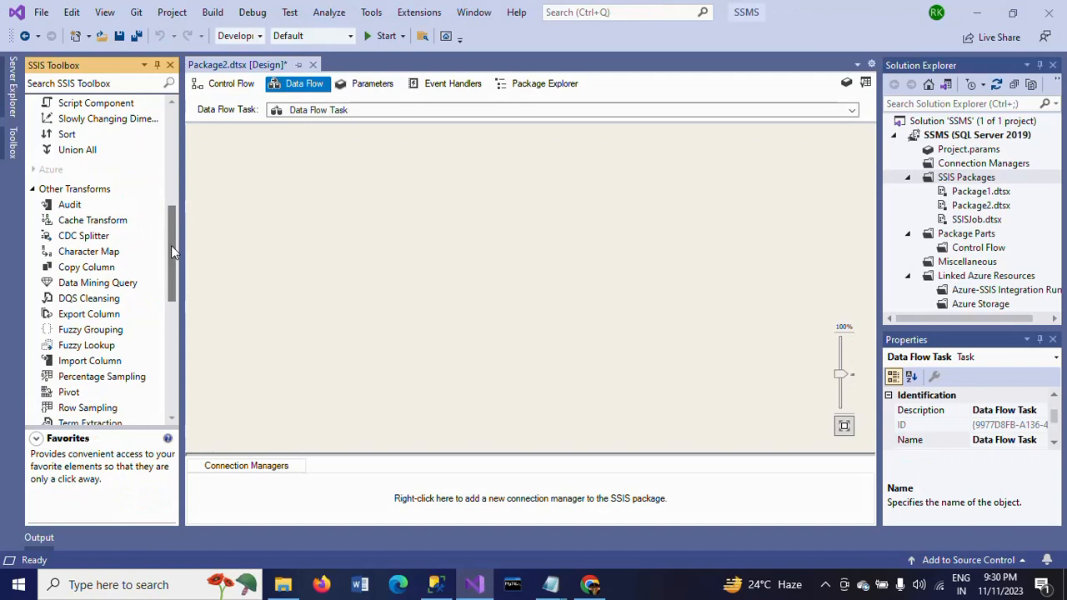
Add an XML Source to the data flow canvas and open its editor
scroll(down, 3)
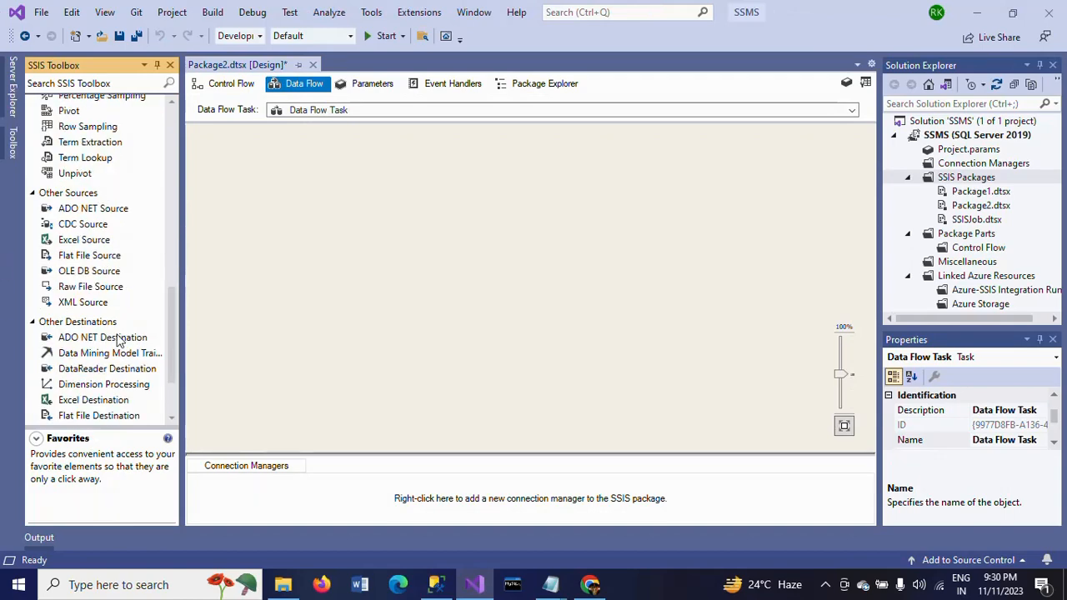
click(84, 302)
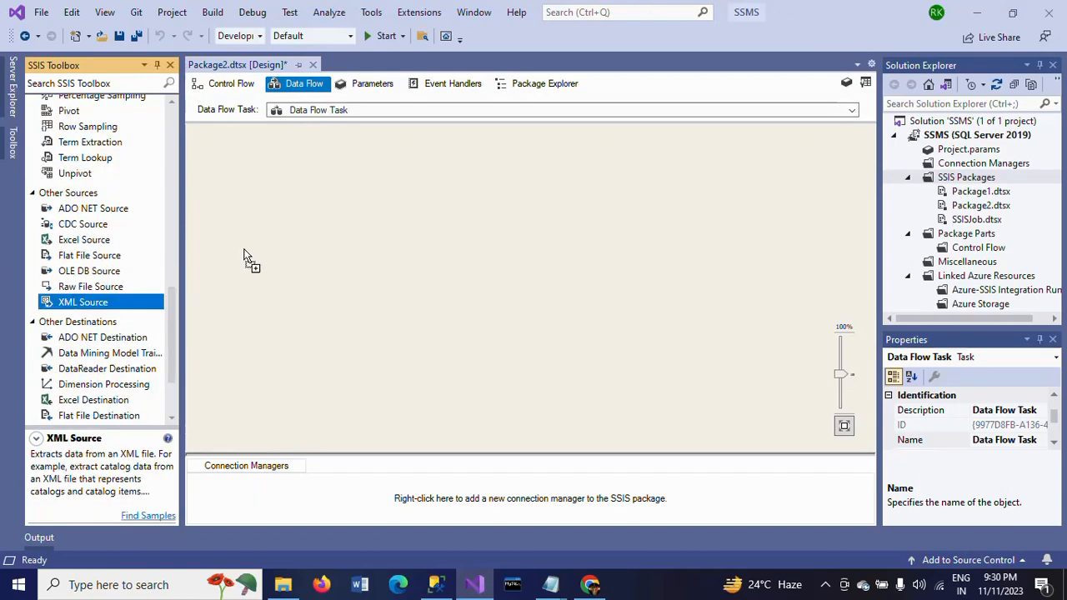
drag(83, 302, 317, 257)
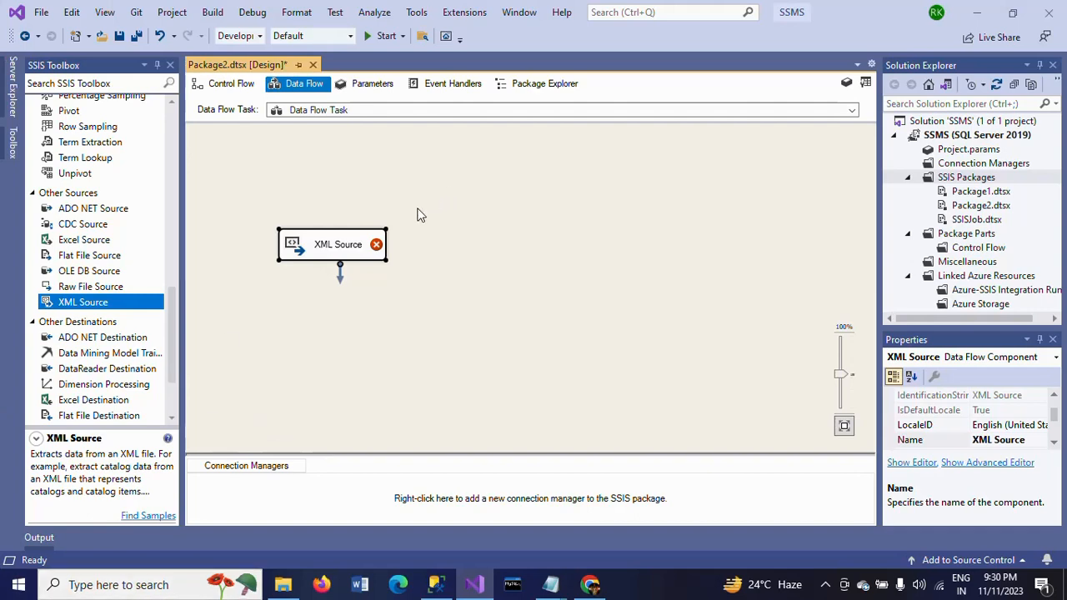
mouse_move(320, 251)
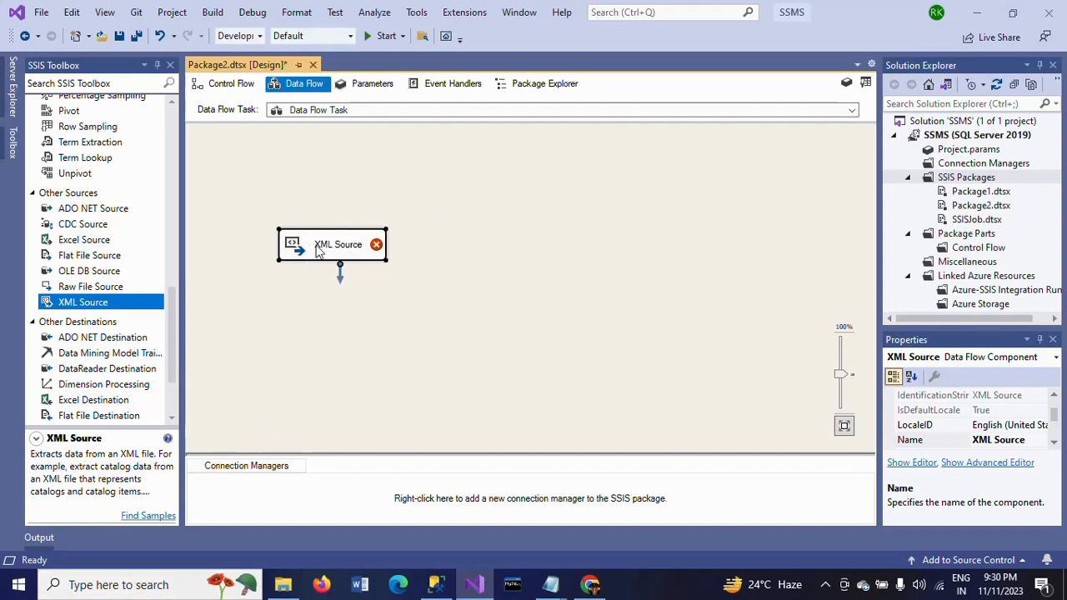
mouse_move(280, 250)
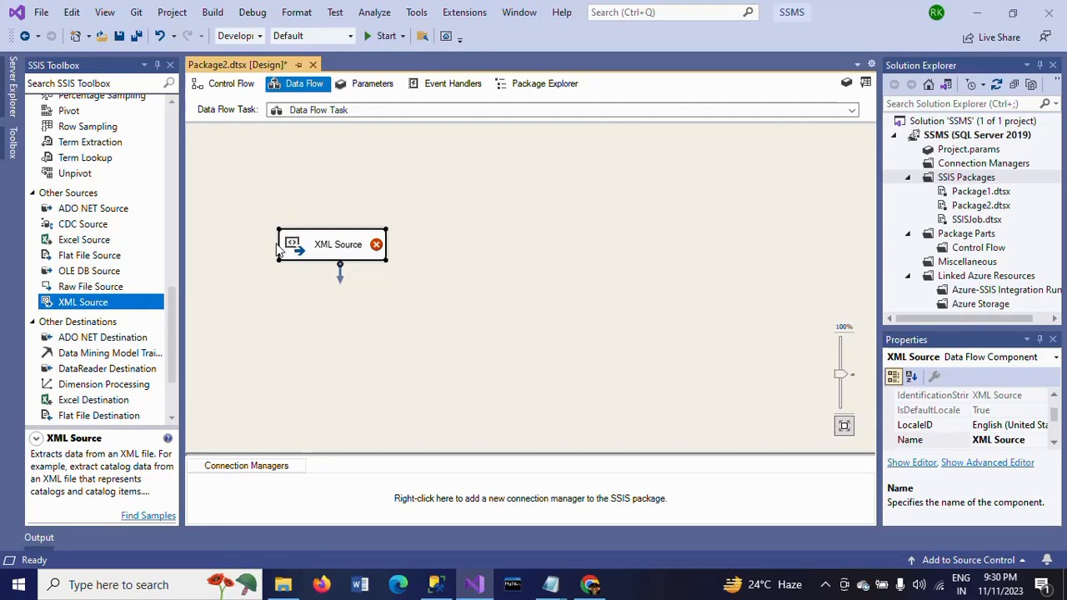
drag(332, 243, 373, 204)
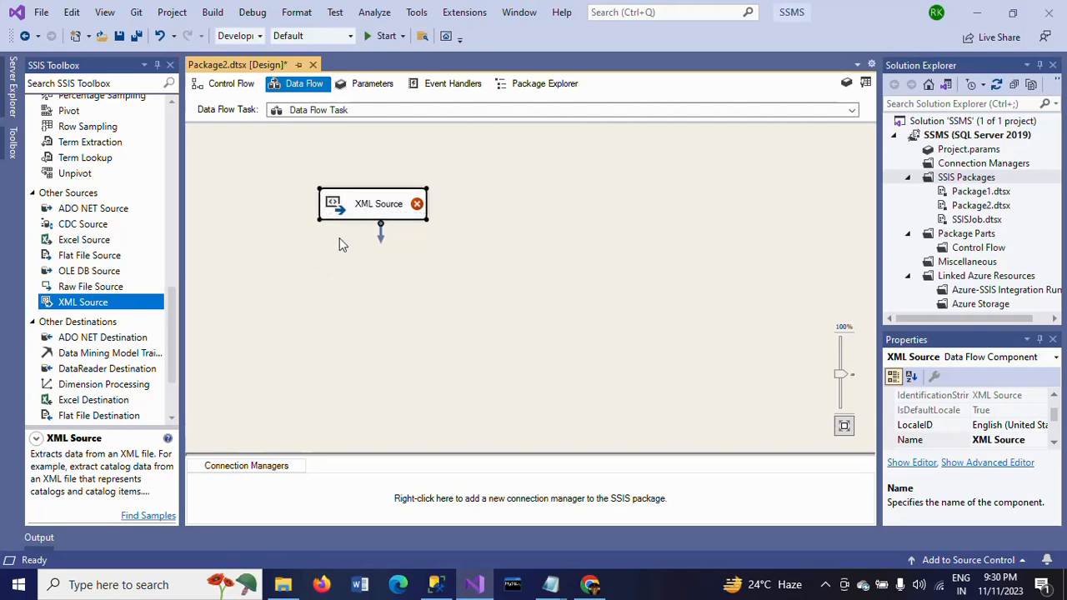
double_click(373, 203)
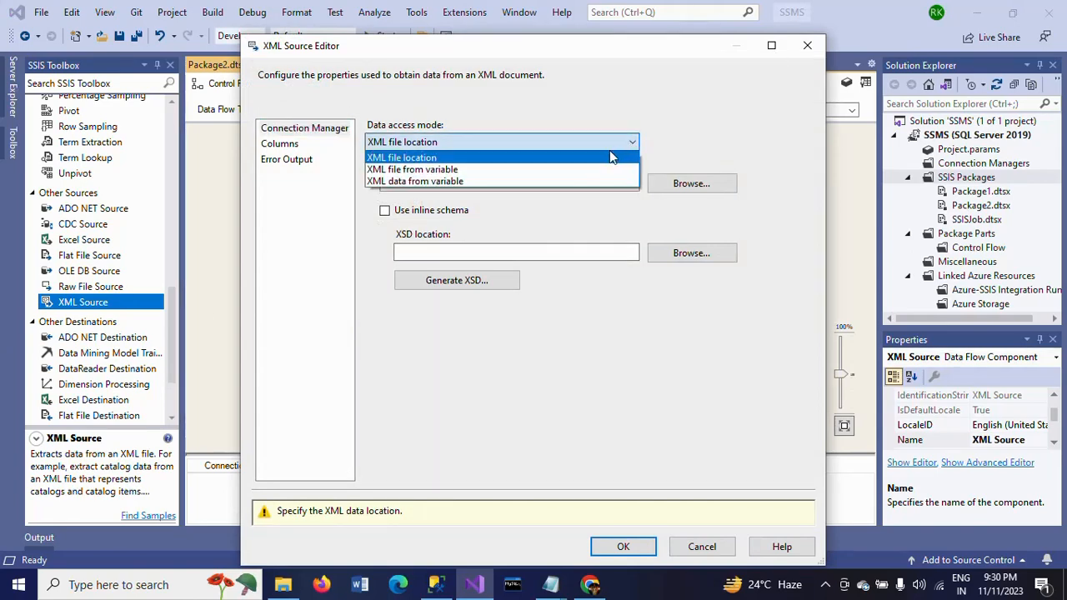
Make the XML Source read the file from User::FilePath, generate and save its XSD, accepting the warnings
click(401, 157)
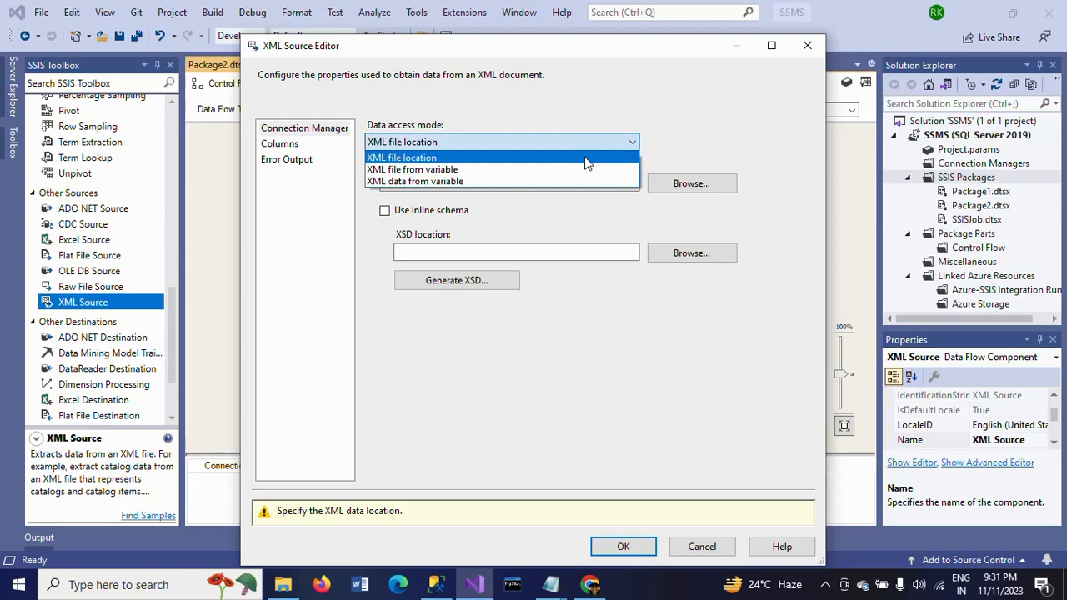
click(413, 170)
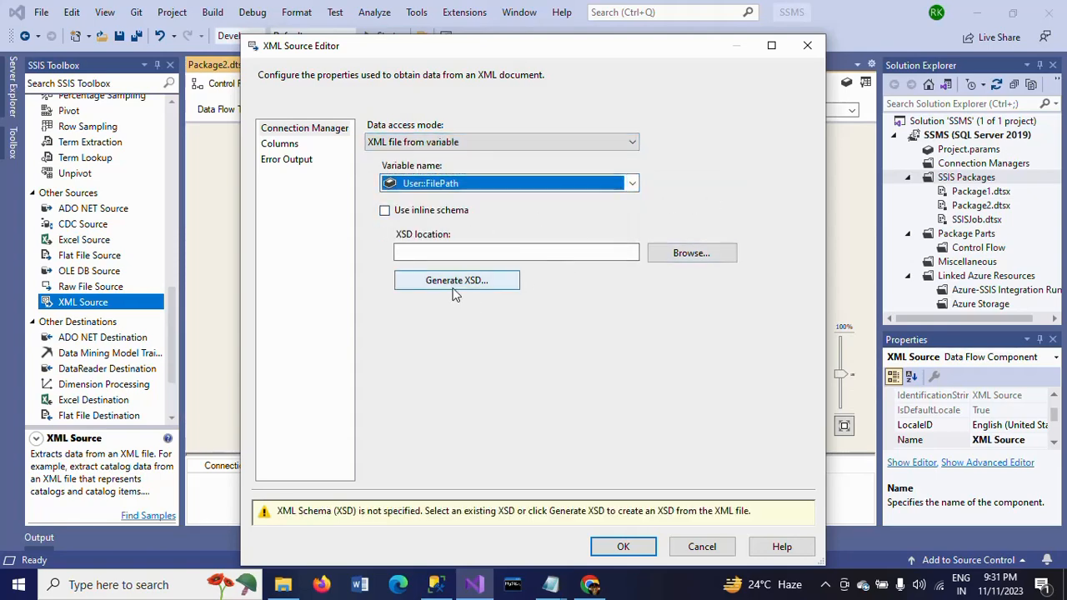
click(457, 280)
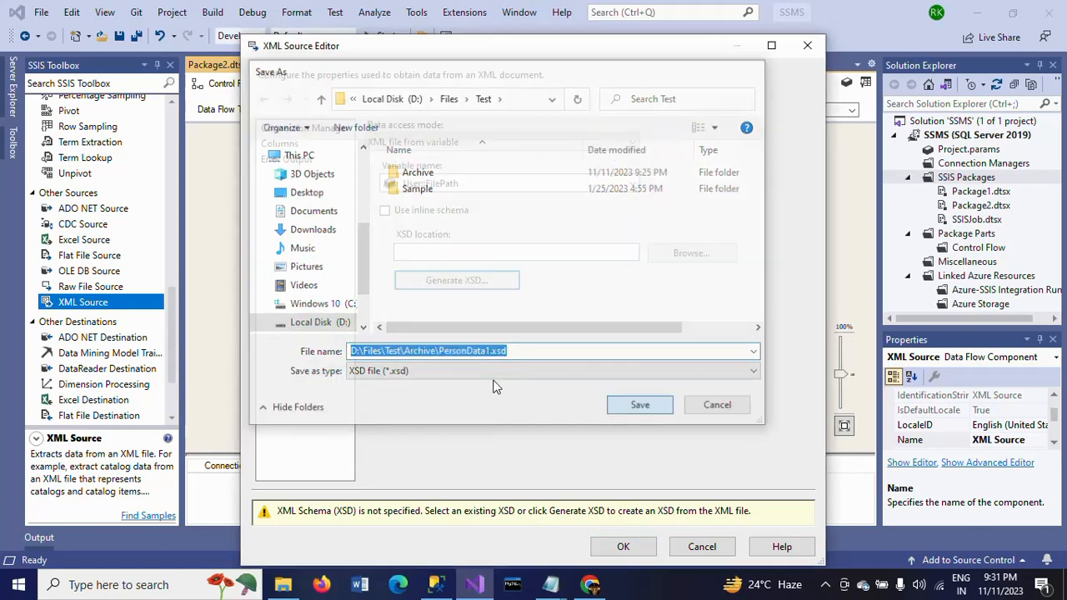
click(640, 405)
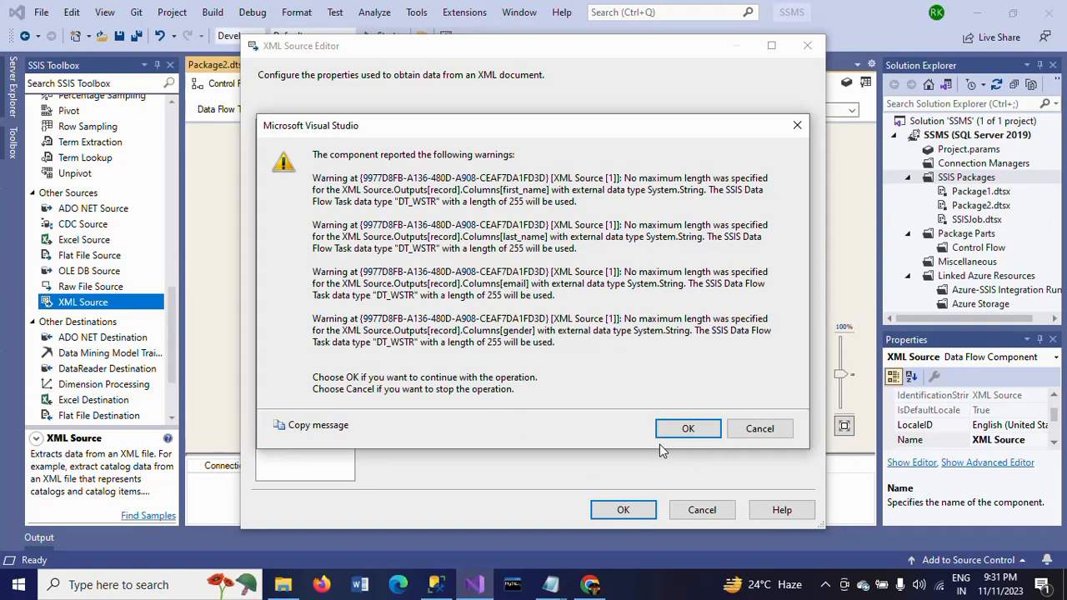
click(687, 426)
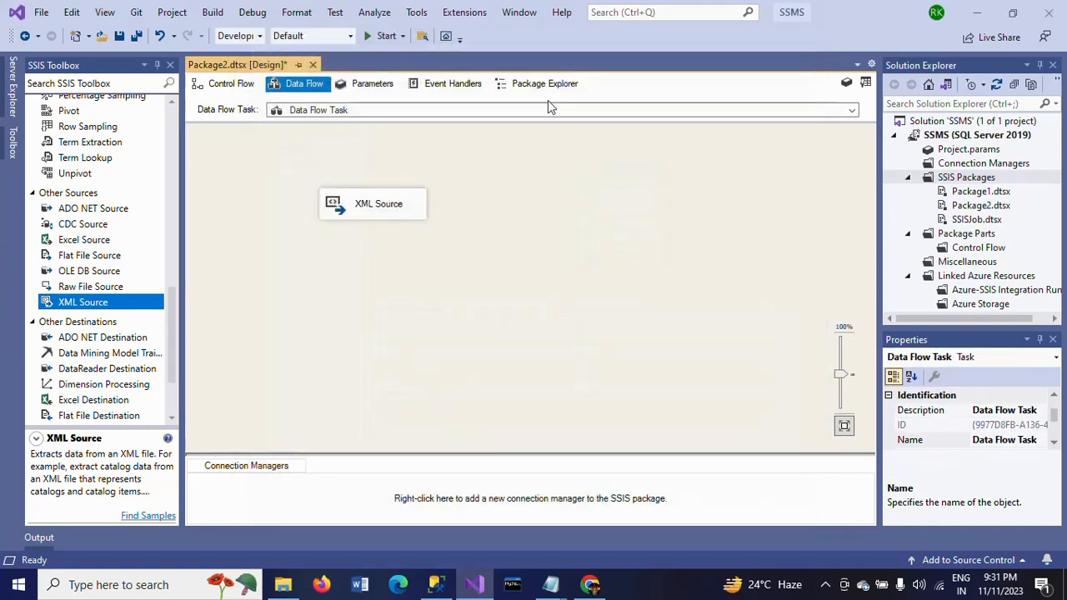
Place an OLE DB Destination right of the XML Source and open its editor
scroll(down, 3)
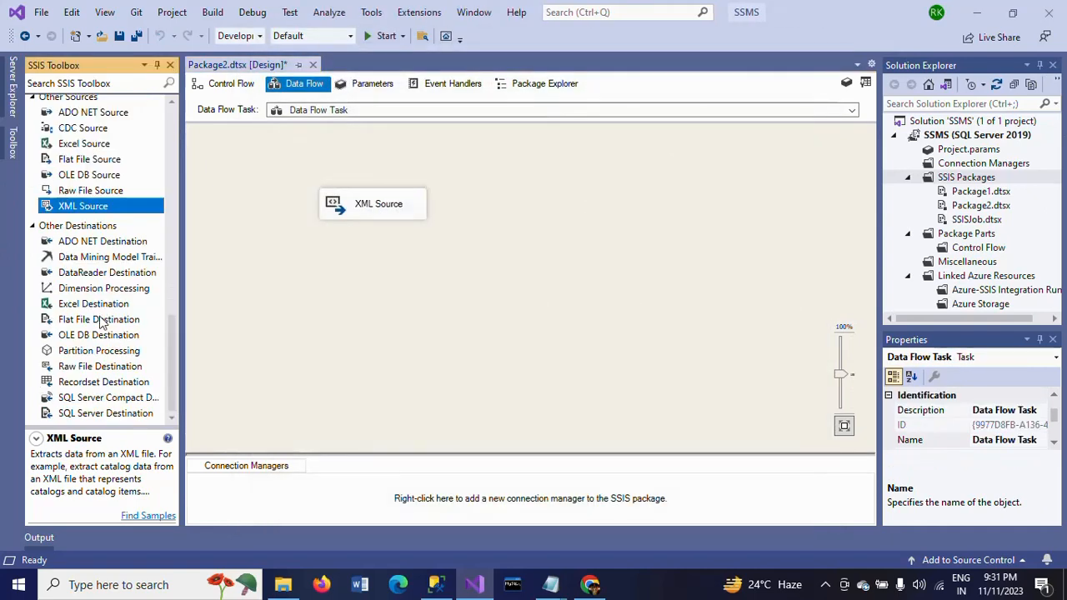
click(98, 333)
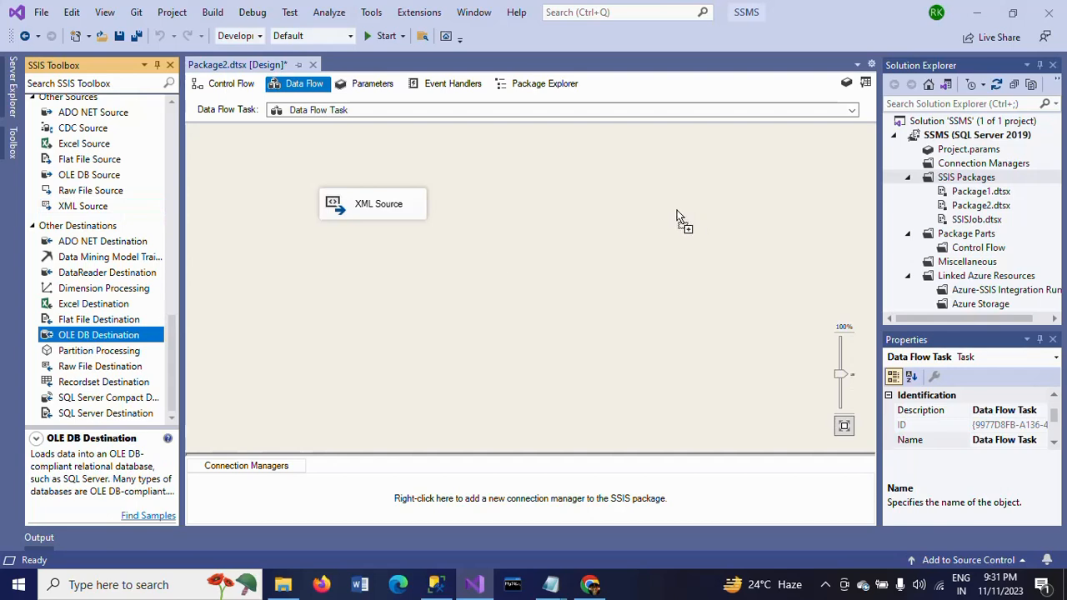
drag(99, 333, 670, 201)
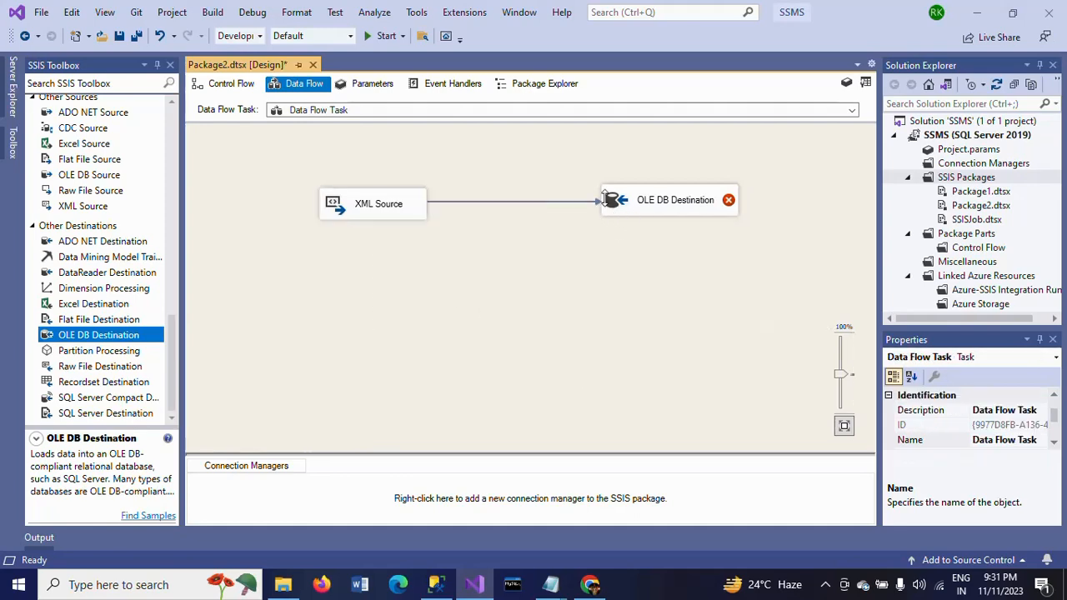
double_click(675, 200)
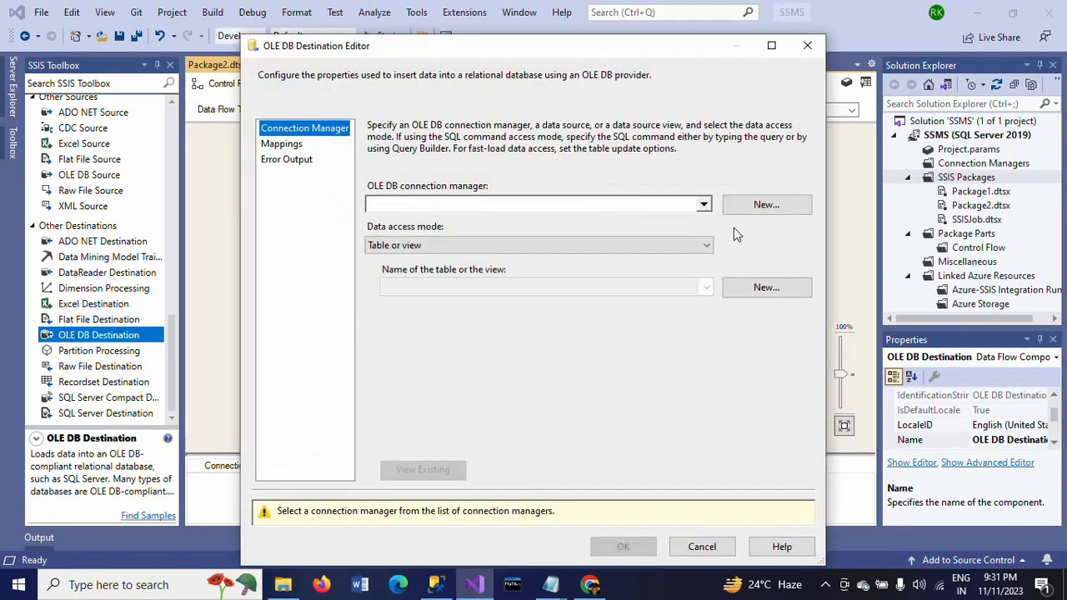
Point the destination at the ADMIN.Sample connection using fast-load table access
click(765, 203)
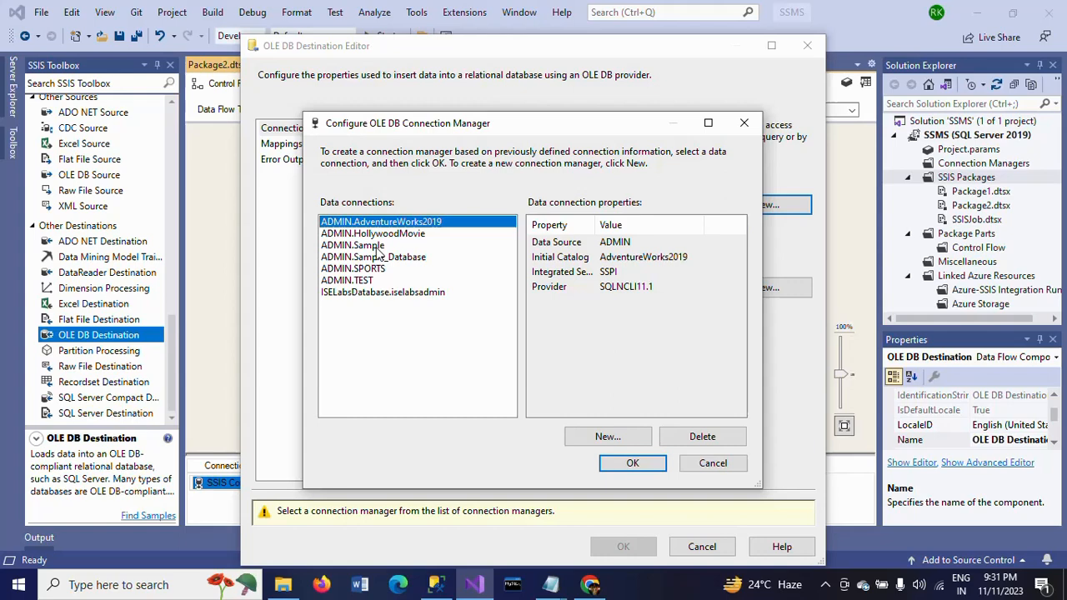
click(353, 244)
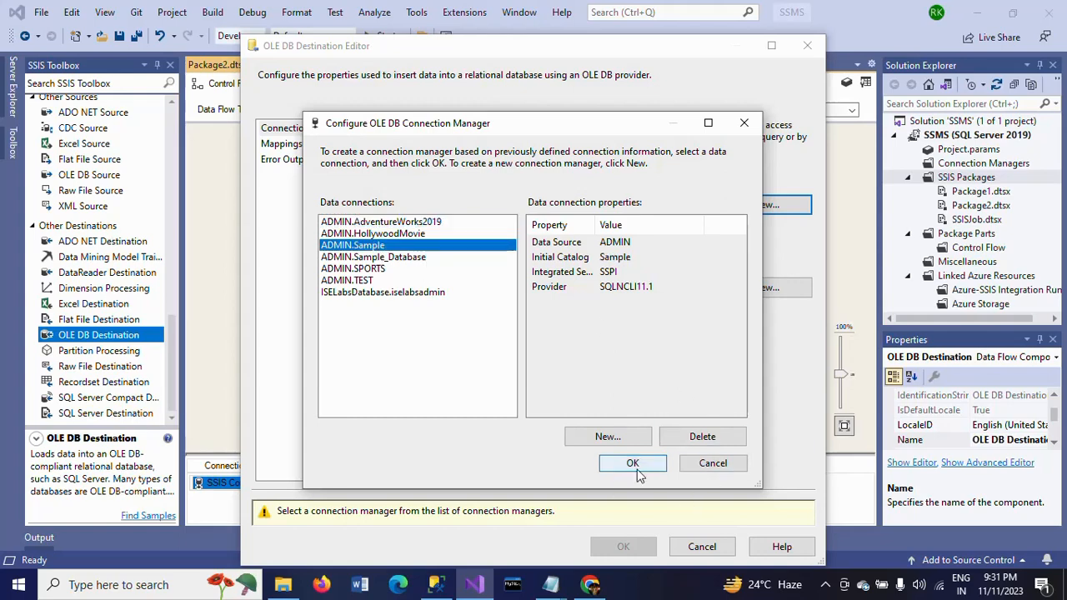
click(632, 463)
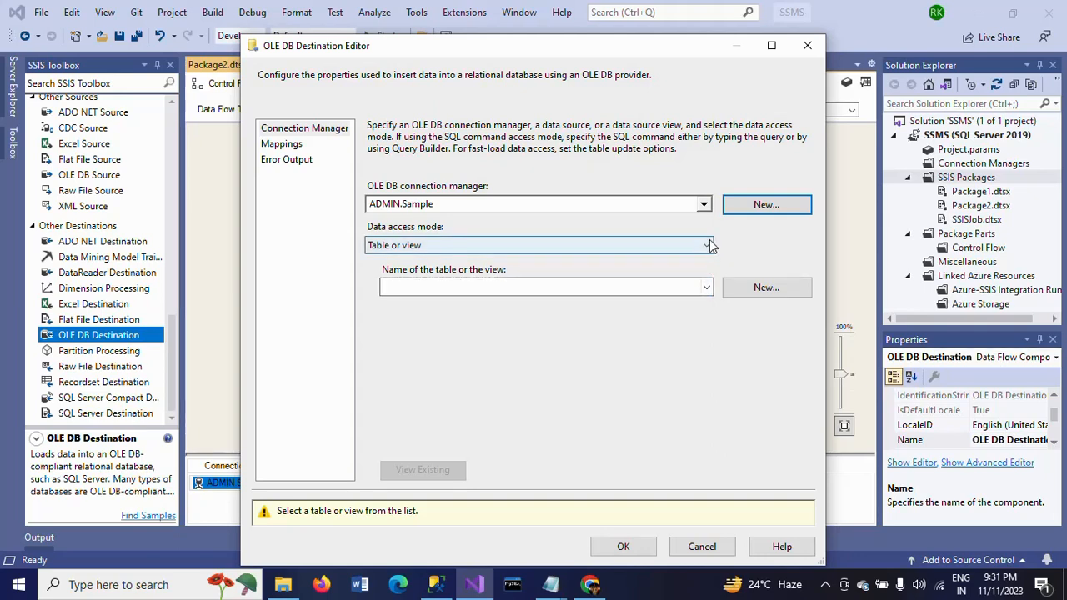
click(707, 244)
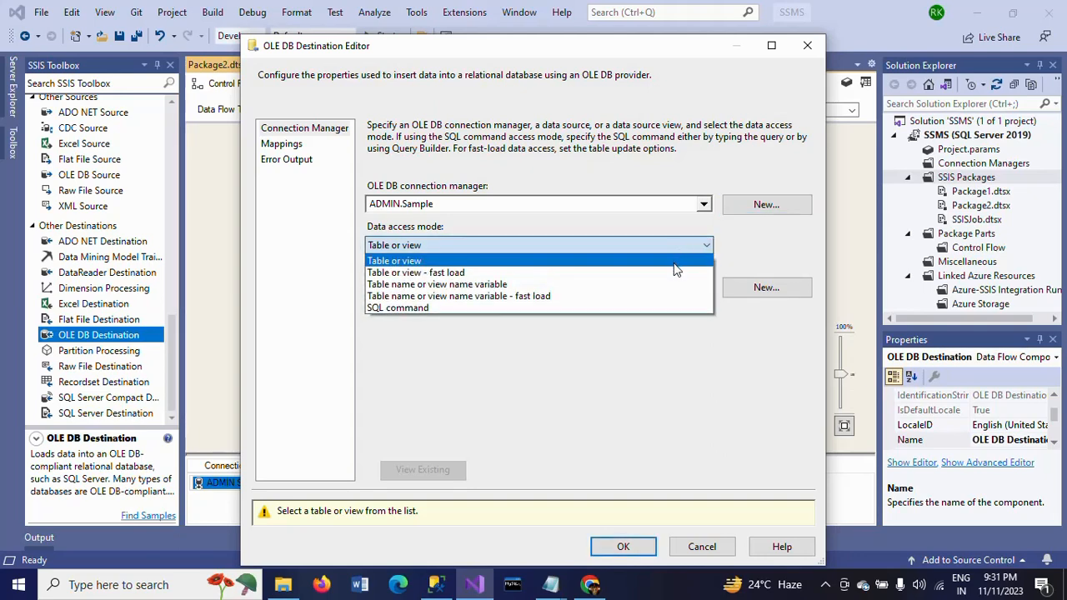
click(416, 272)
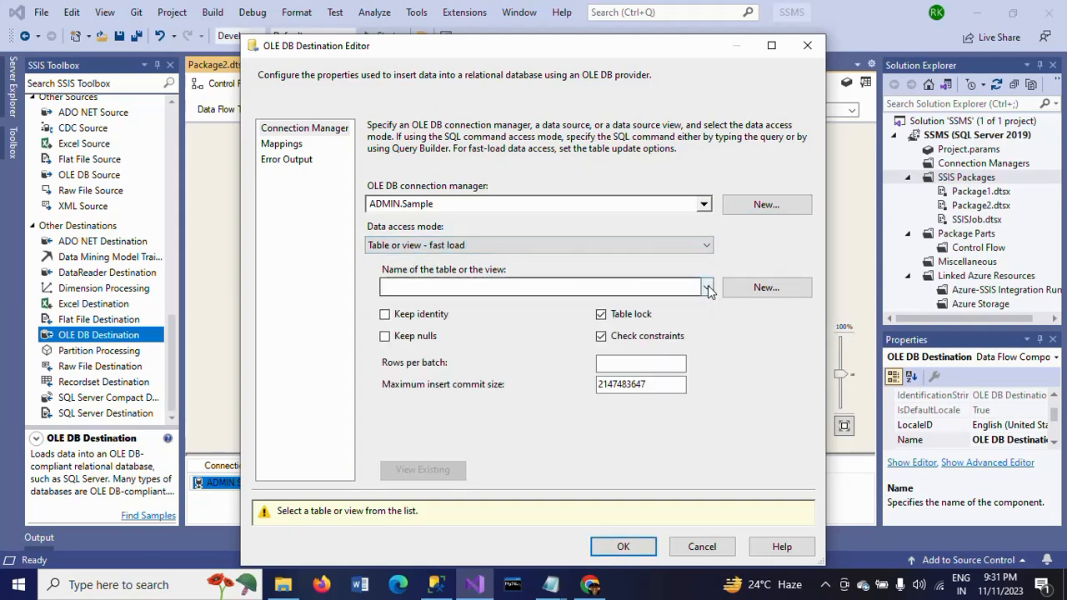
Target [dbo].[XML_Load], review the id, first_name, last_name, email, gender mappings and confirm
click(704, 287)
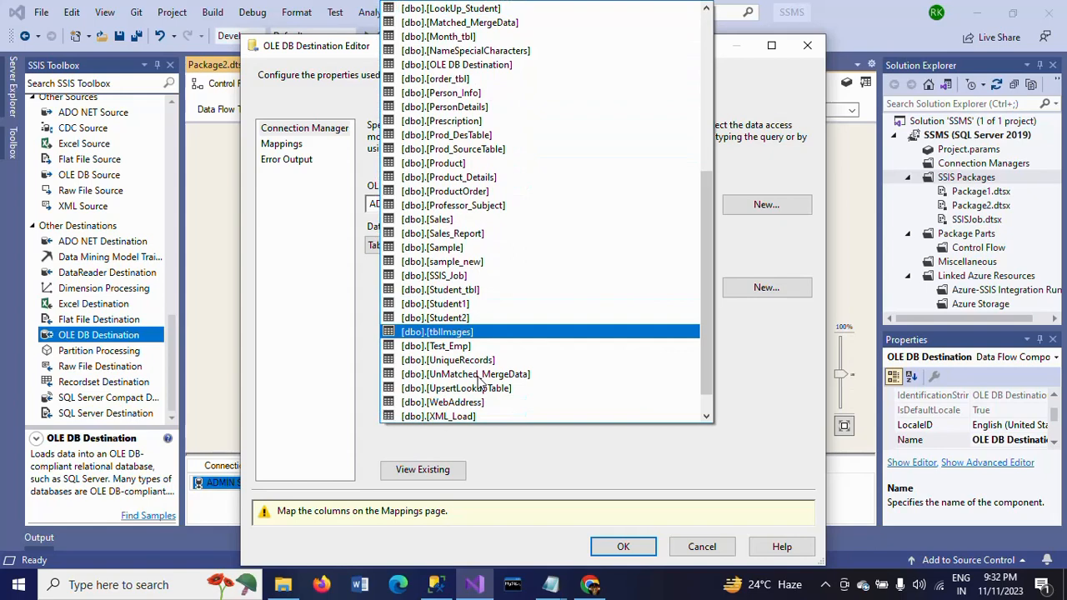
click(443, 417)
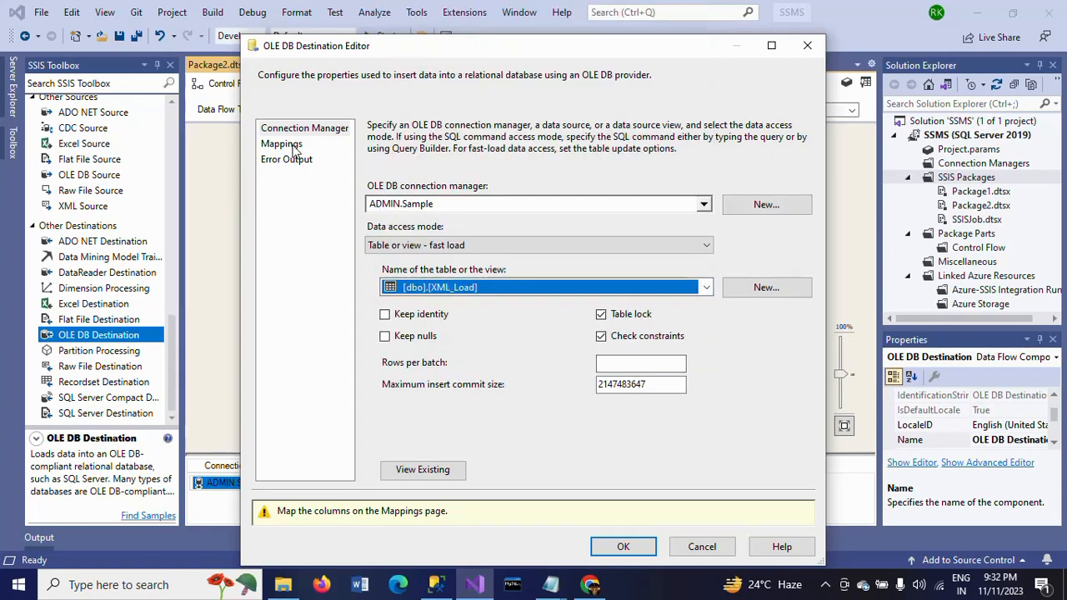
click(280, 143)
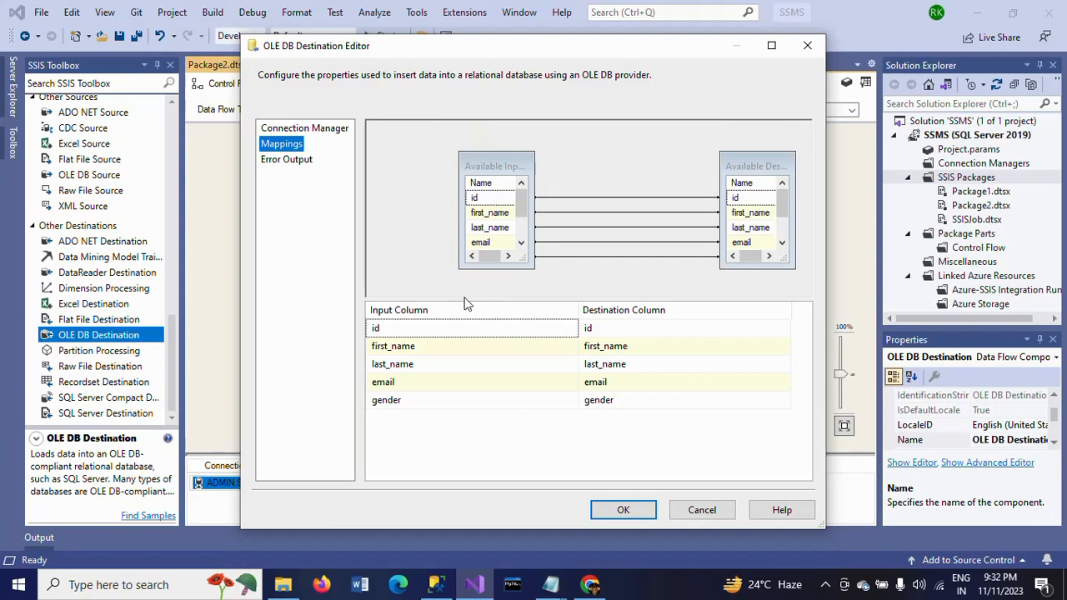
mouse_move(496, 232)
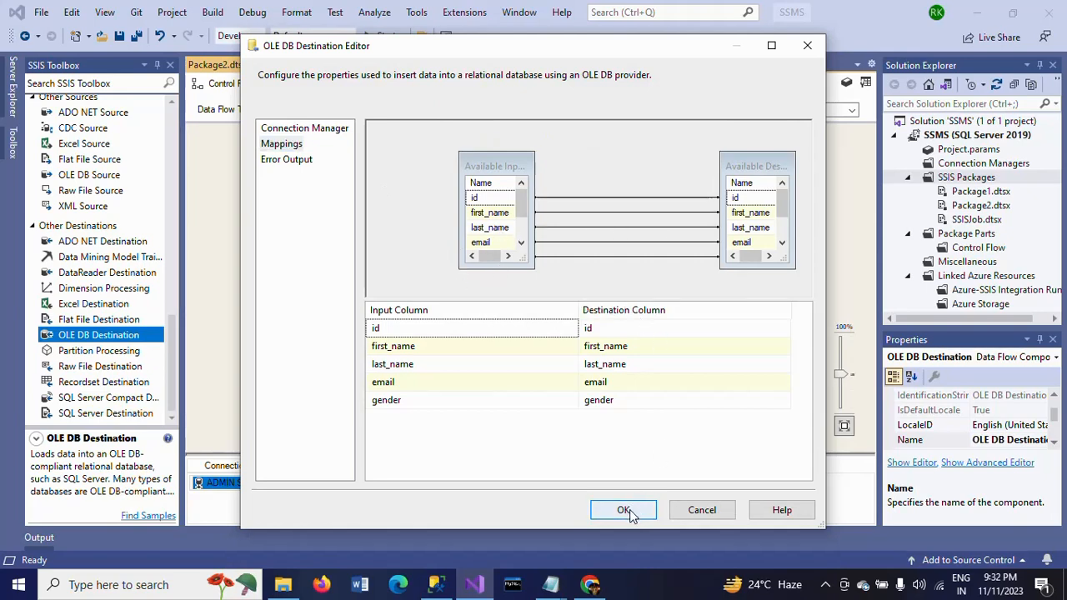
click(624, 510)
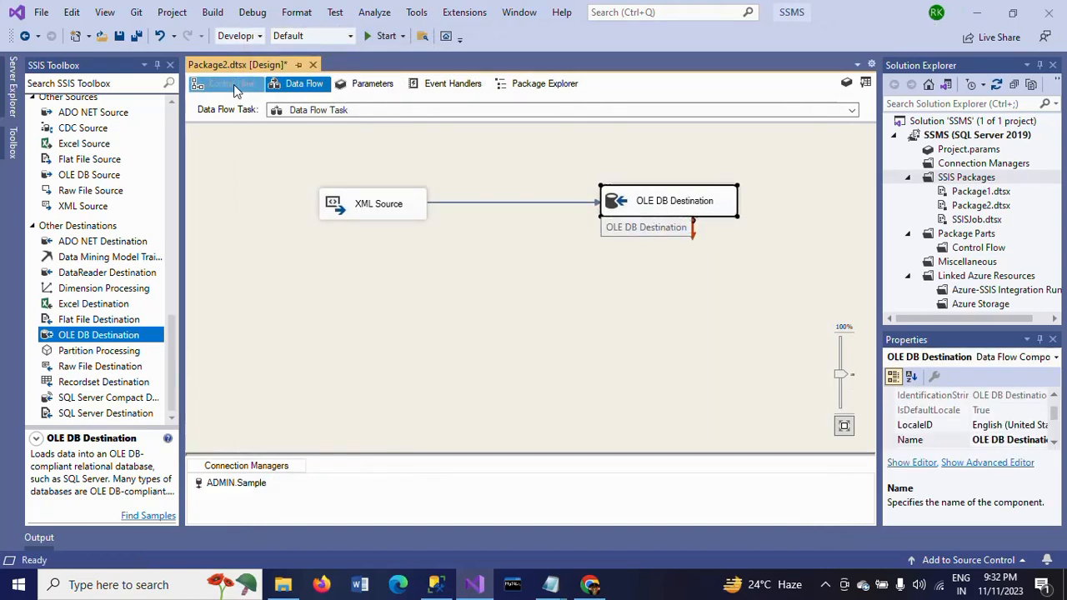
Add a Data Flow Task property expression binding [XML Source].[XMLData] to @[User::FilePath]
click(230, 83)
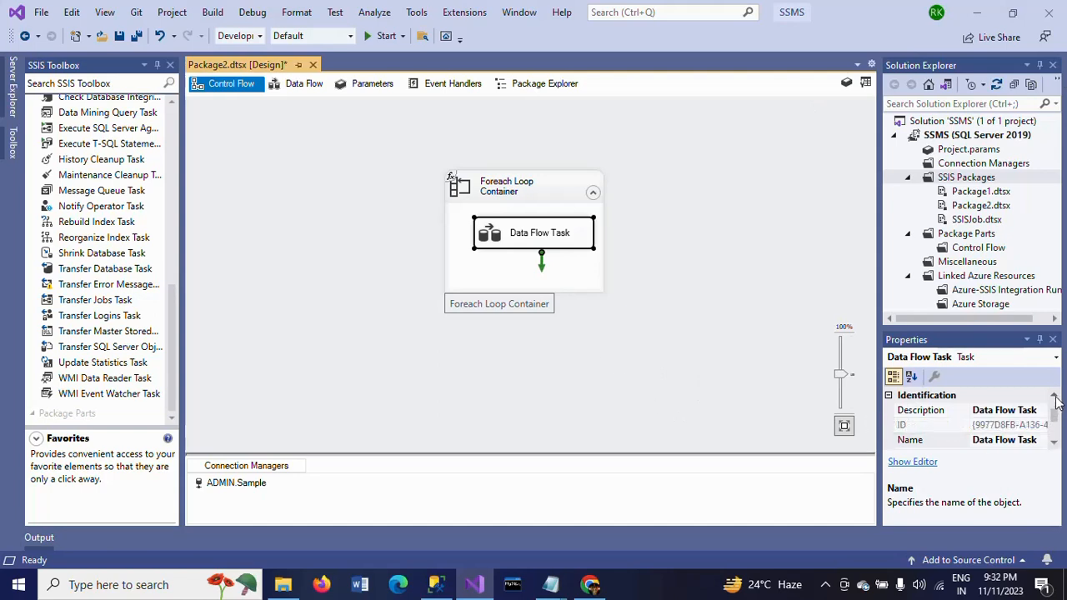
scroll(down, 3)
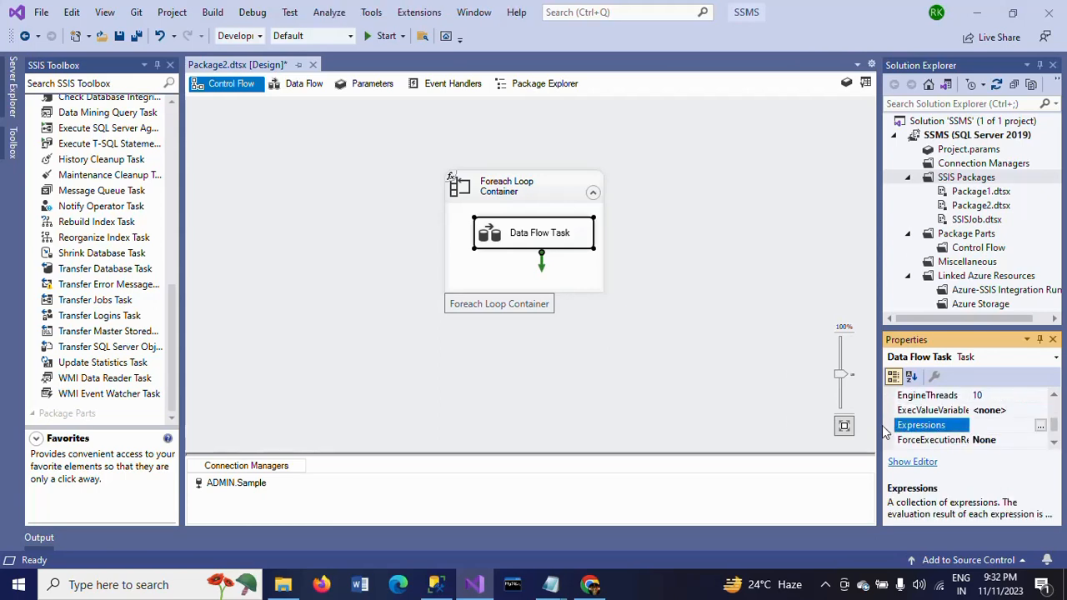
click(1040, 425)
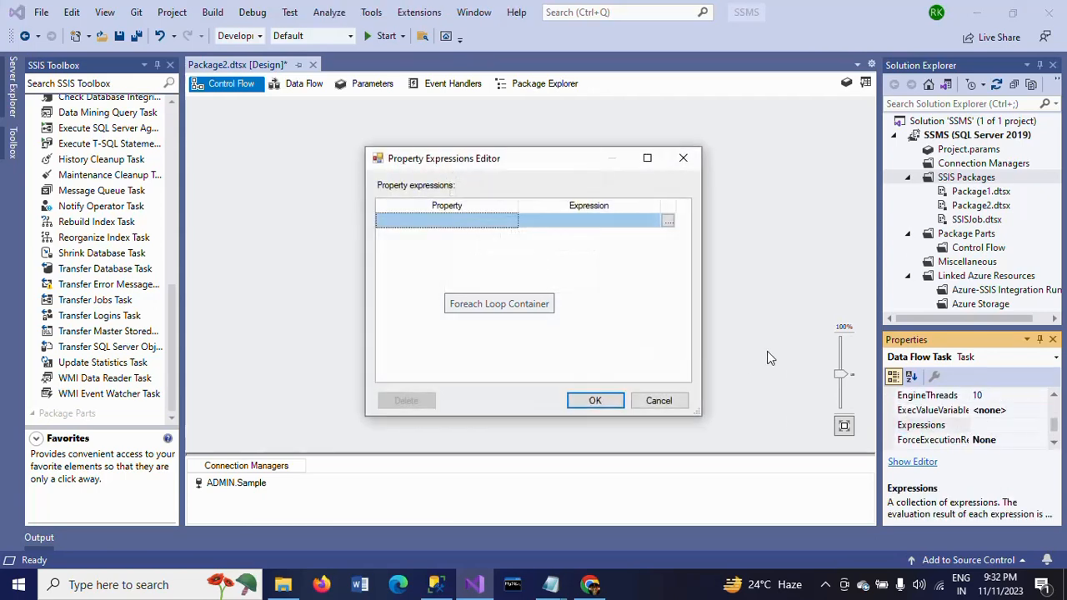
click(510, 220)
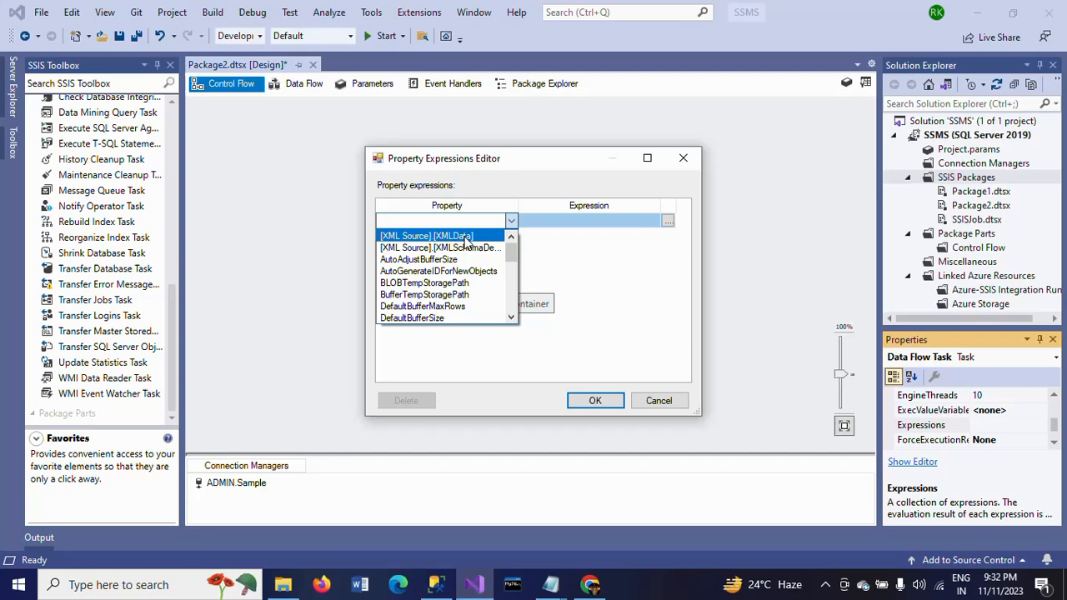
click(427, 235)
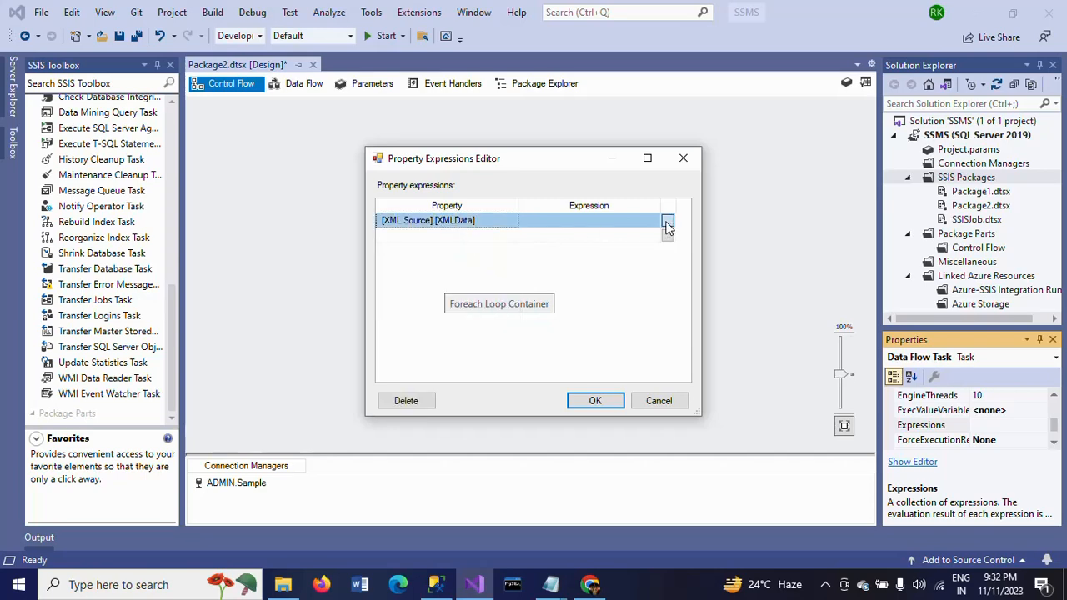
click(667, 220)
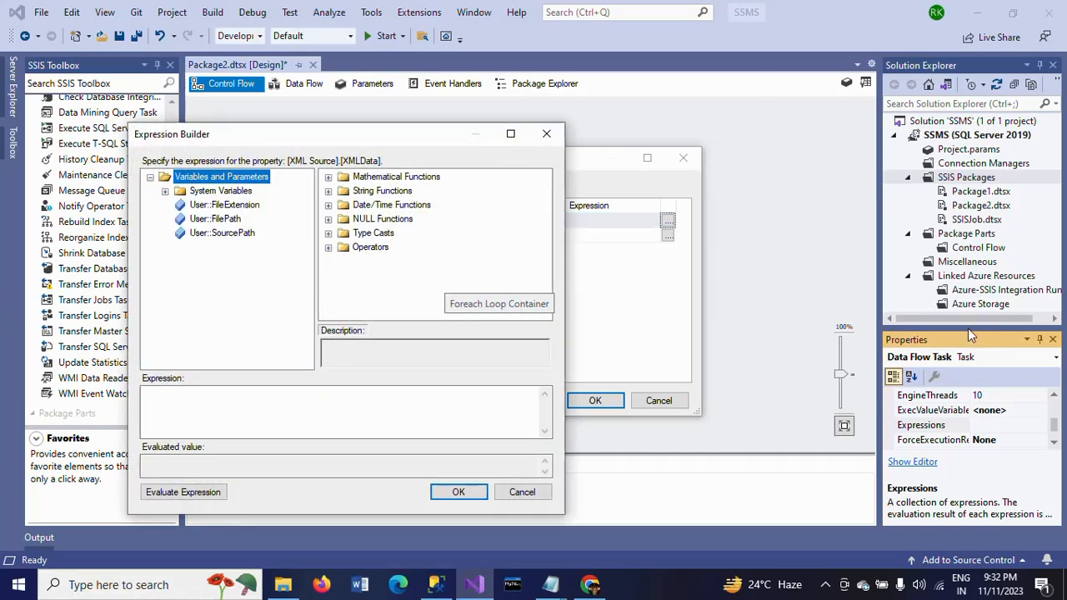
double_click(214, 218)
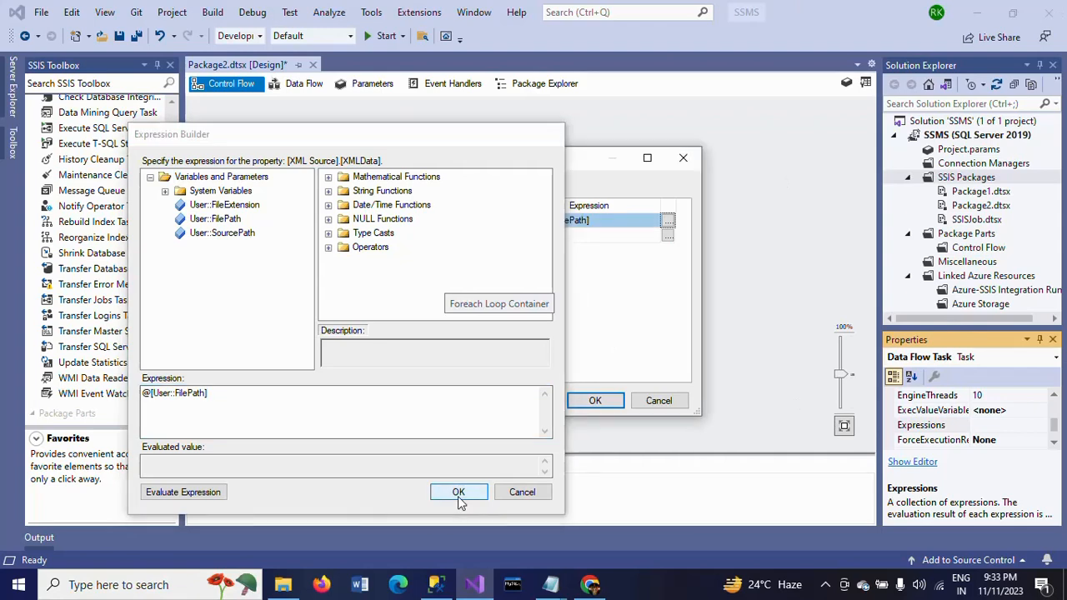
click(458, 492)
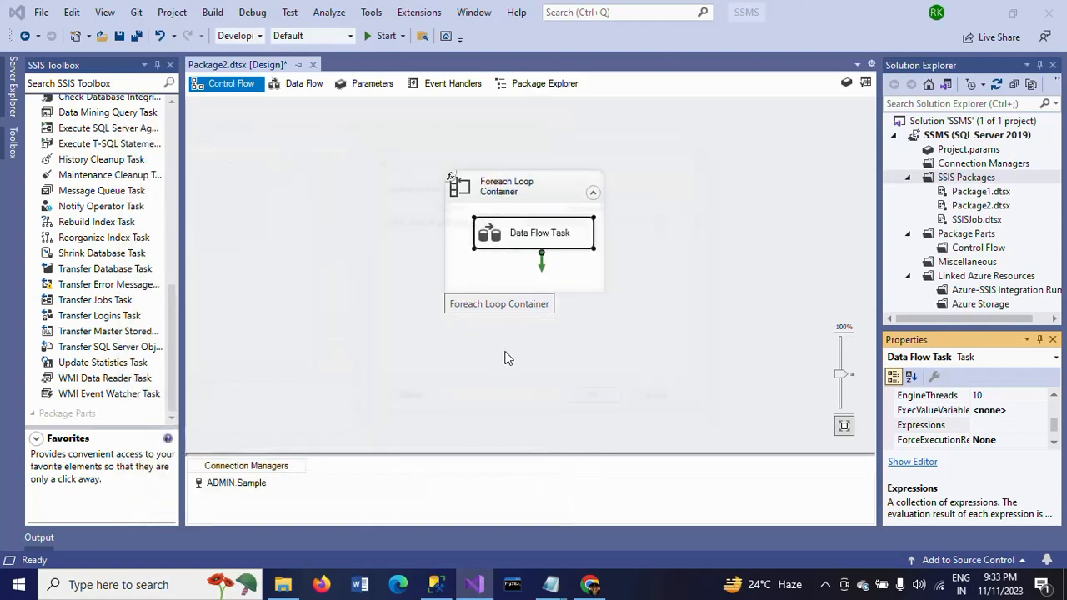
Reselect the Data Flow Task on the design surface and switch to another window
click(508, 358)
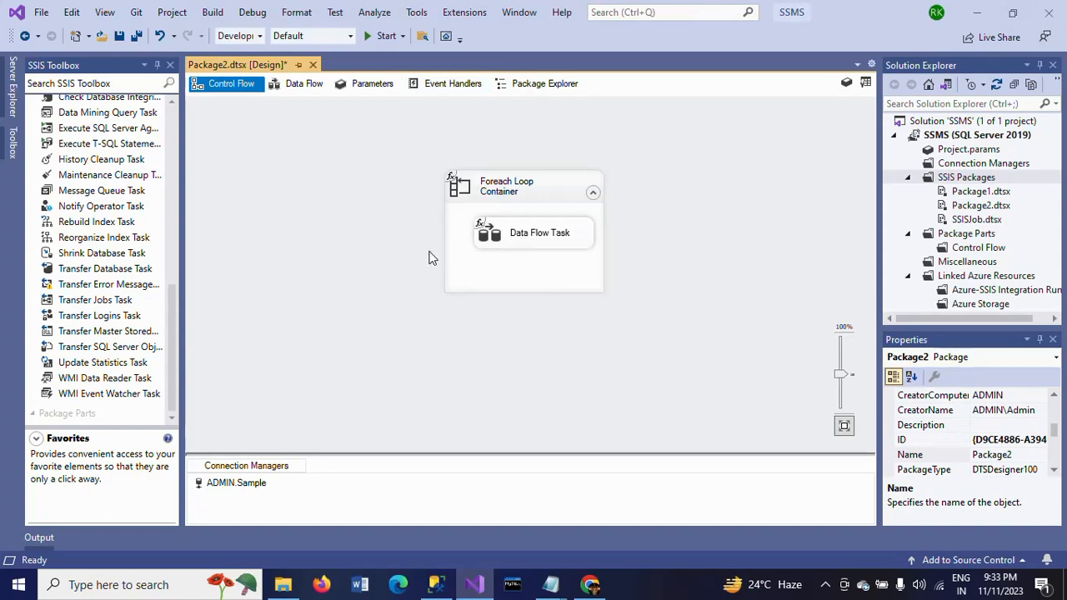
click(540, 233)
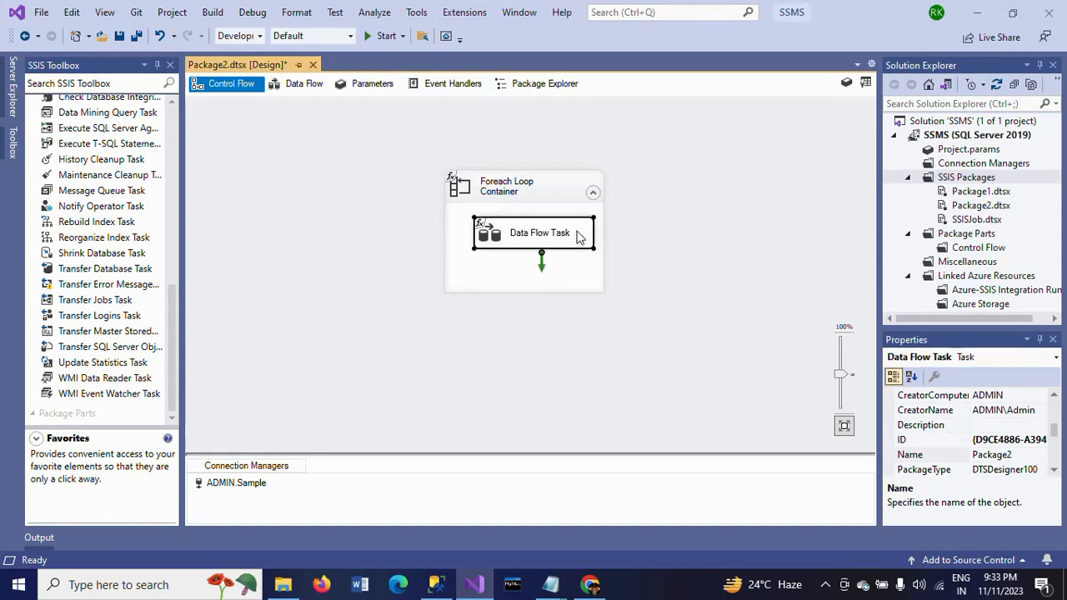
click(540, 234)
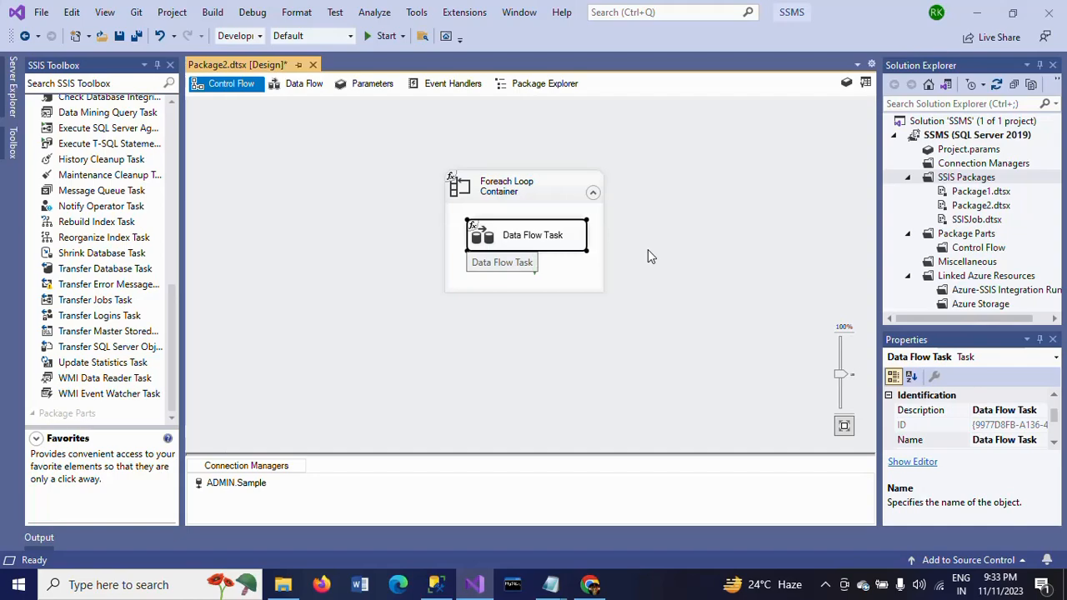
key(alt+tab)
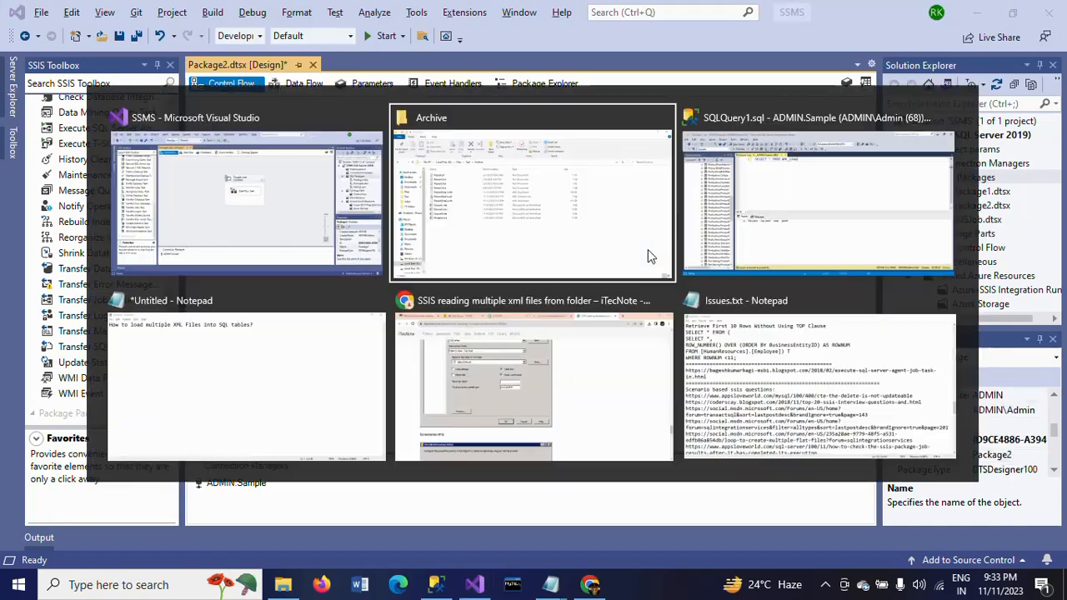
click(817, 197)
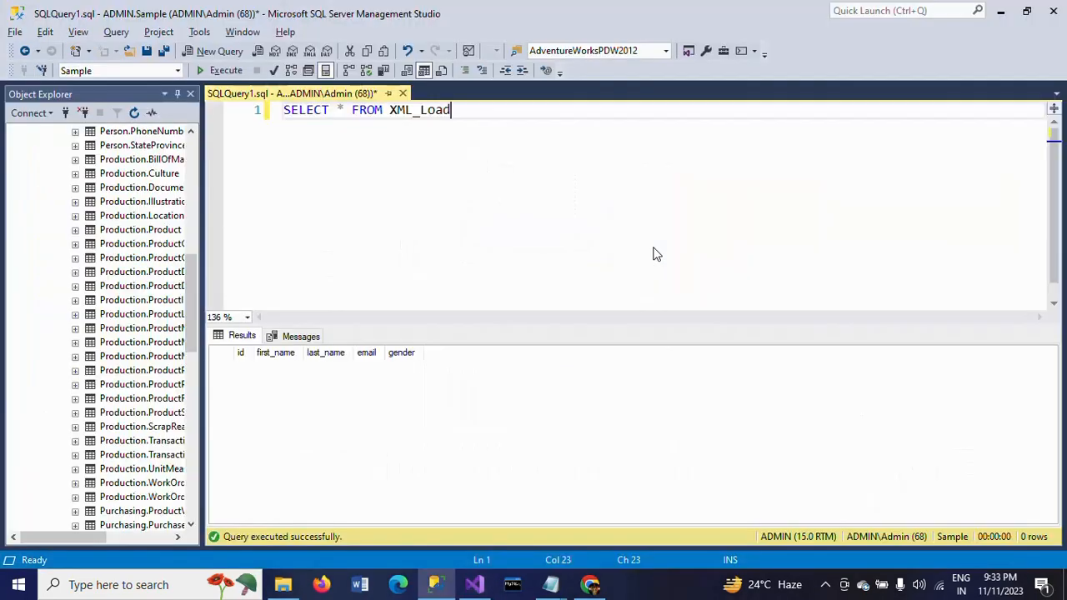
mouse_move(310, 124)
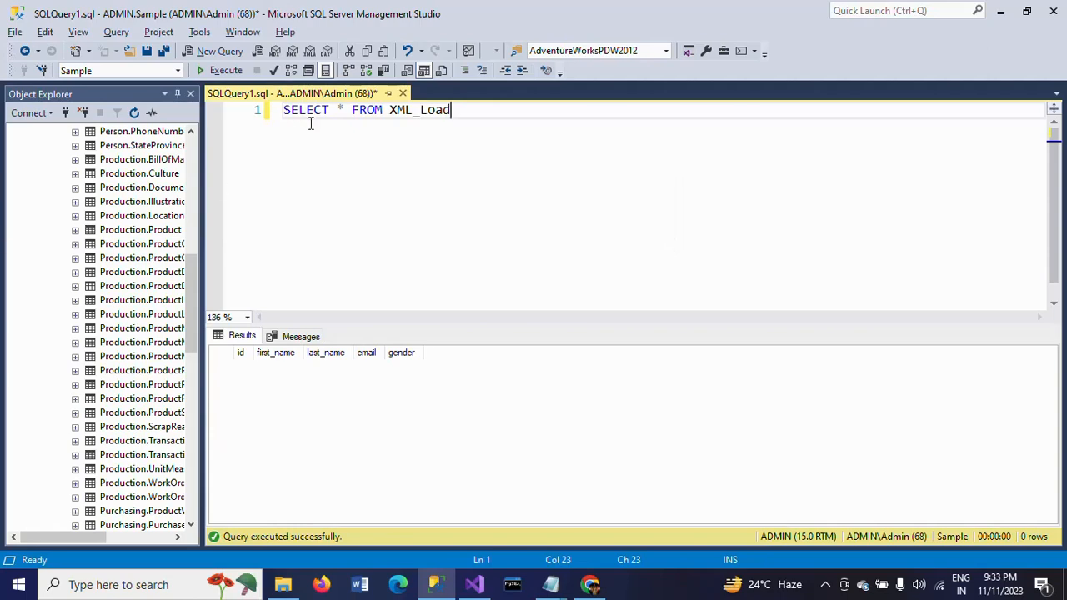
mouse_move(644, 223)
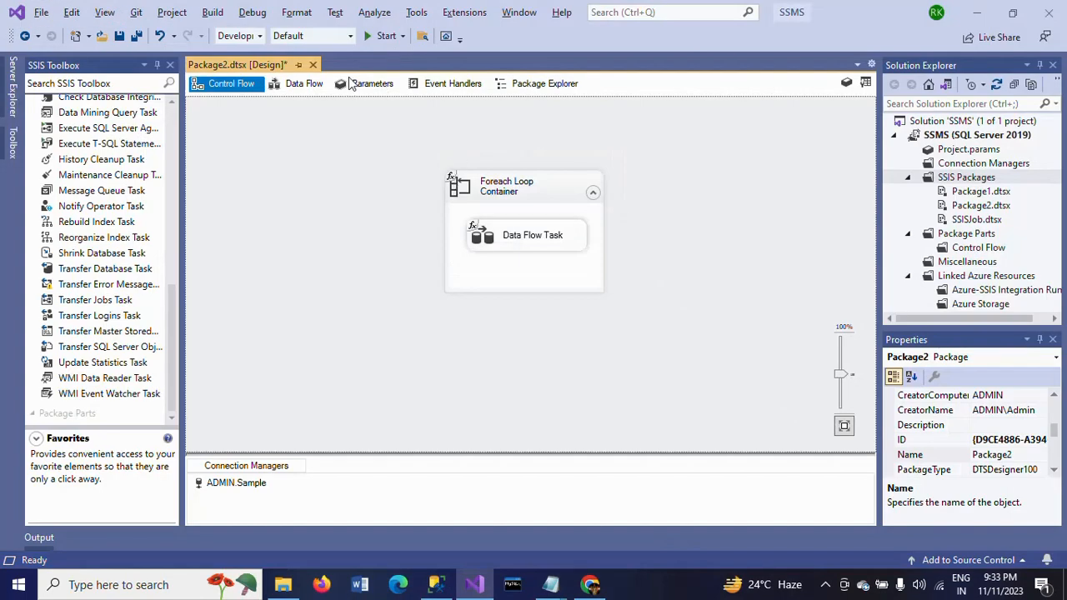
Run Package2 successfully, then rerun SELECT * FROM XML_Load in SSMS to see the 1,700 rows
click(387, 35)
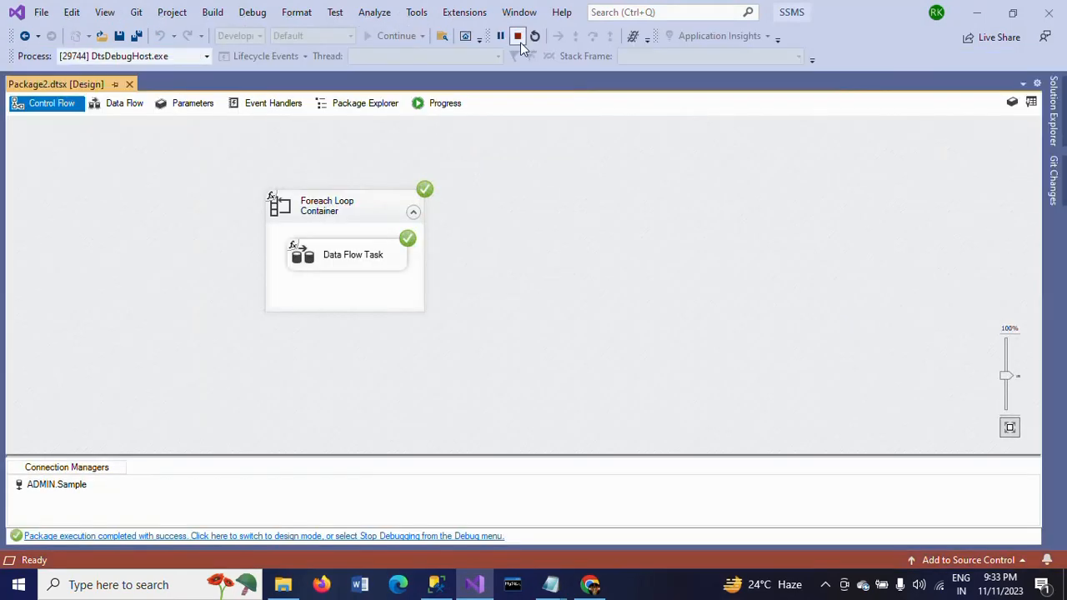
click(516, 36)
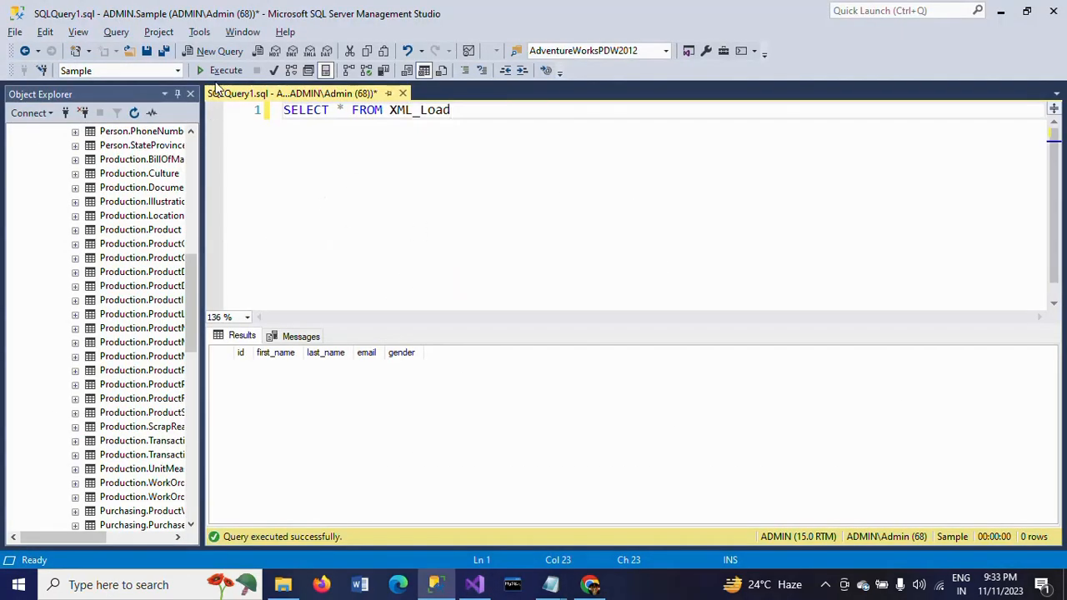
click(227, 70)
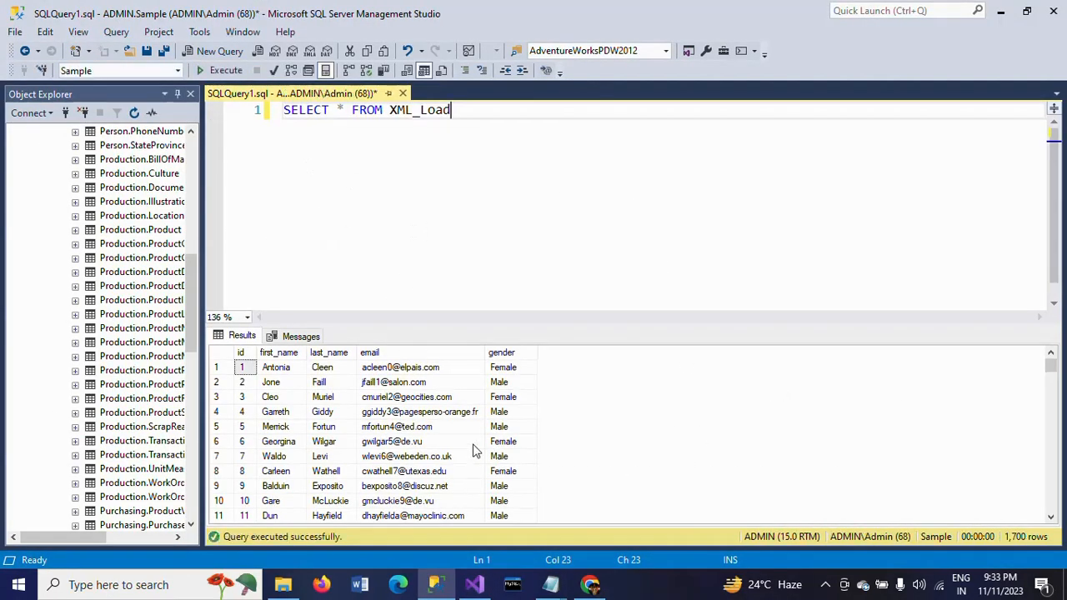
scroll(down, 3)
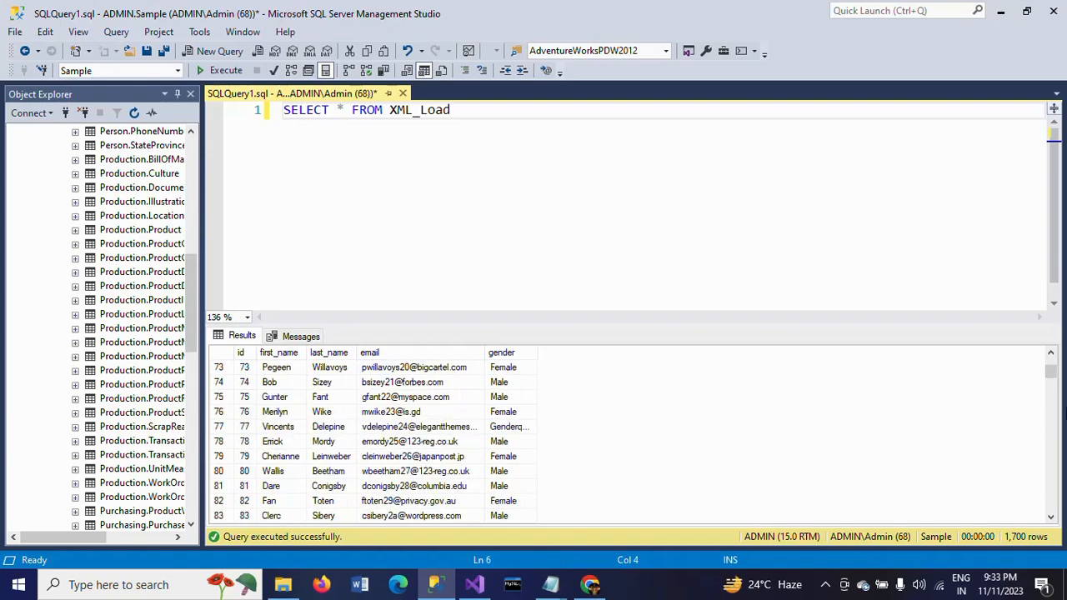
click(474, 583)
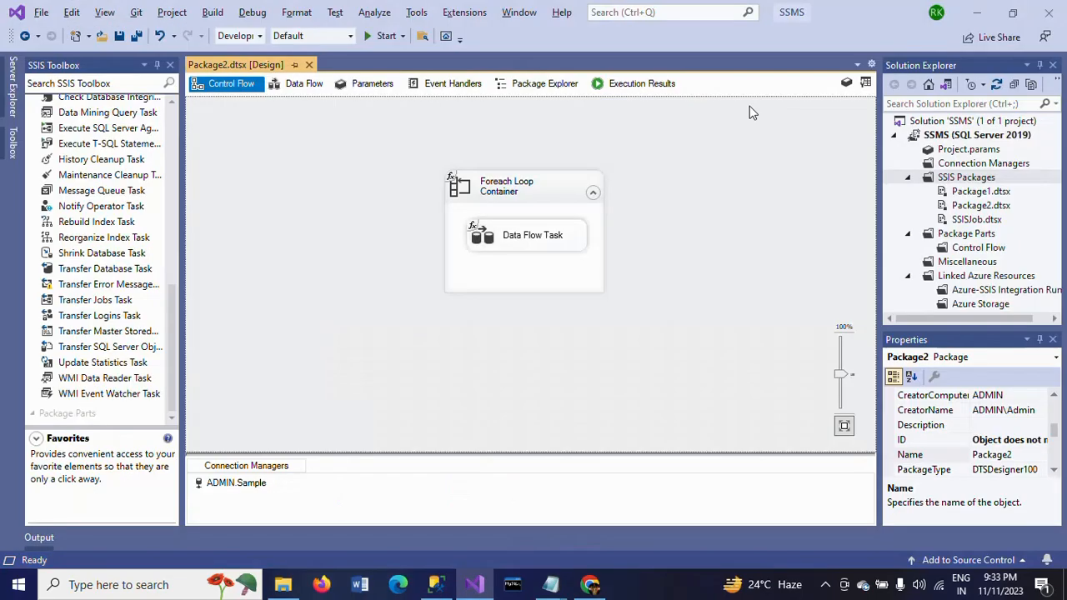
mouse_move(440, 370)
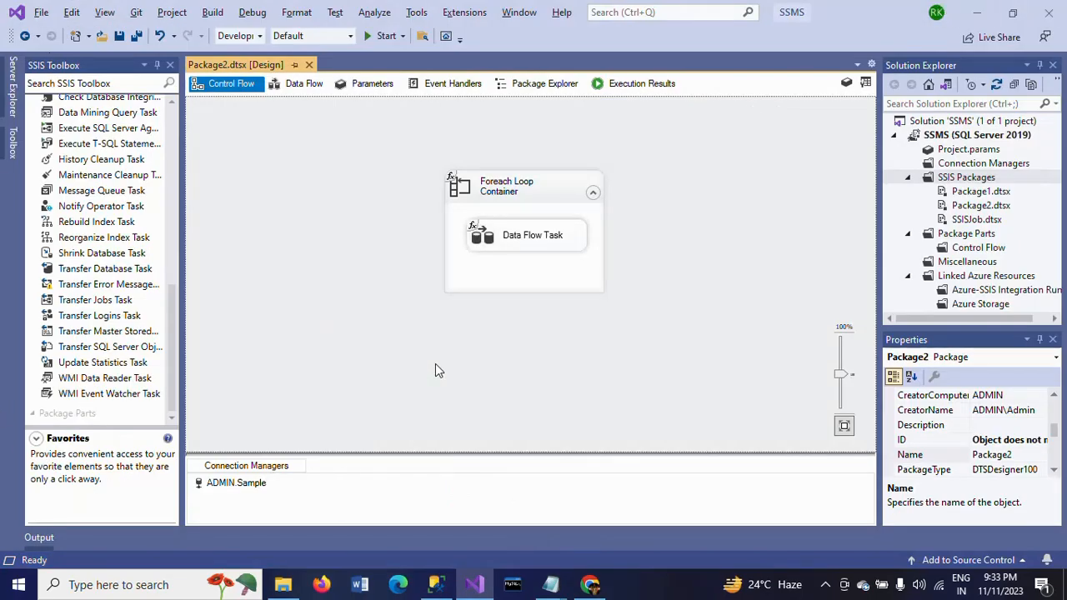
mouse_move(304, 277)
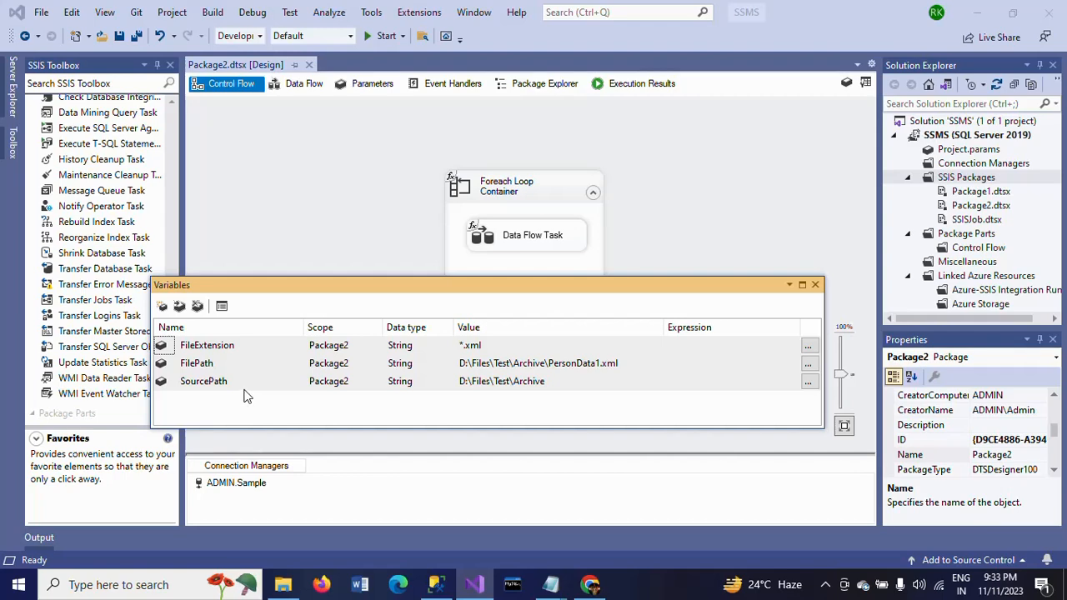
mouse_move(223, 380)
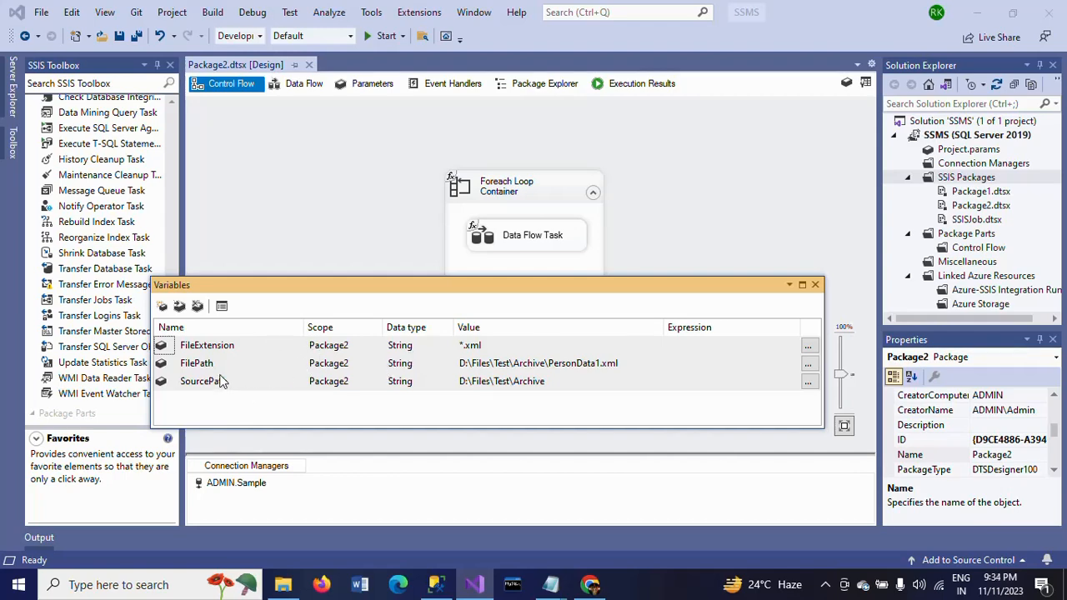
mouse_move(780, 327)
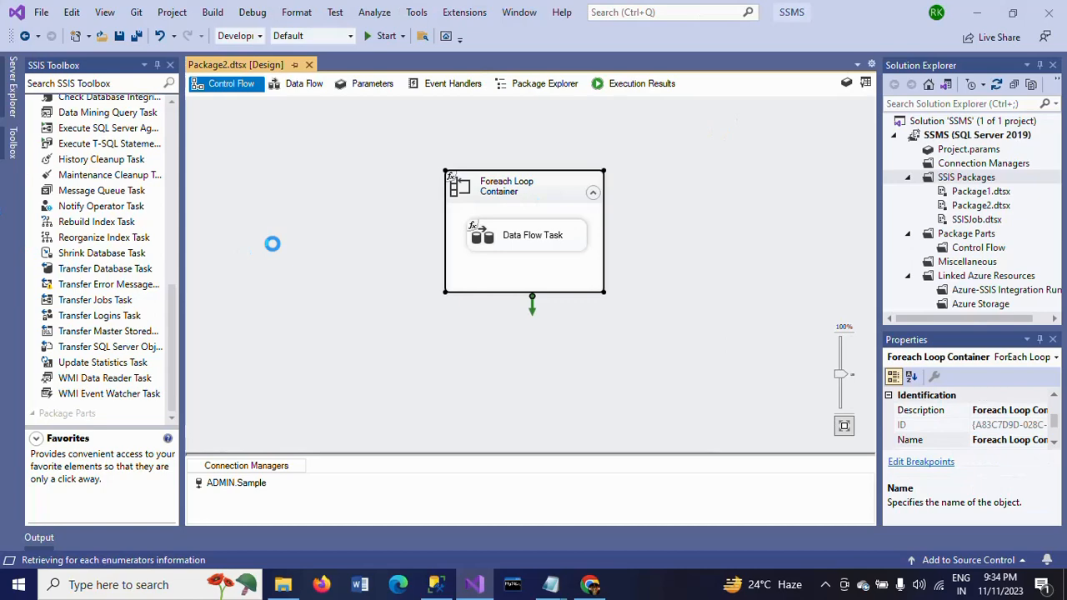
Review the Foreach Loop's Archive folder, *.xml enumerator and FilePath variable mapping, then close it
double_click(507, 187)
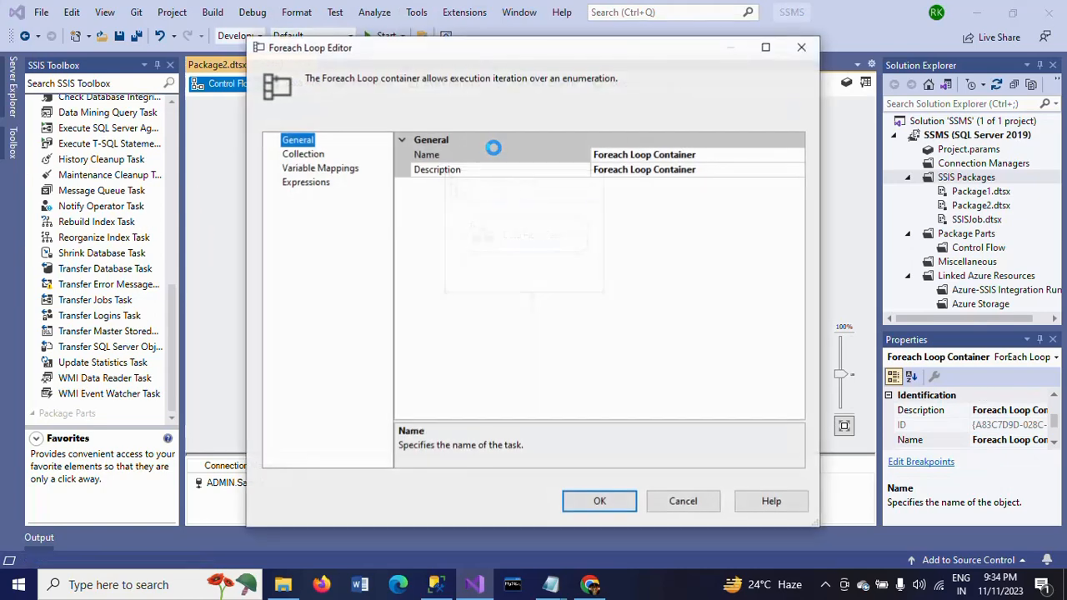
click(303, 153)
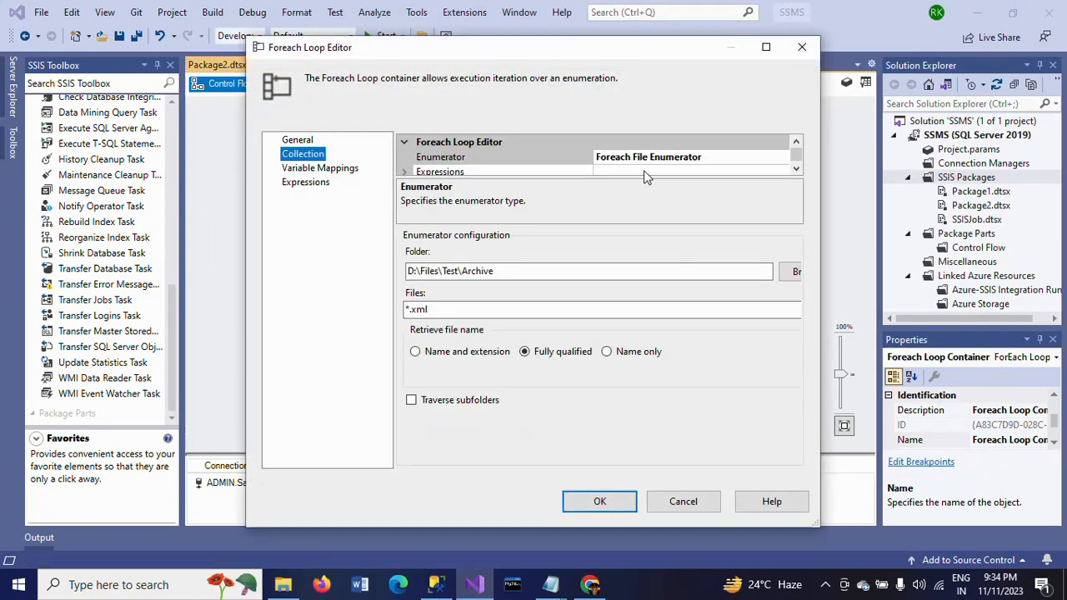
mouse_move(790, 190)
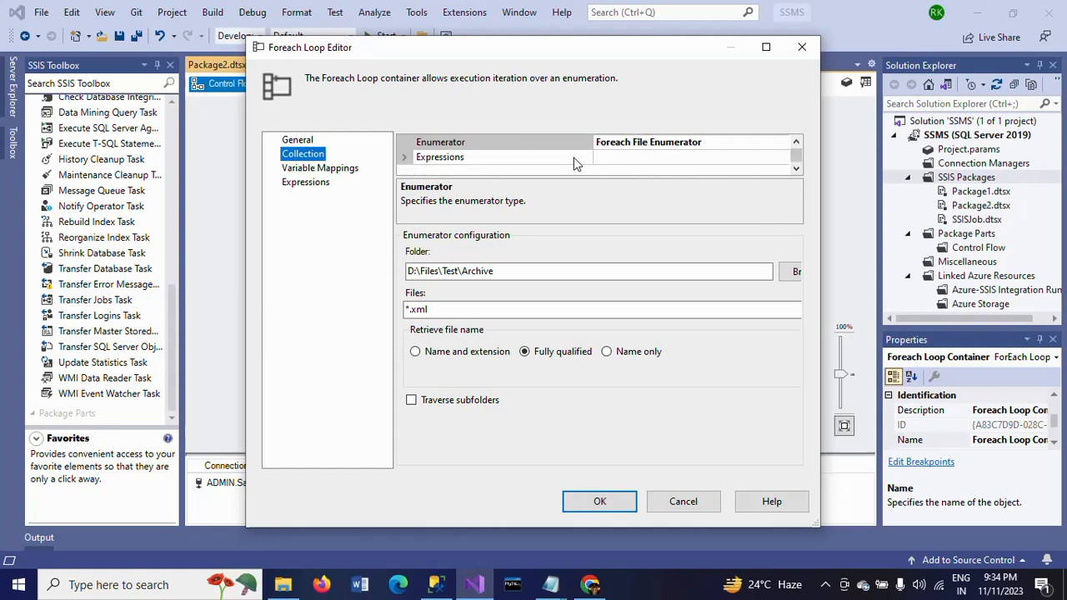
click(440, 156)
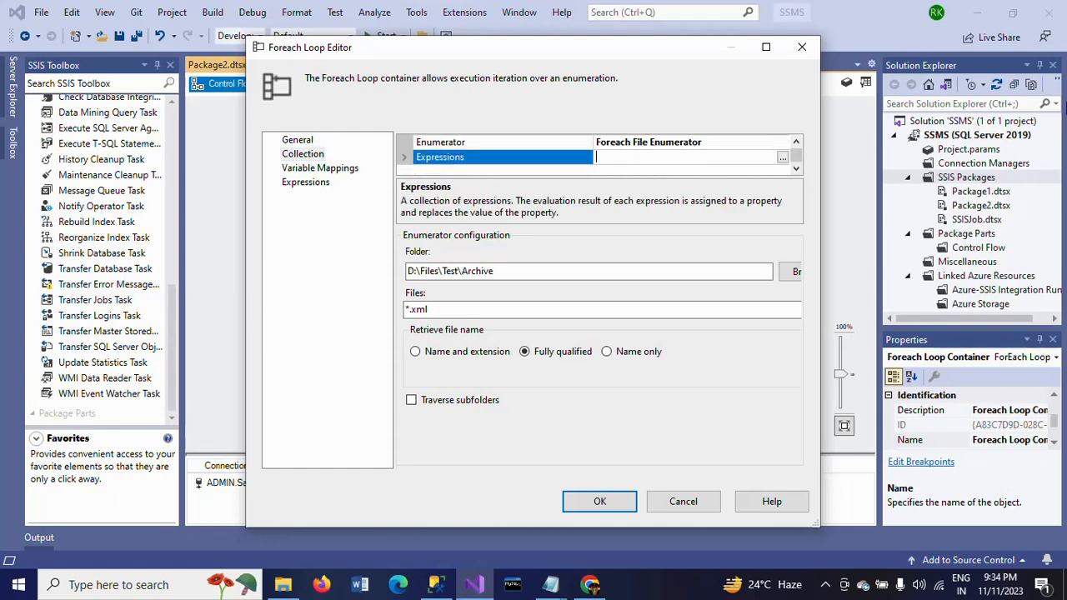
click(782, 157)
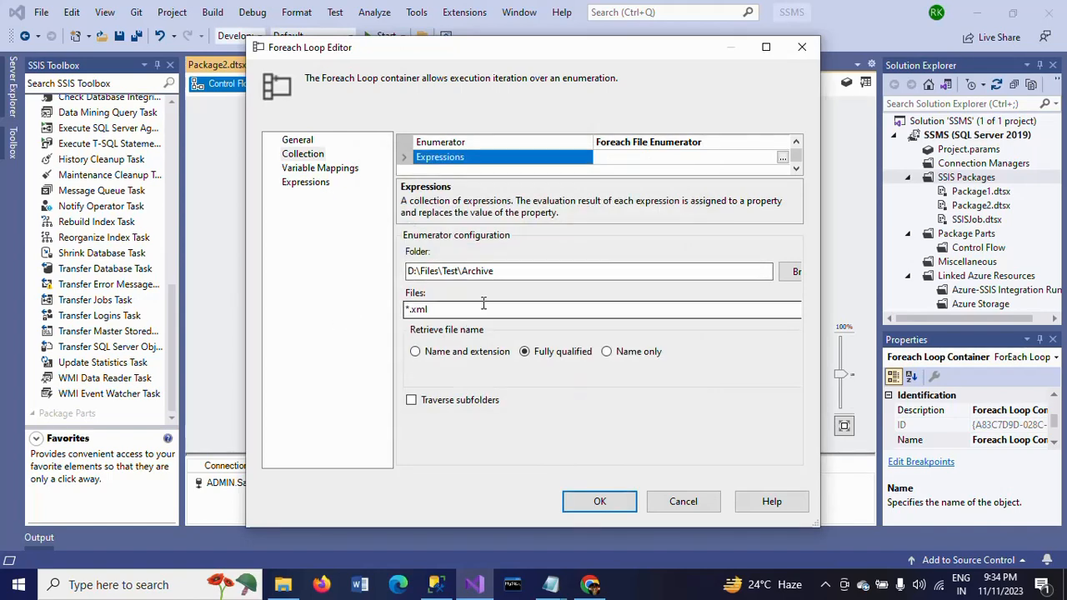
click(320, 166)
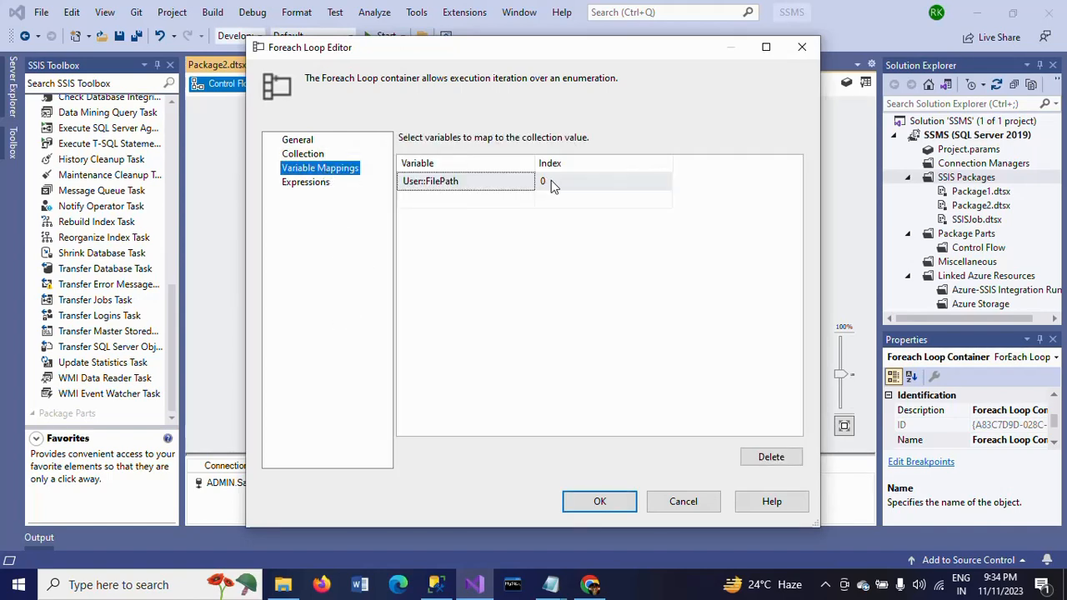
click(600, 501)
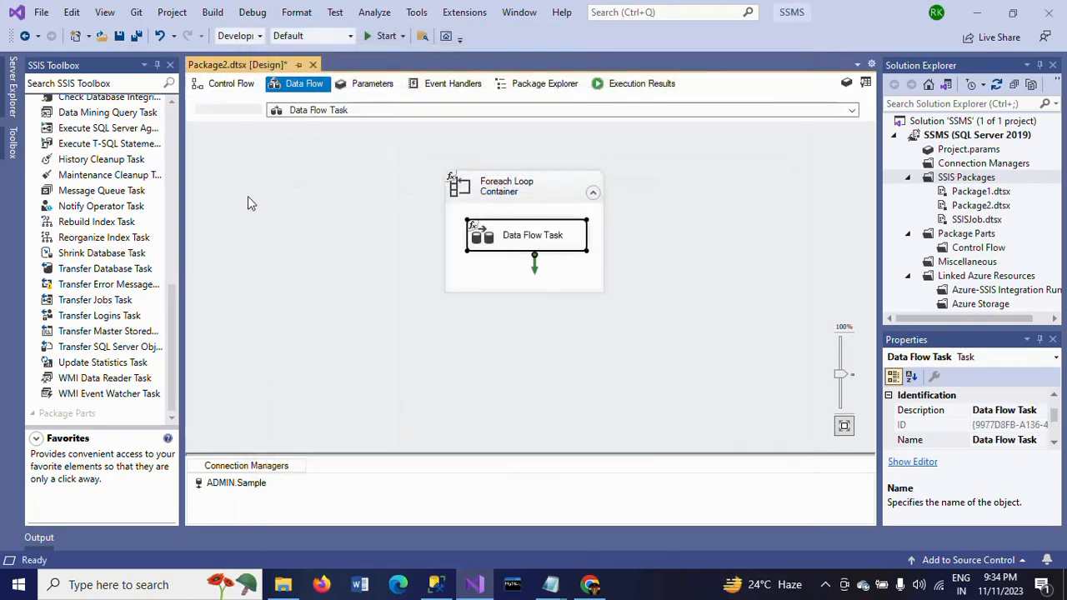
Enter the Data Flow Task and bring up the XML Source editor reading User::FilePath with PersonData1.xsd
double_click(531, 234)
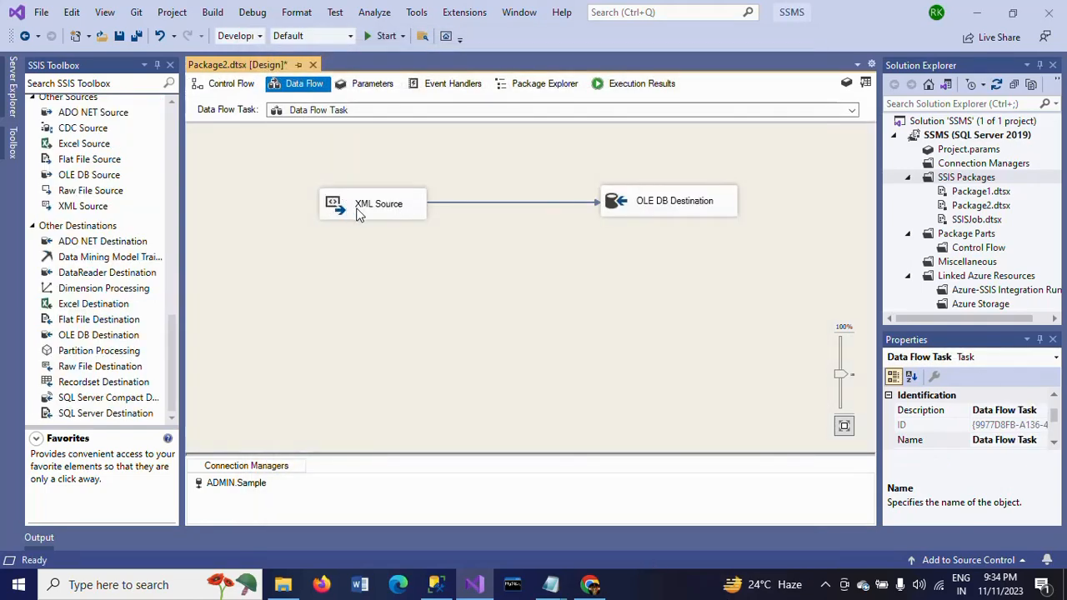
double_click(378, 203)
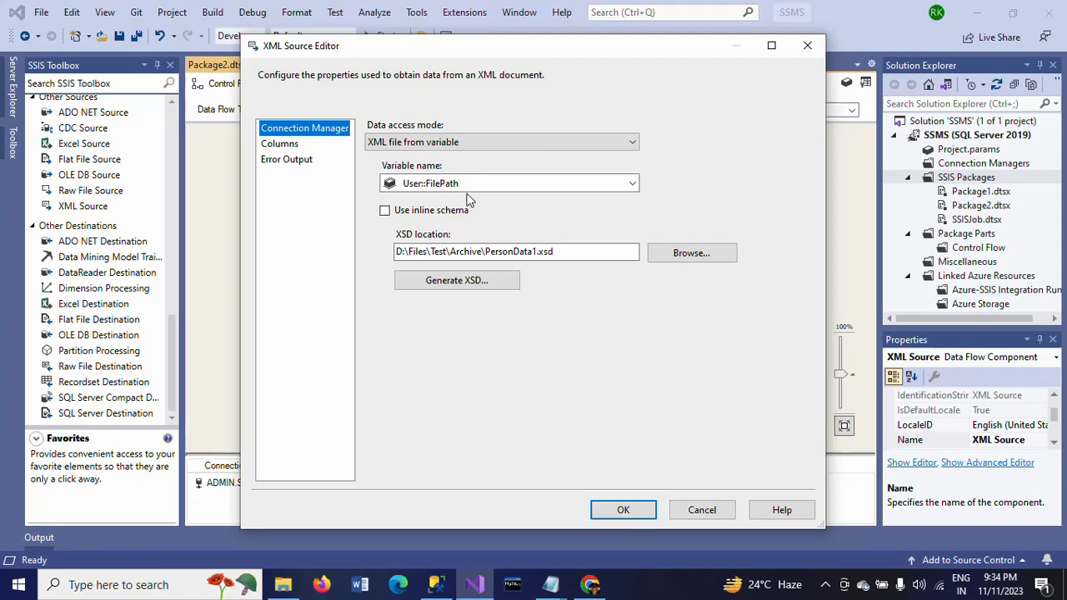
mouse_move(454, 307)
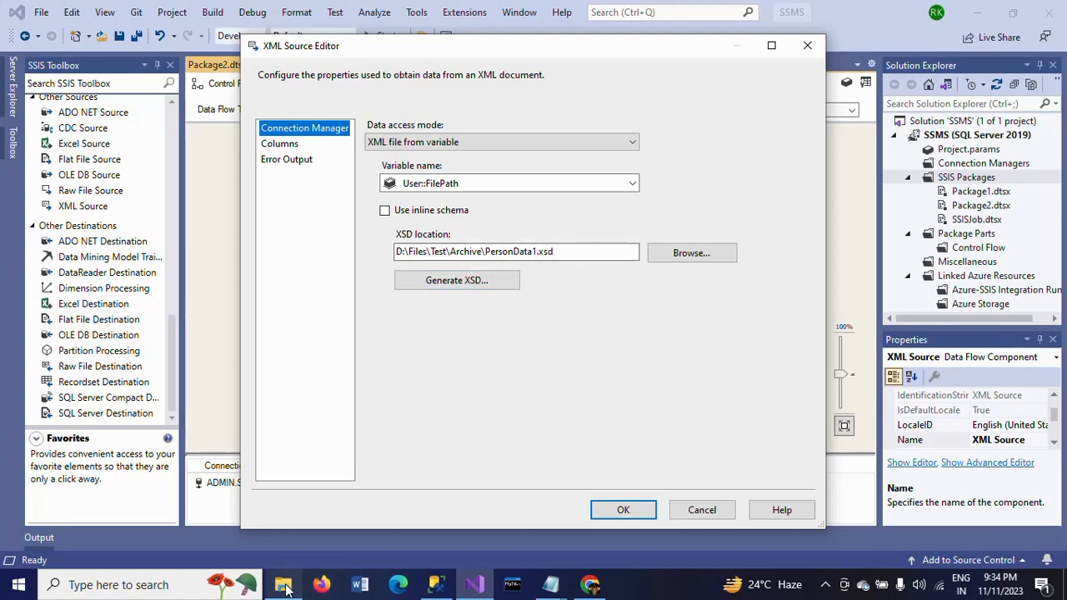
click(284, 584)
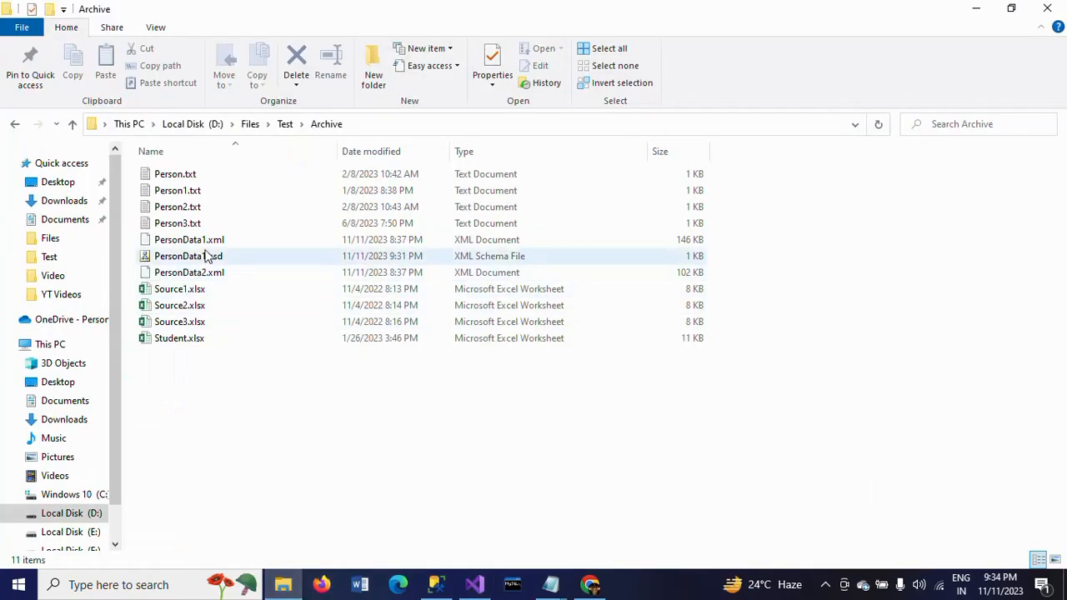
mouse_move(189, 273)
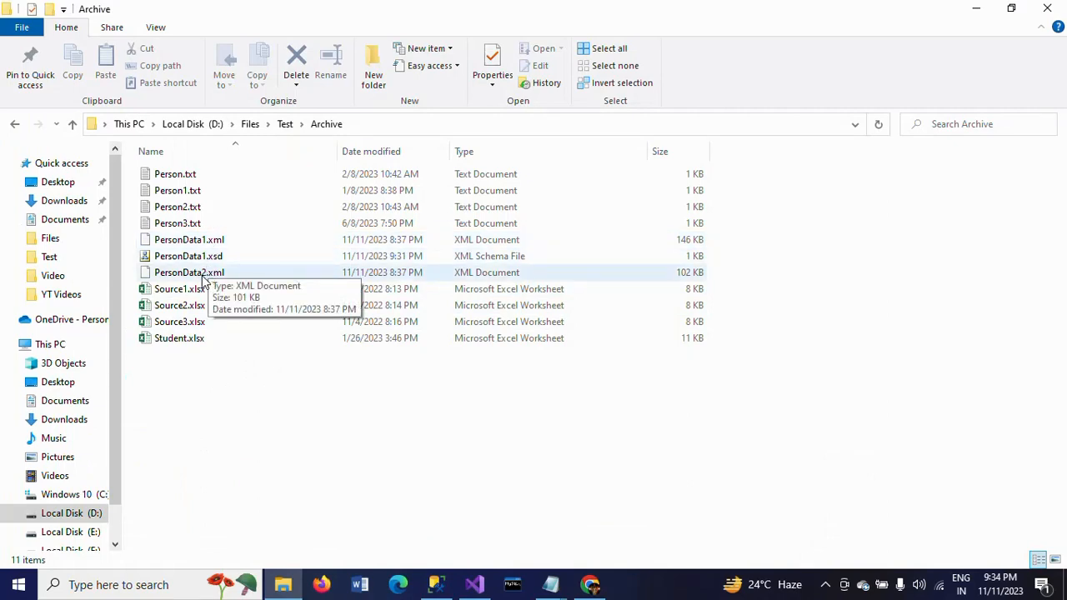
mouse_move(181, 271)
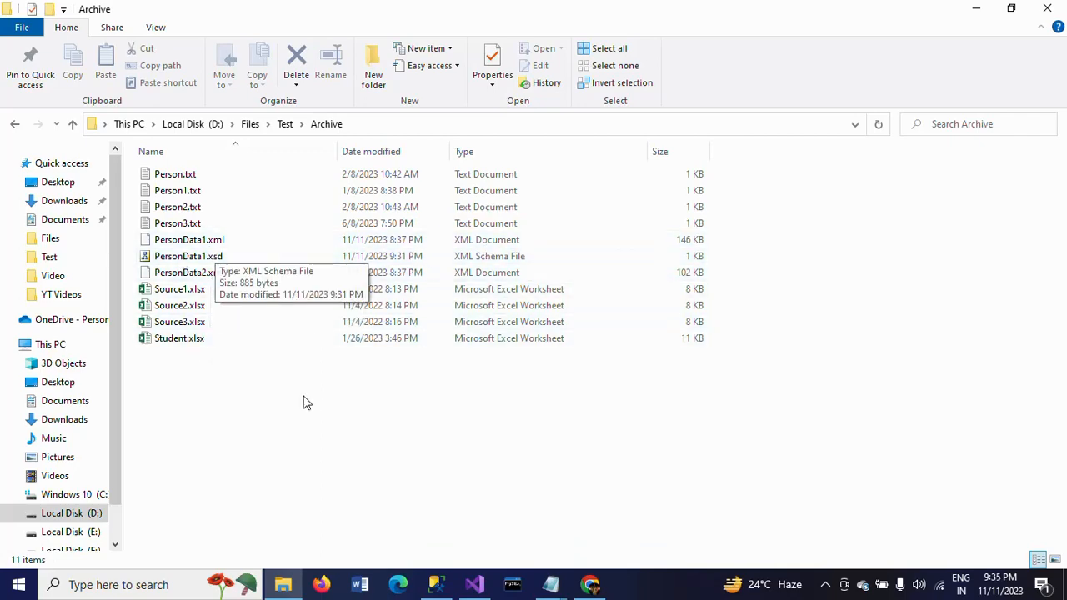
click(473, 584)
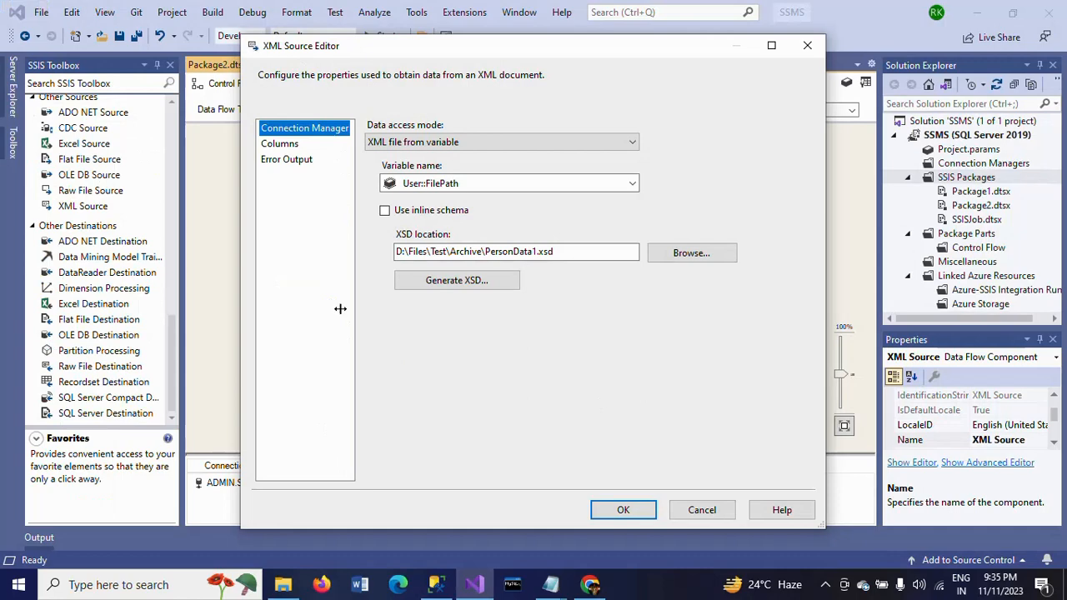
Confirm the XML Source, accept the string-length warnings and return to Package2's control flow
click(280, 143)
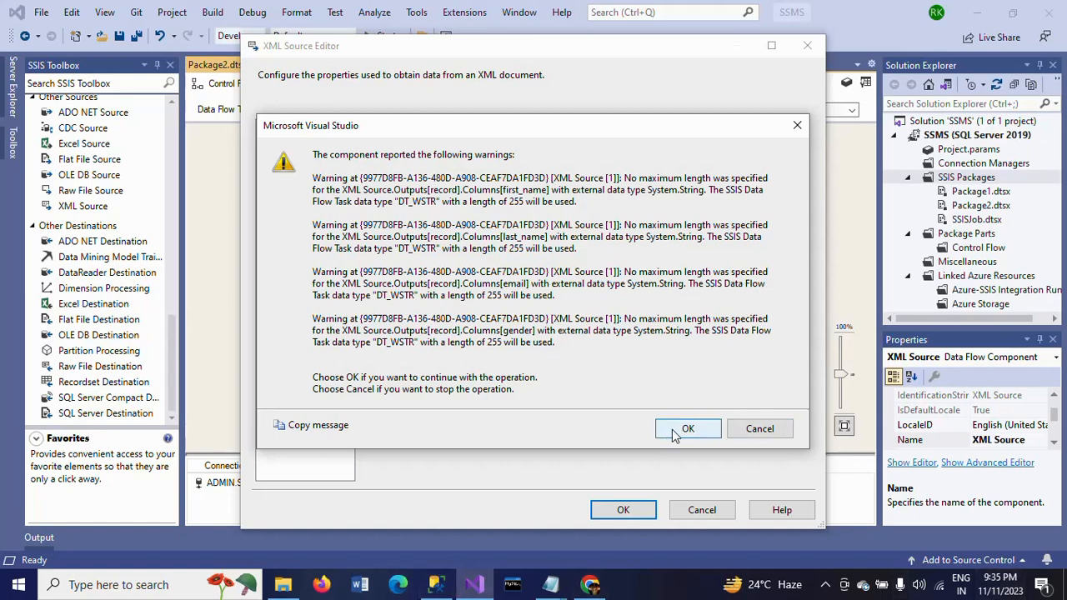
click(687, 428)
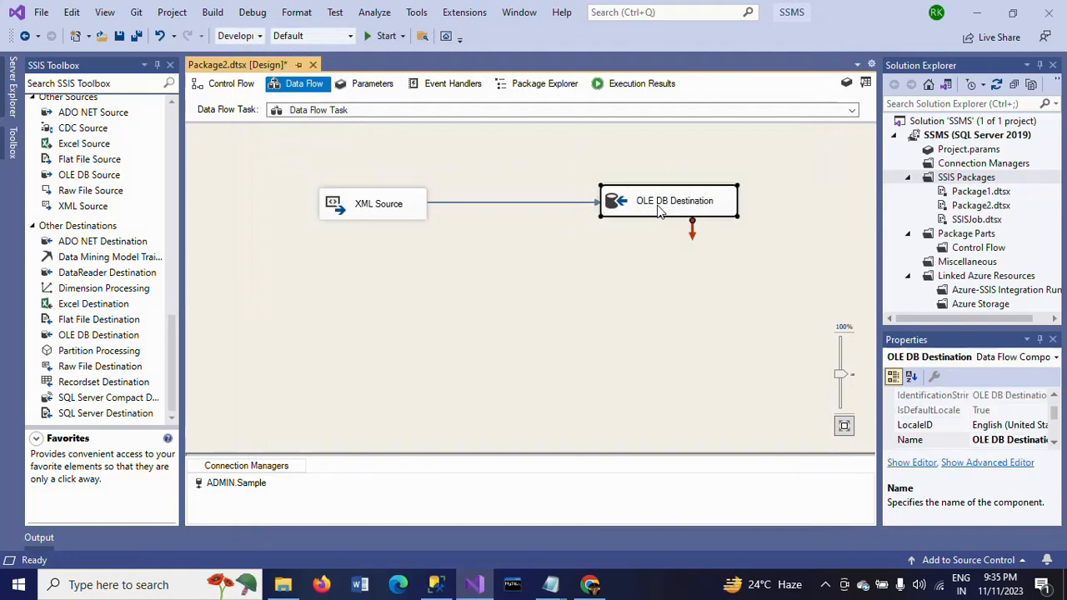
mouse_move(675, 200)
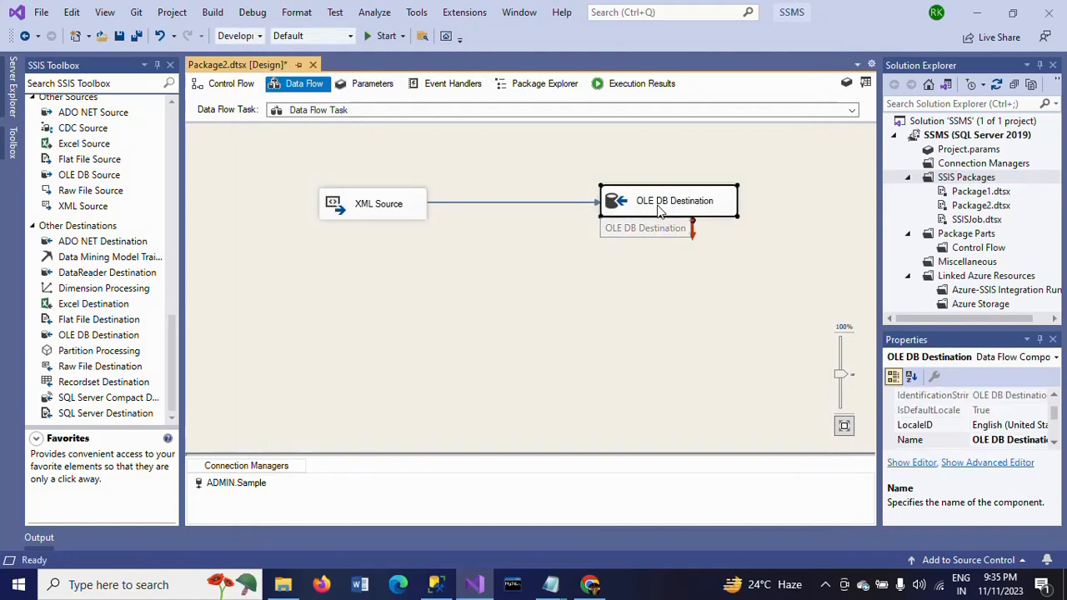
mouse_move(425, 313)
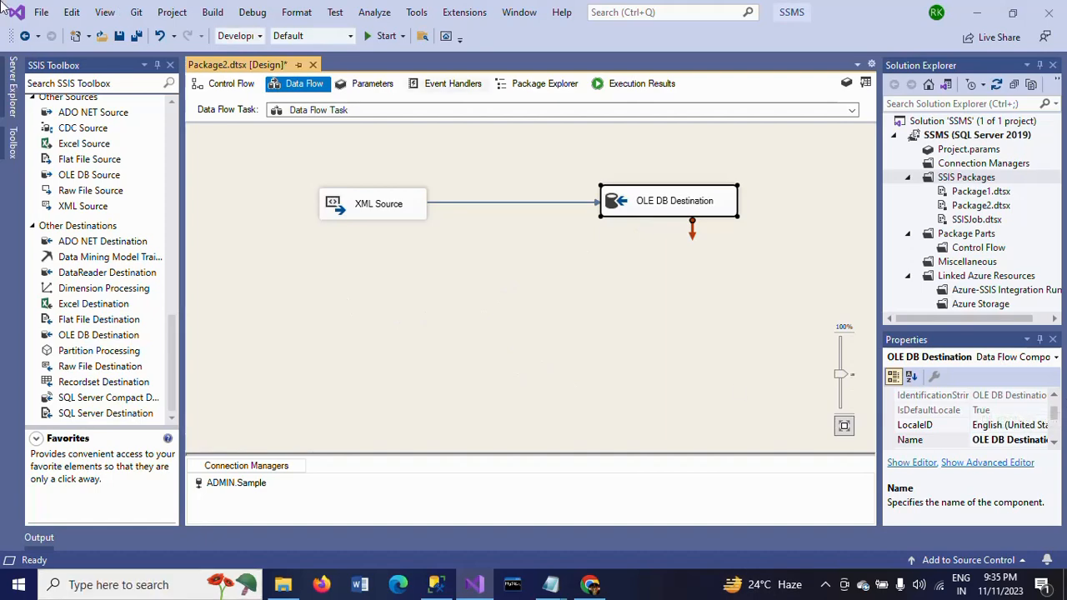
click(230, 84)
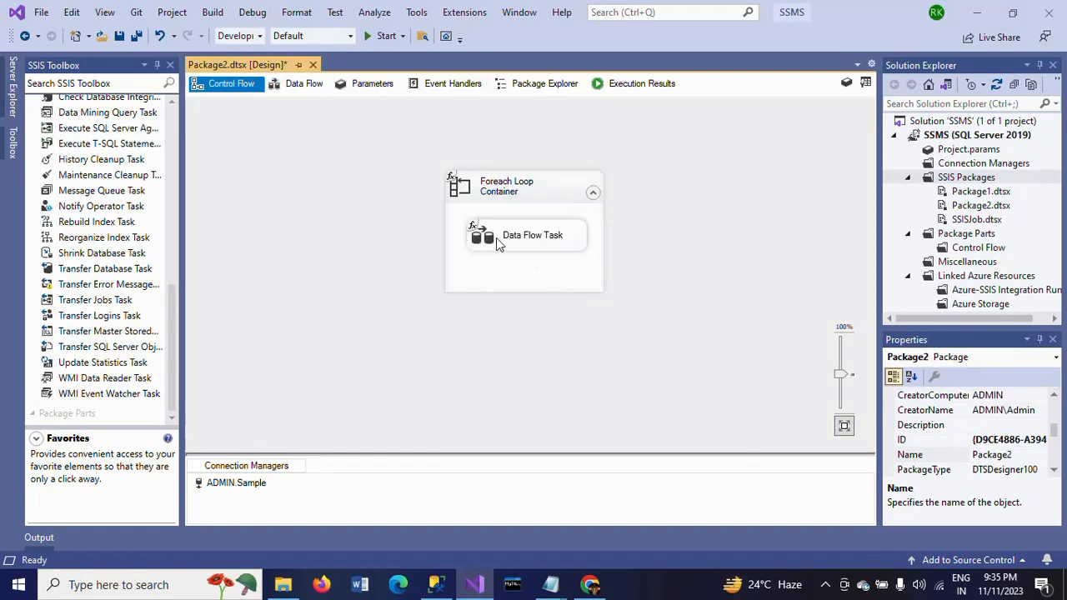
click(525, 234)
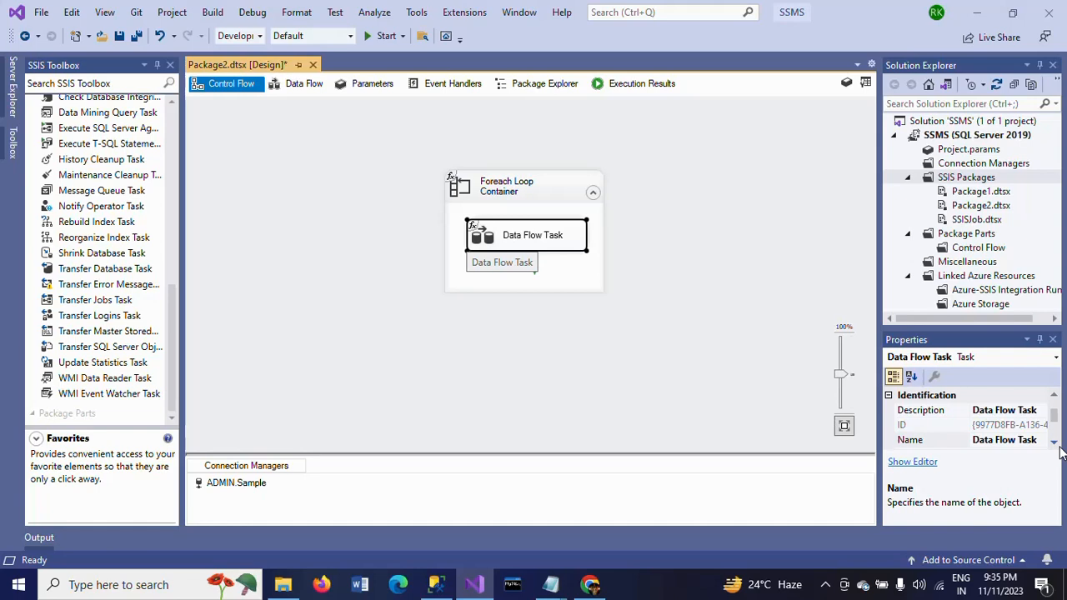
scroll(down, 3)
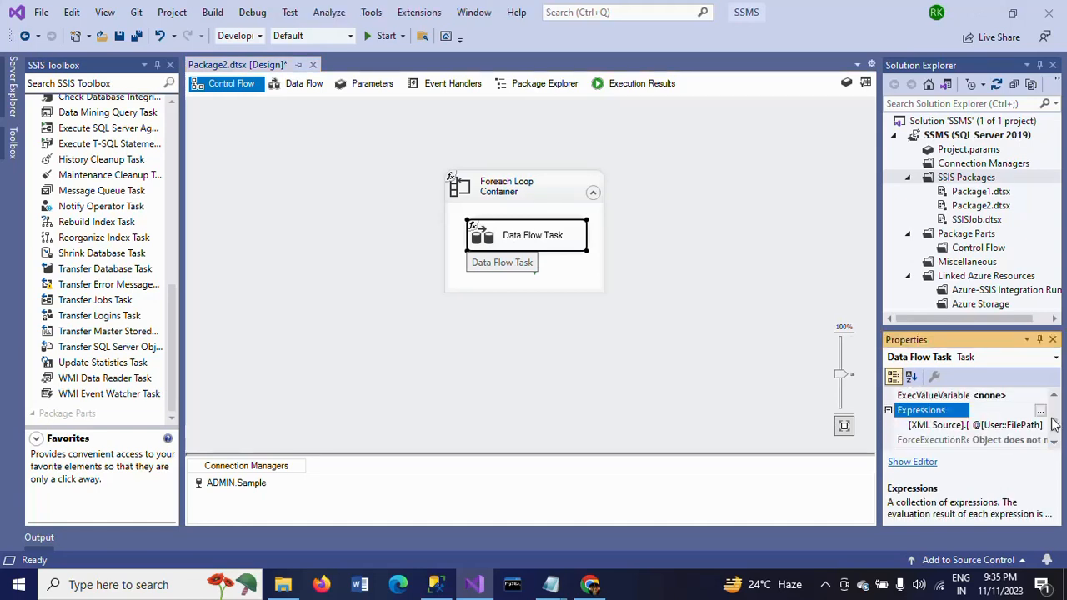
click(1040, 410)
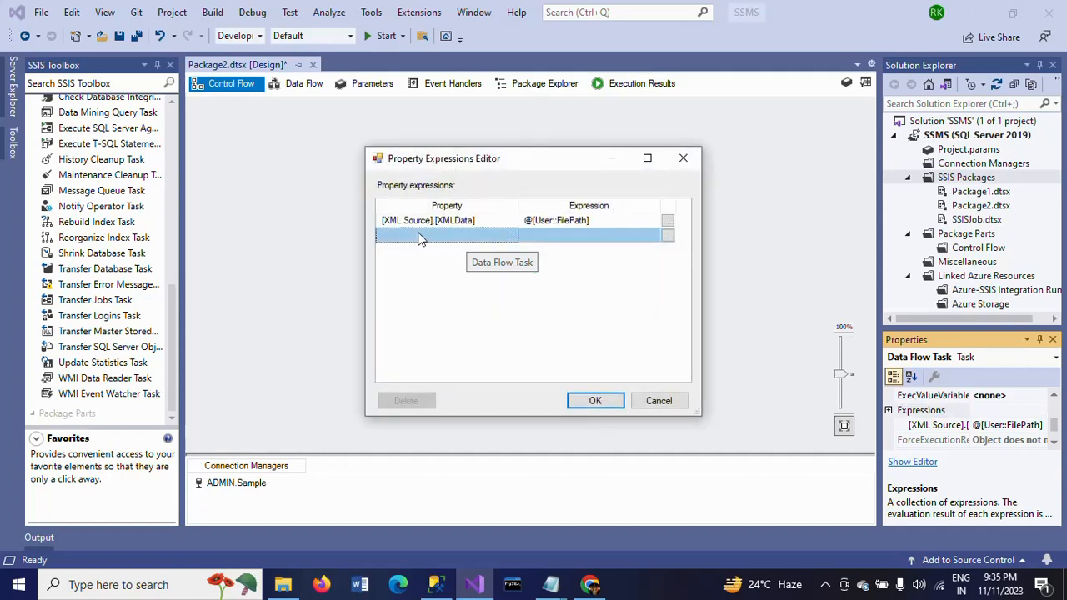
mouse_move(463, 237)
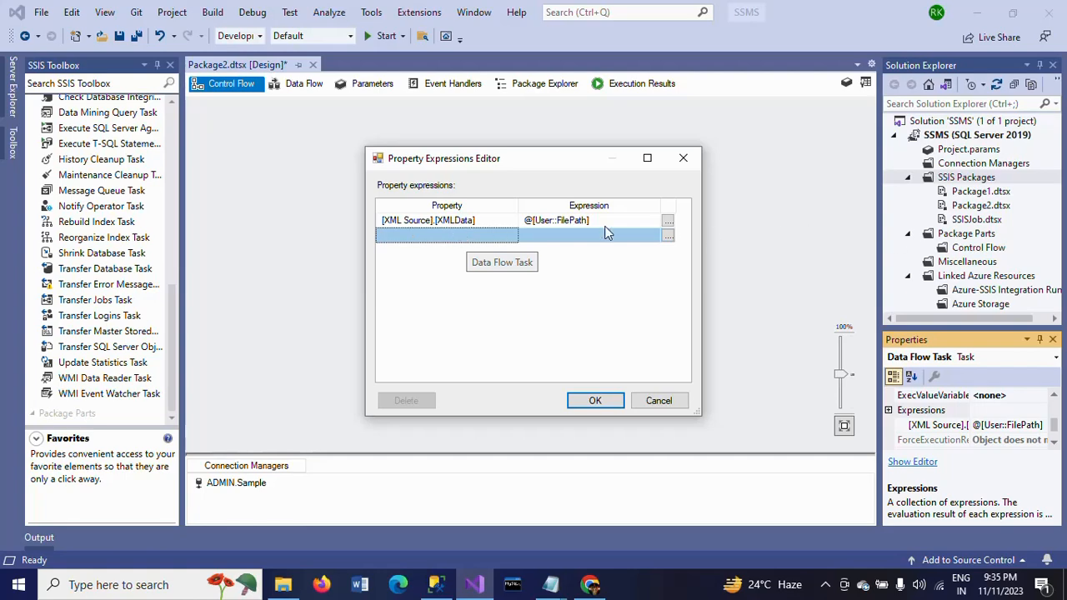
mouse_move(537, 227)
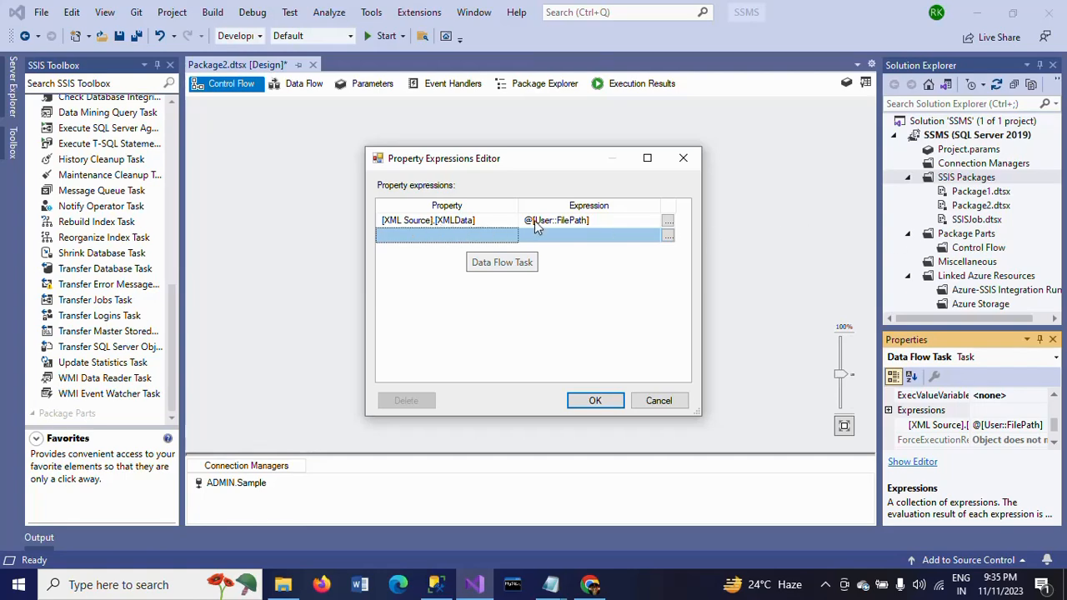
mouse_move(565, 233)
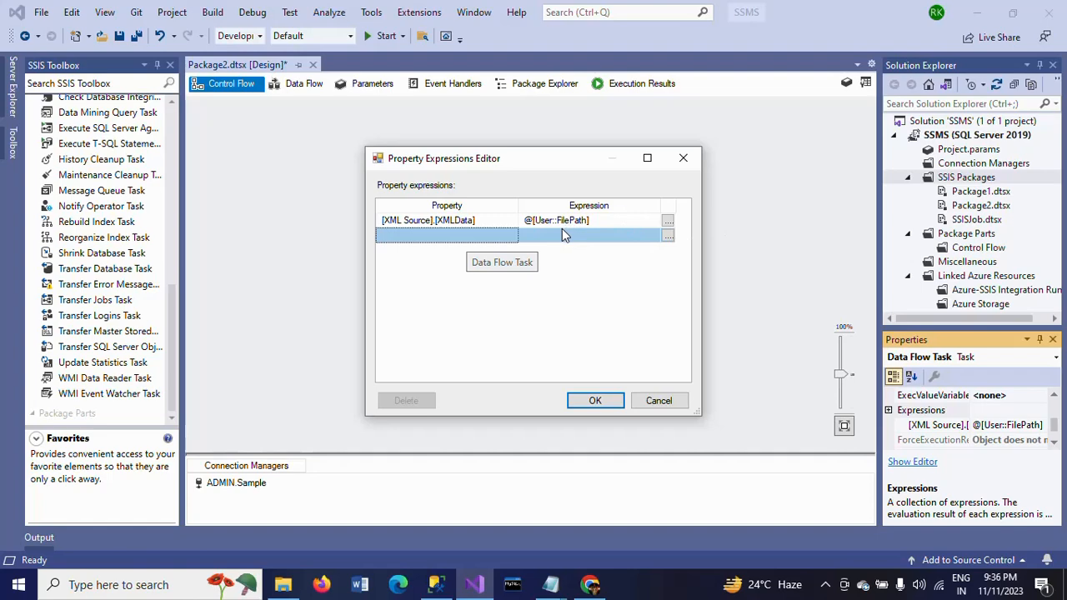
click(595, 400)
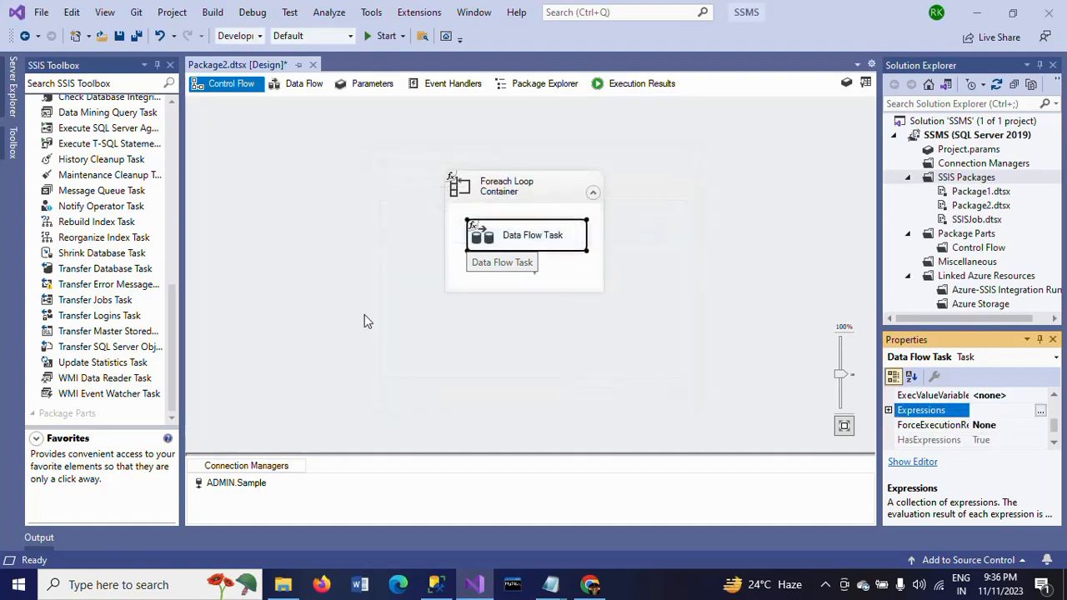